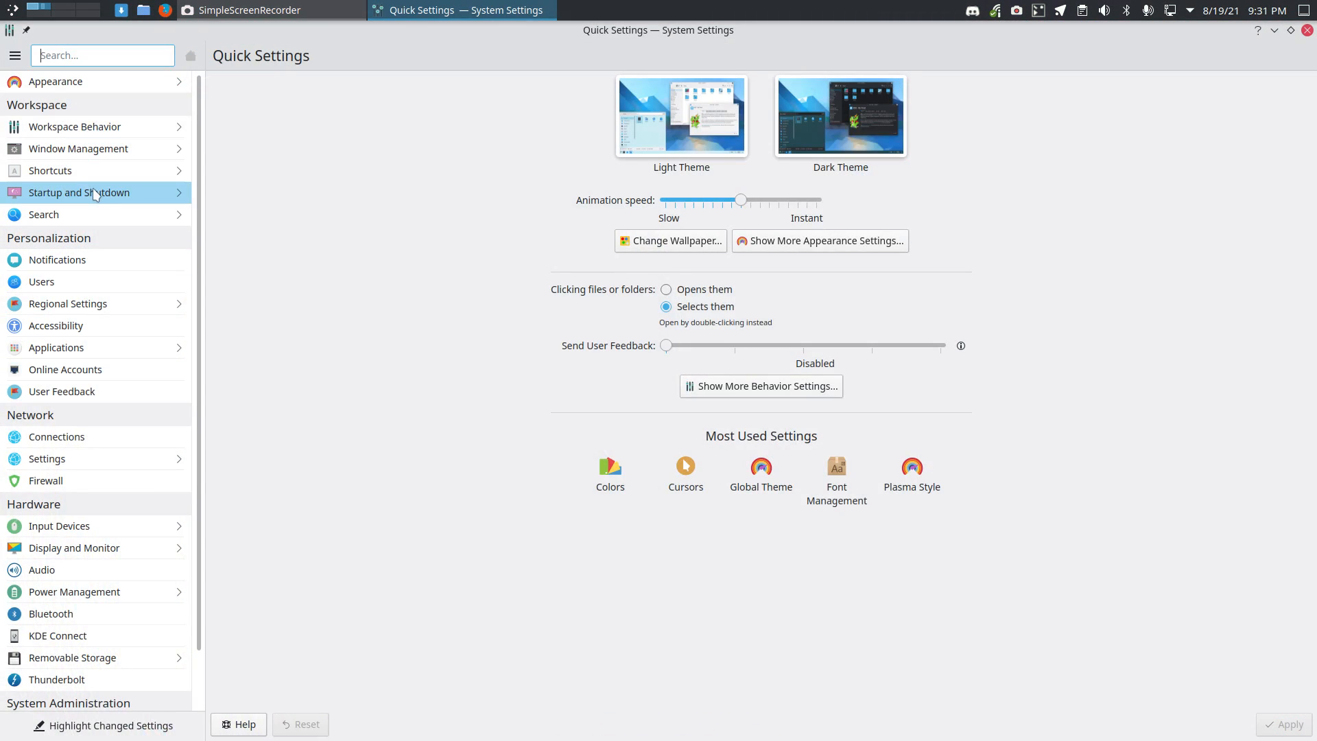
Go to Startup and Shutdown > Login Screen (SDDM) and bring up the downloadable SDDM themes.
click(79, 192)
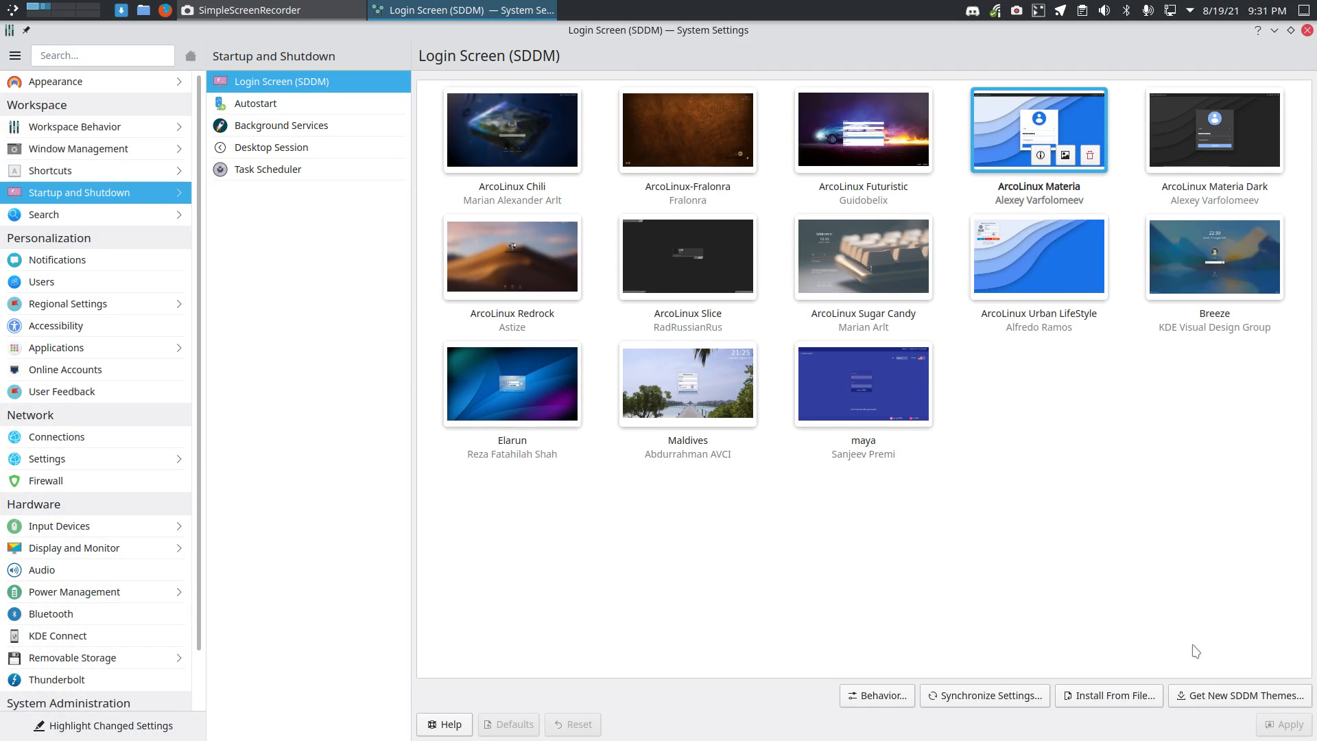
mouse_move(1235, 702)
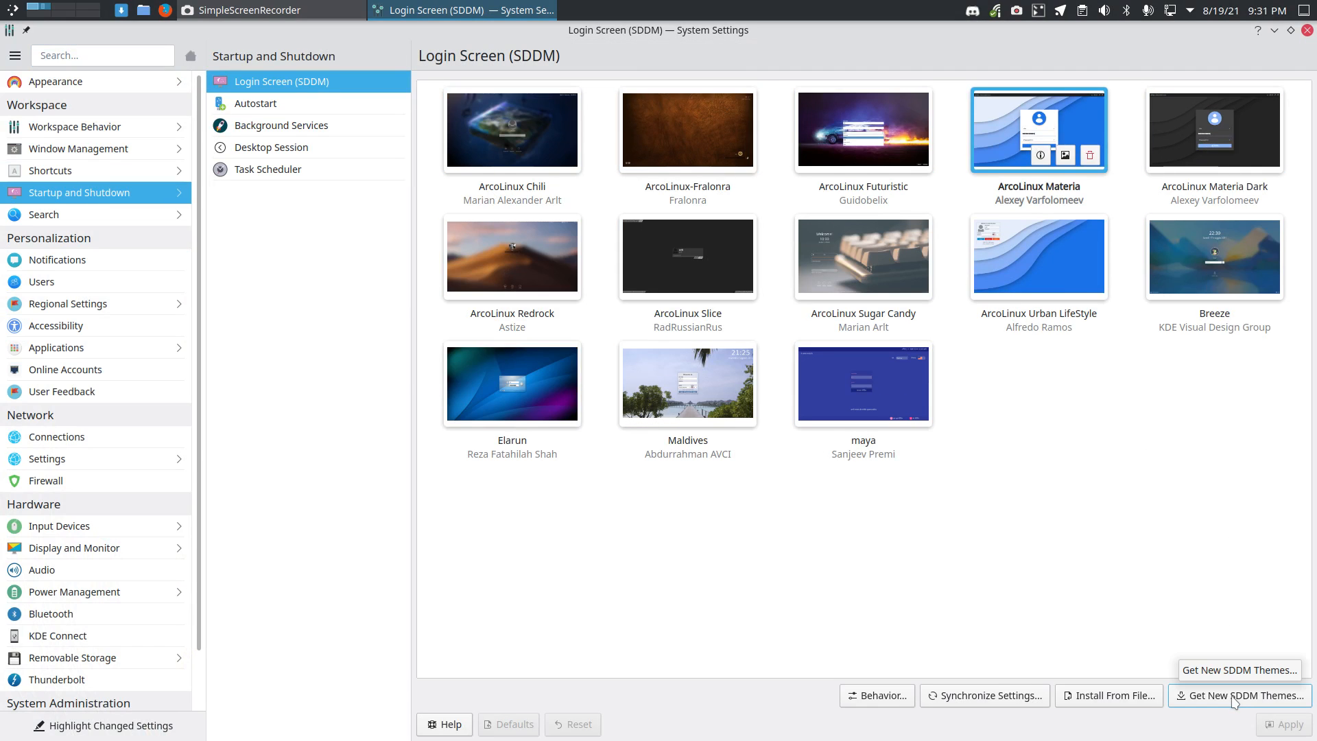
click(1237, 694)
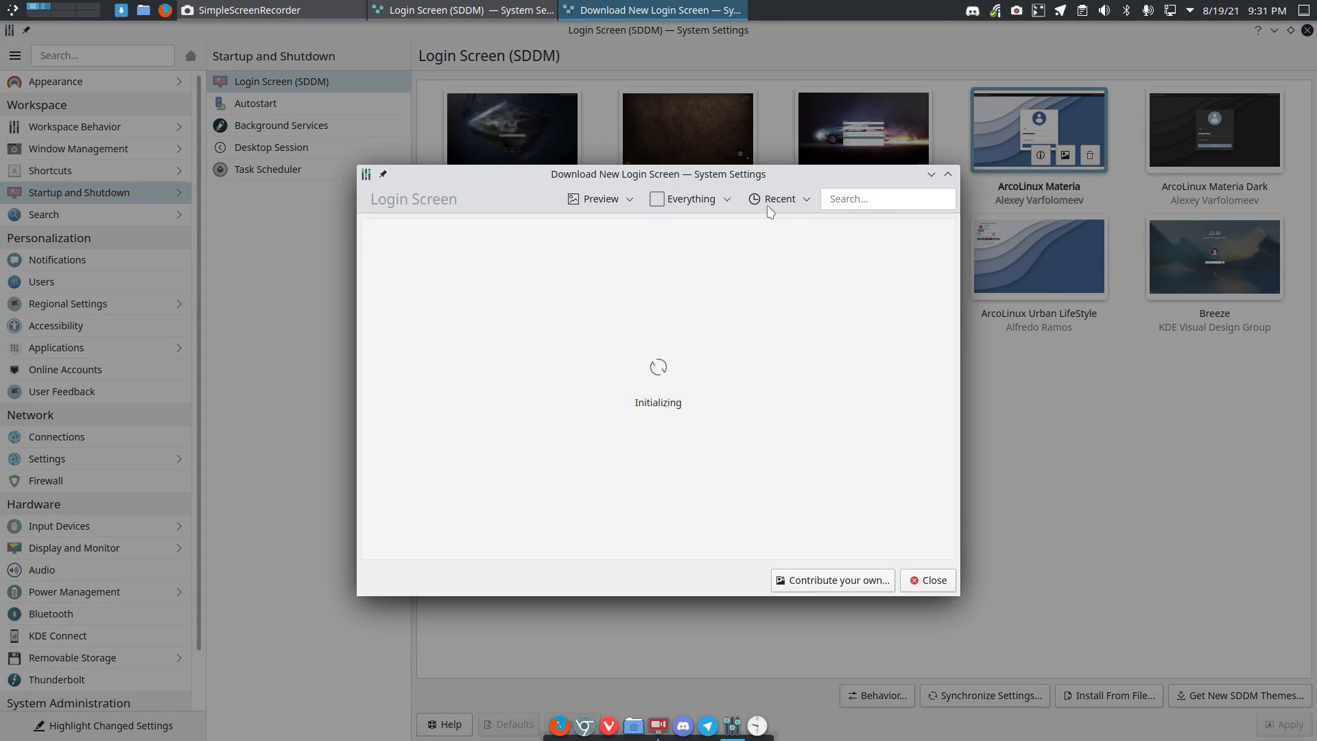
click(927, 579)
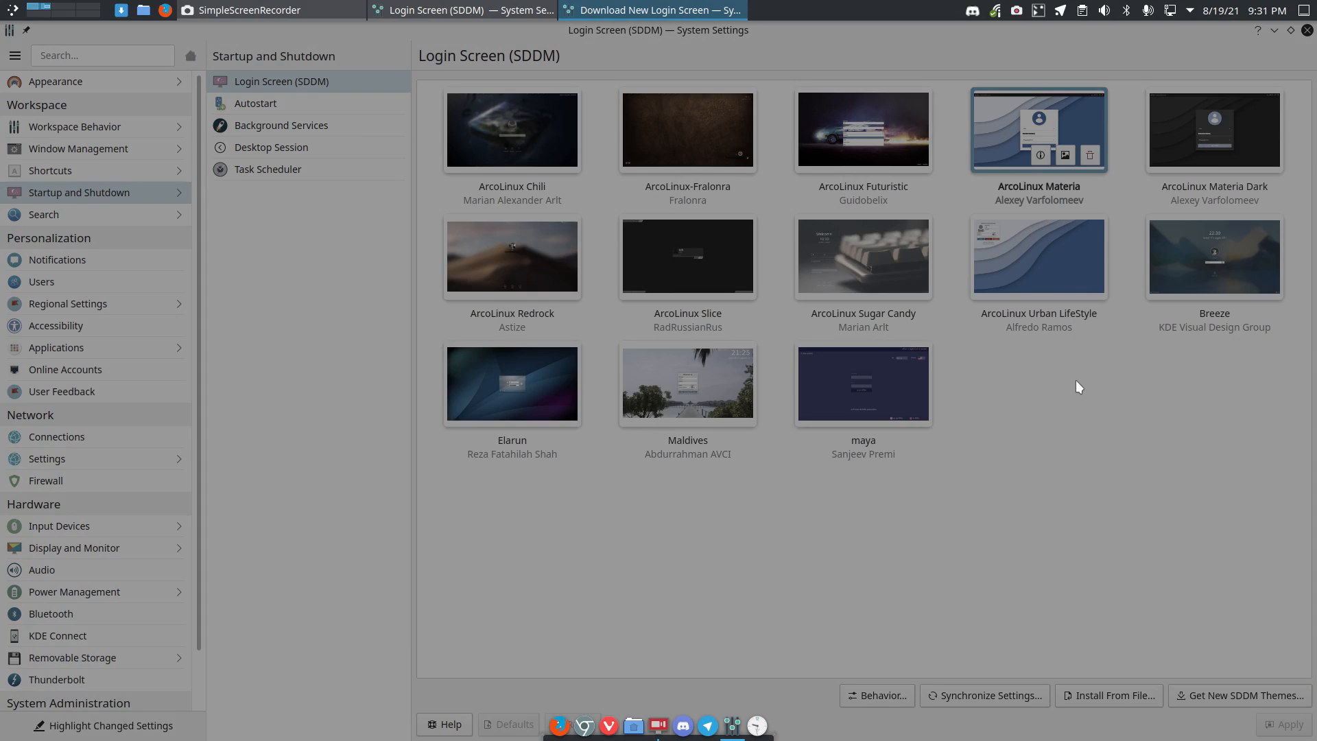
mouse_move(687, 129)
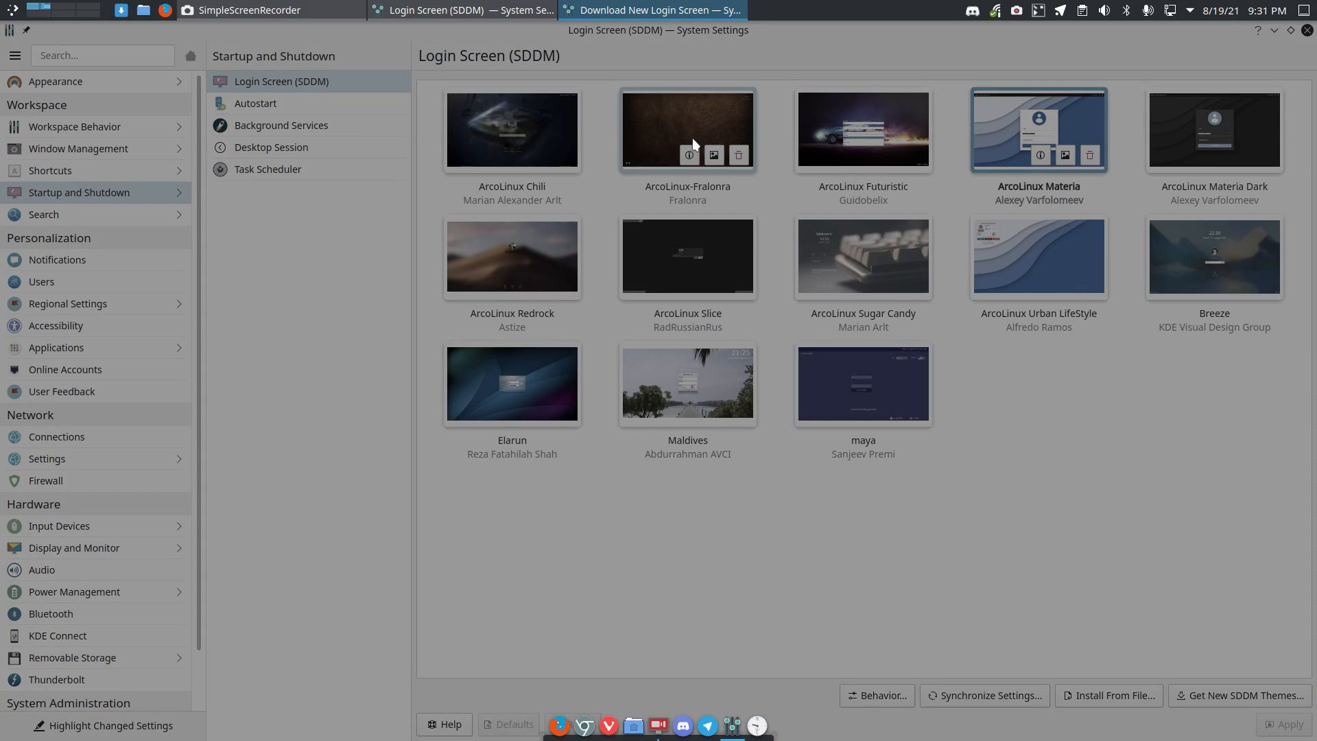
mouse_move(1185, 268)
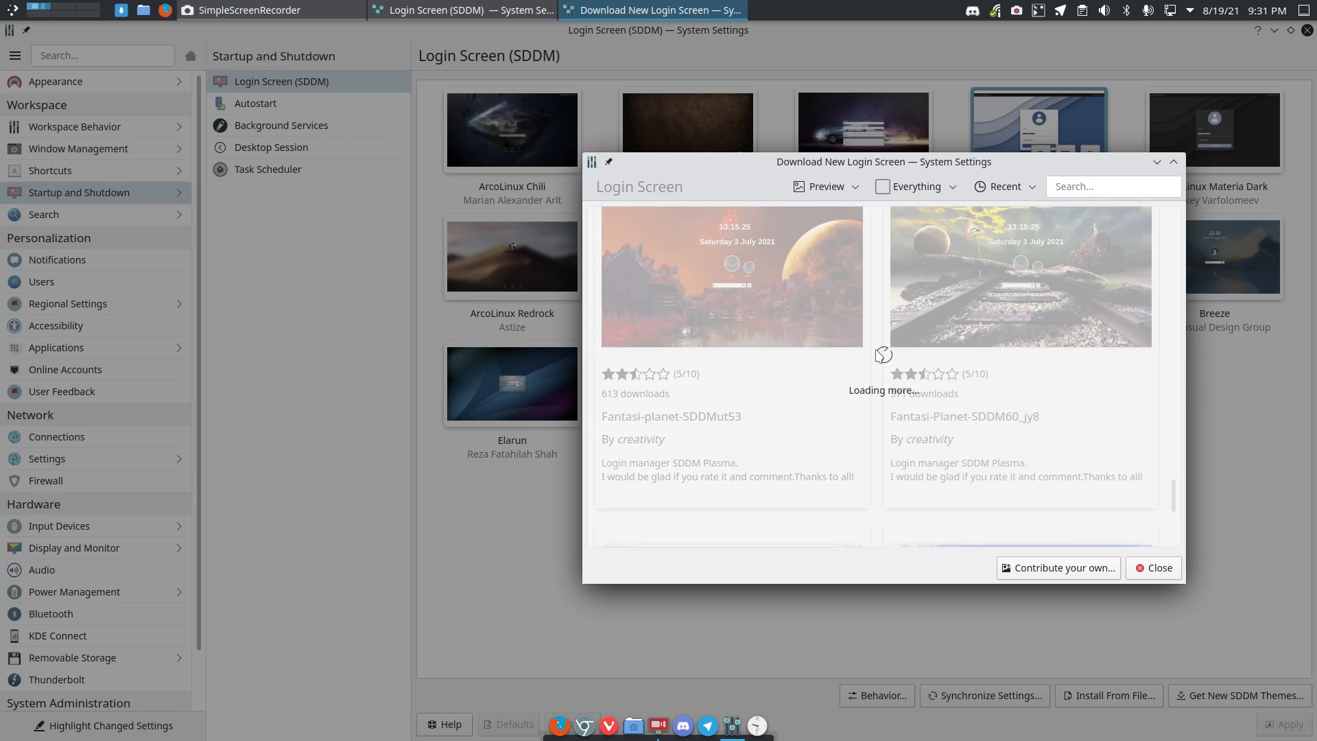
Scroll through the available login themes and pick one to view.
scroll(down, 3)
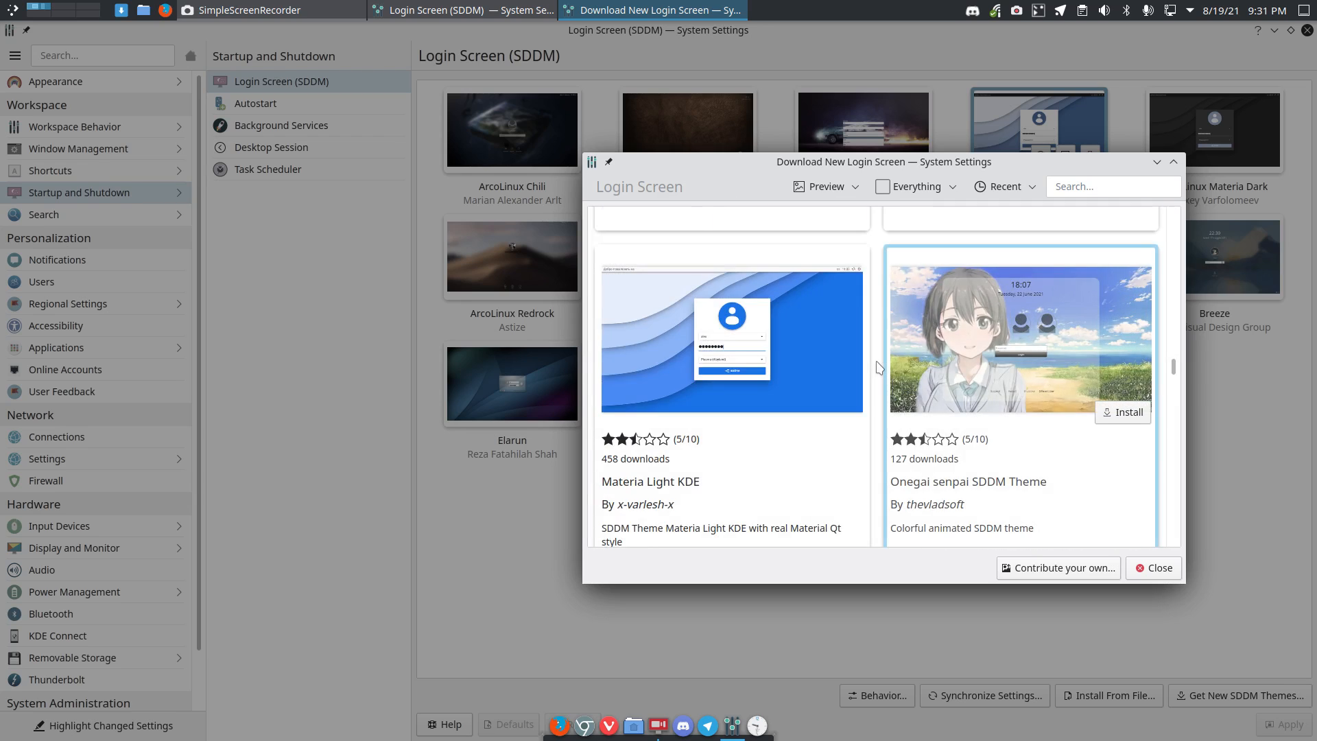
scroll(down, 3)
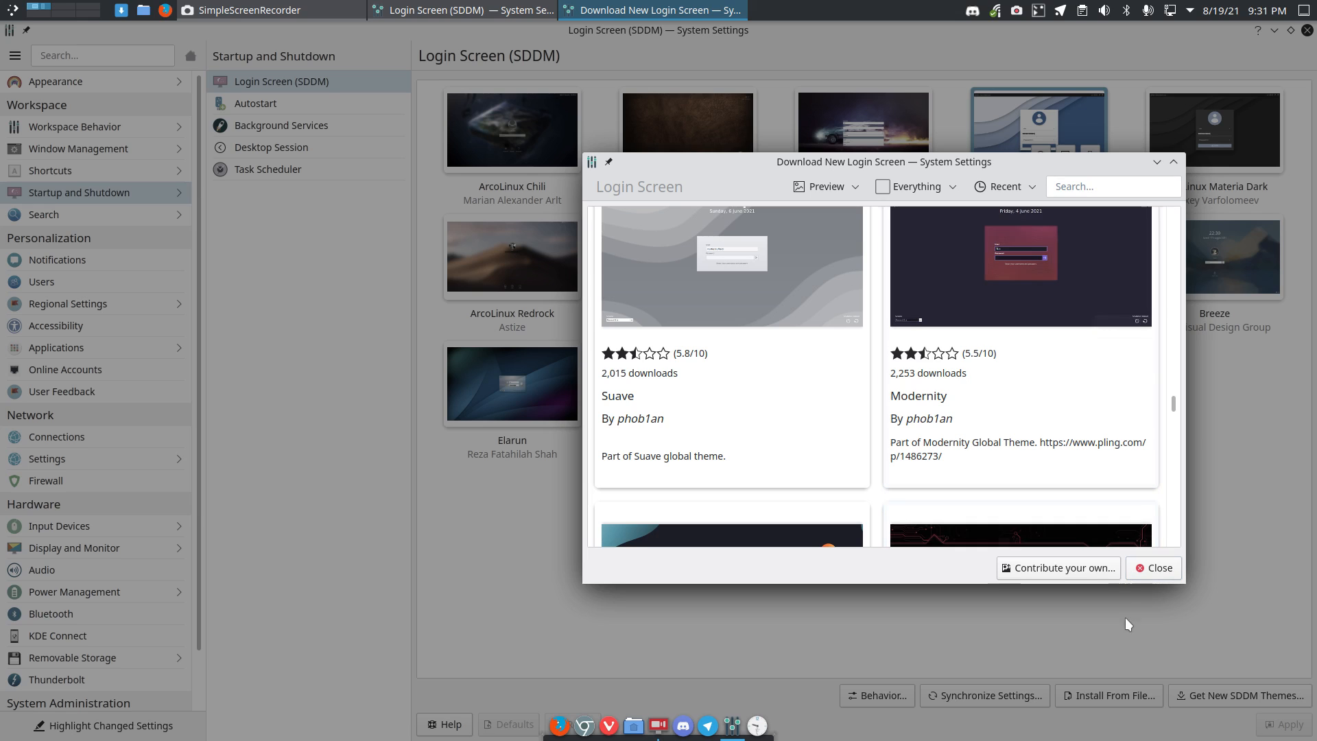
click(1158, 568)
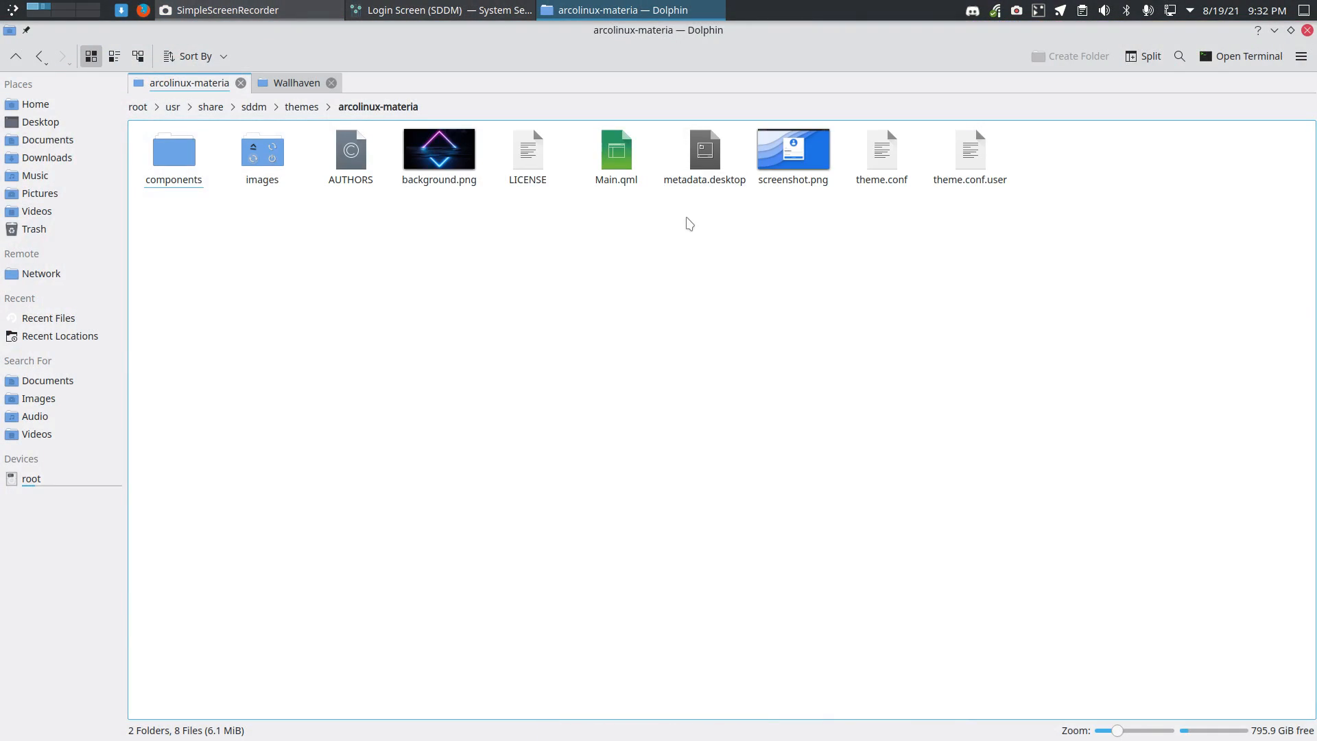
mouse_move(549, 190)
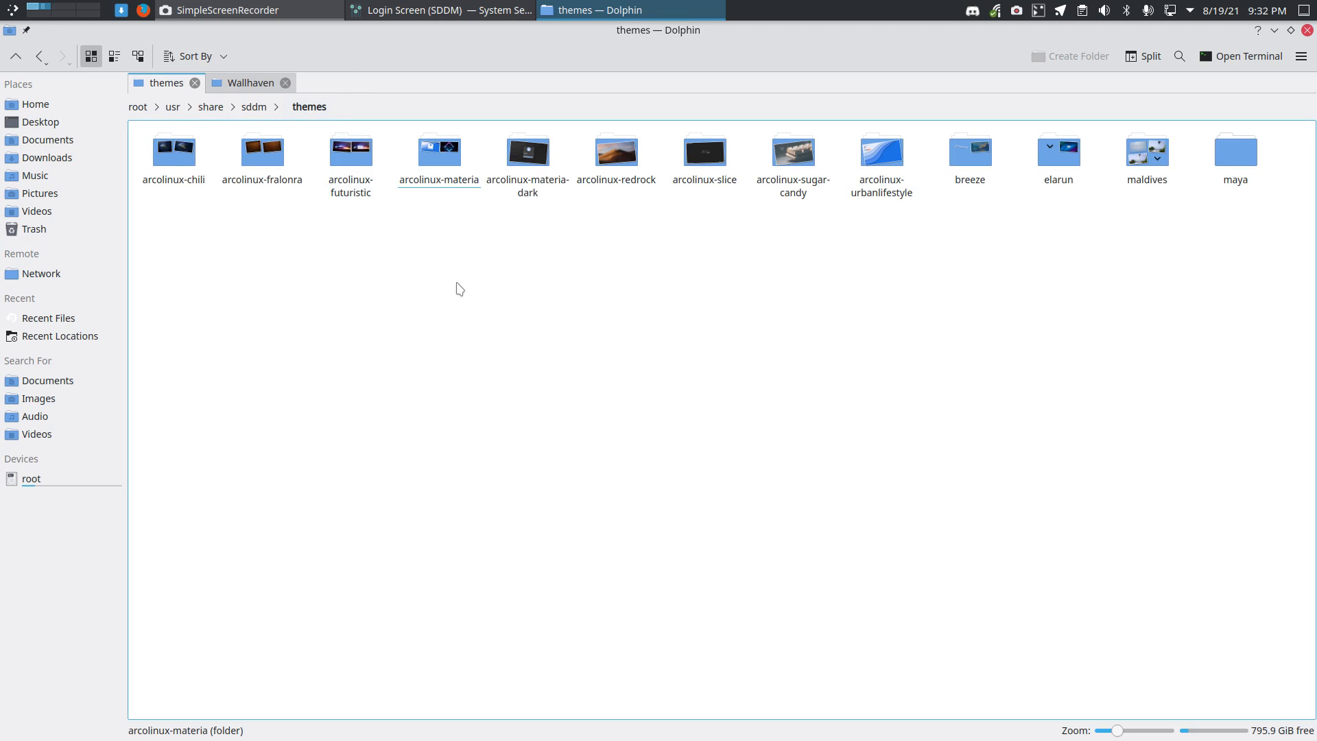
double_click(438, 151)
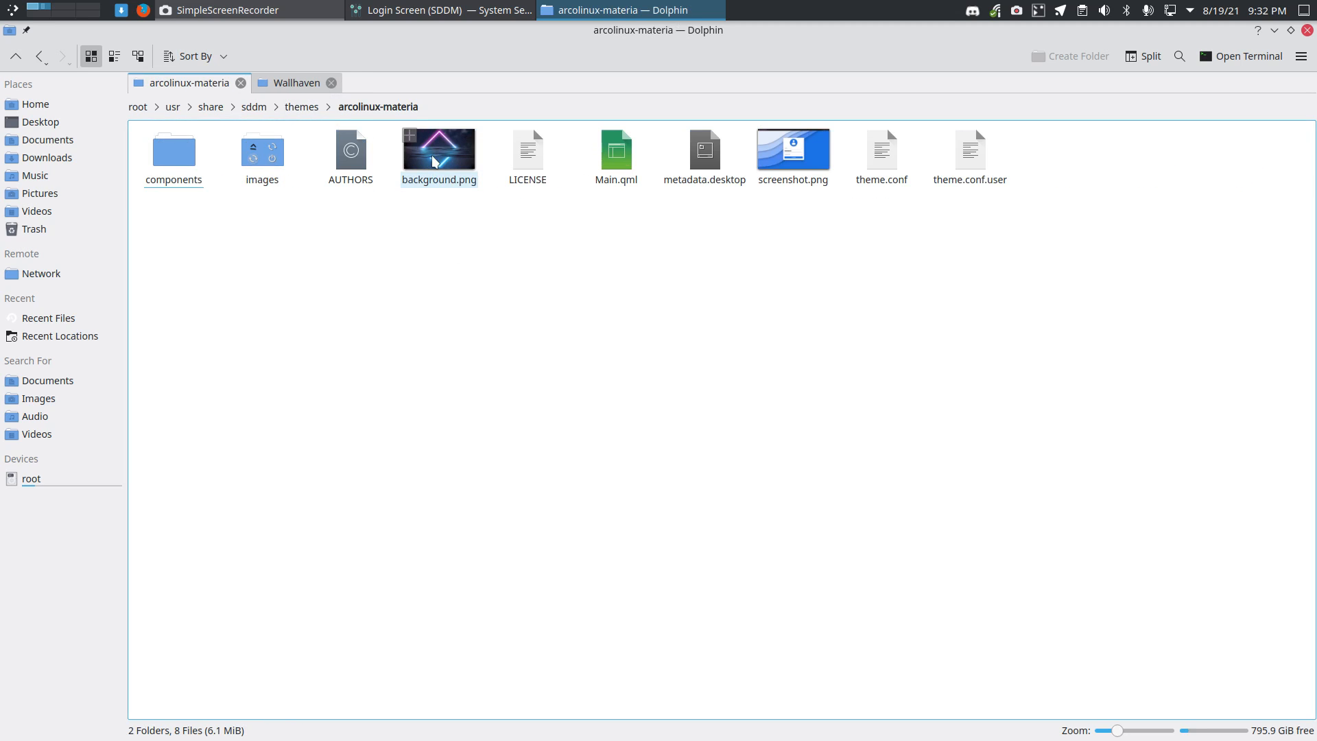
click(502, 268)
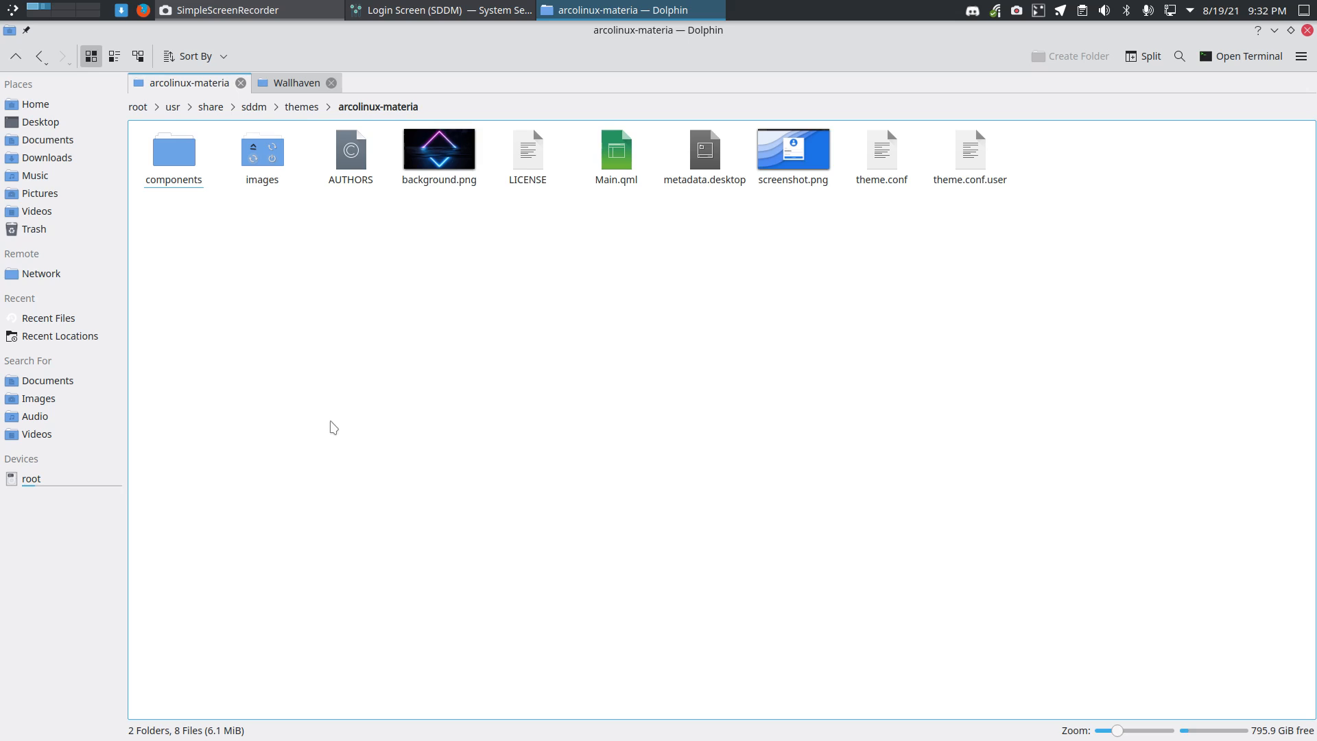
mouse_move(320, 427)
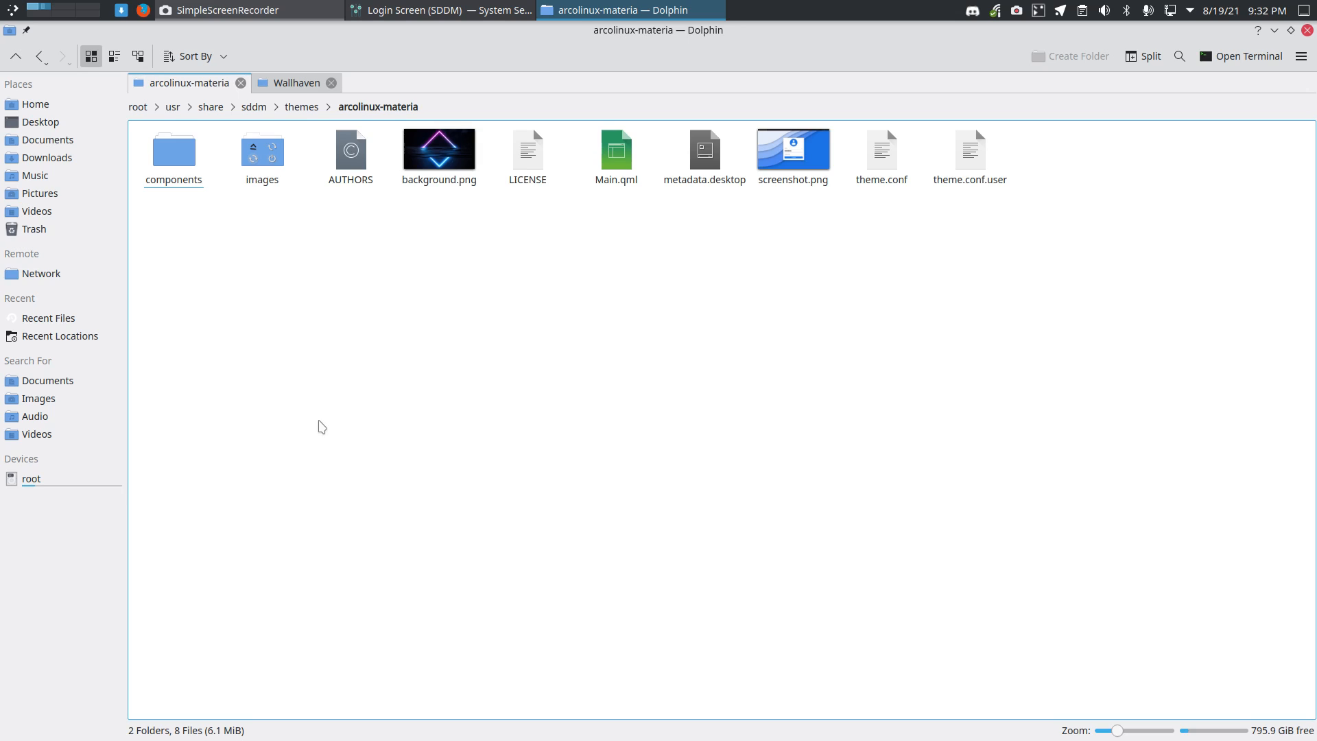
mouse_move(344, 464)
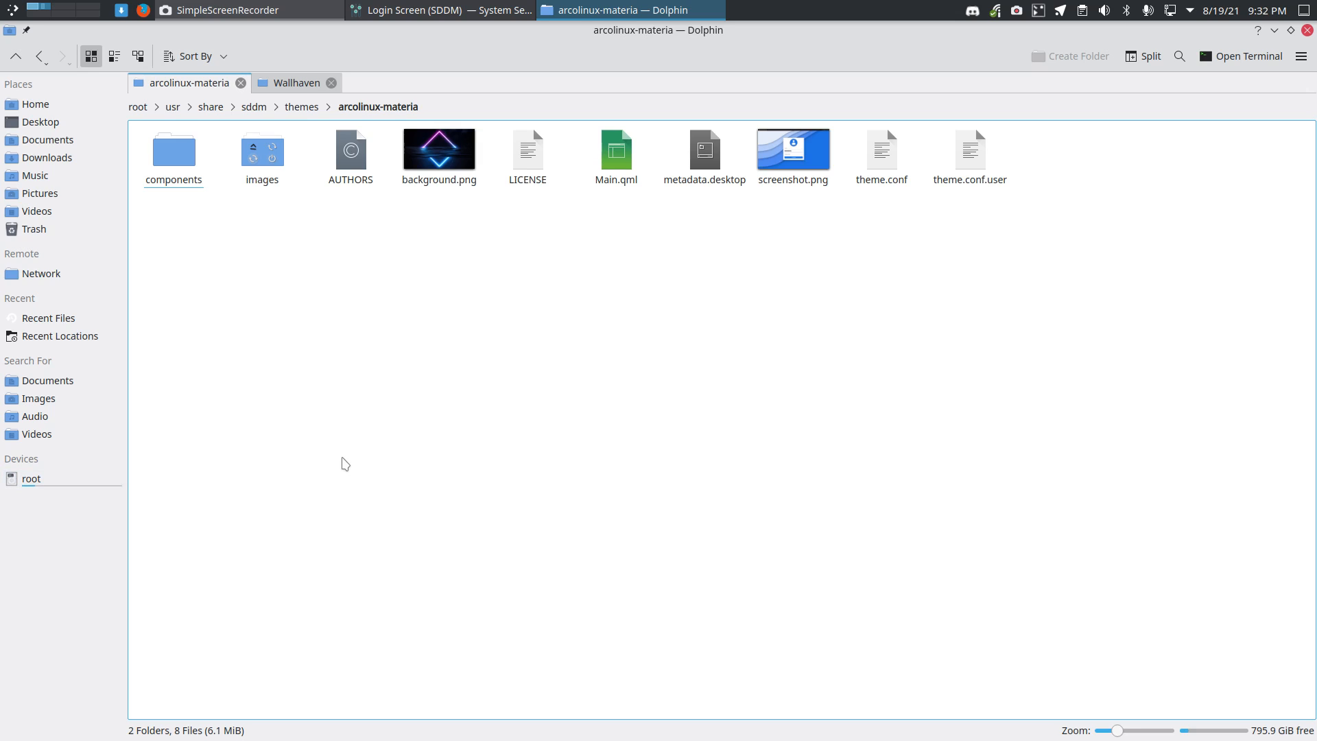
text(thunar)
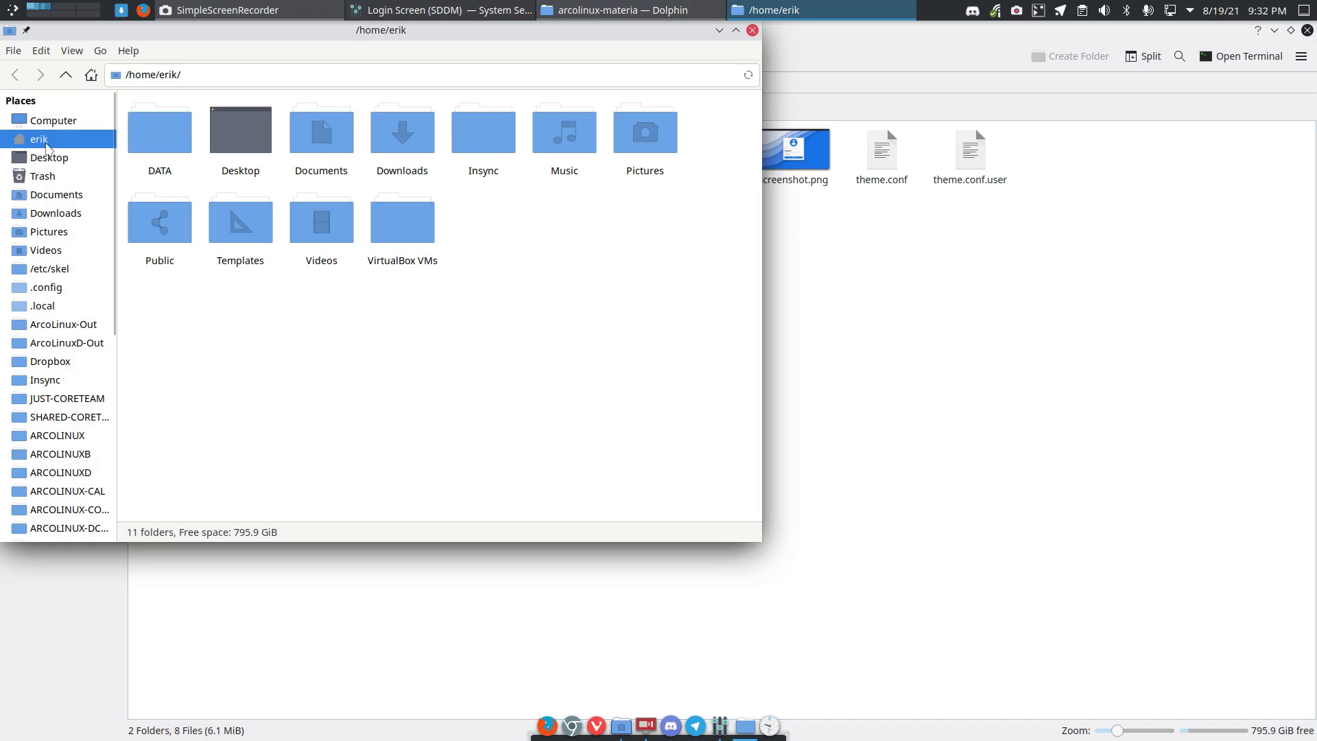
click(54, 120)
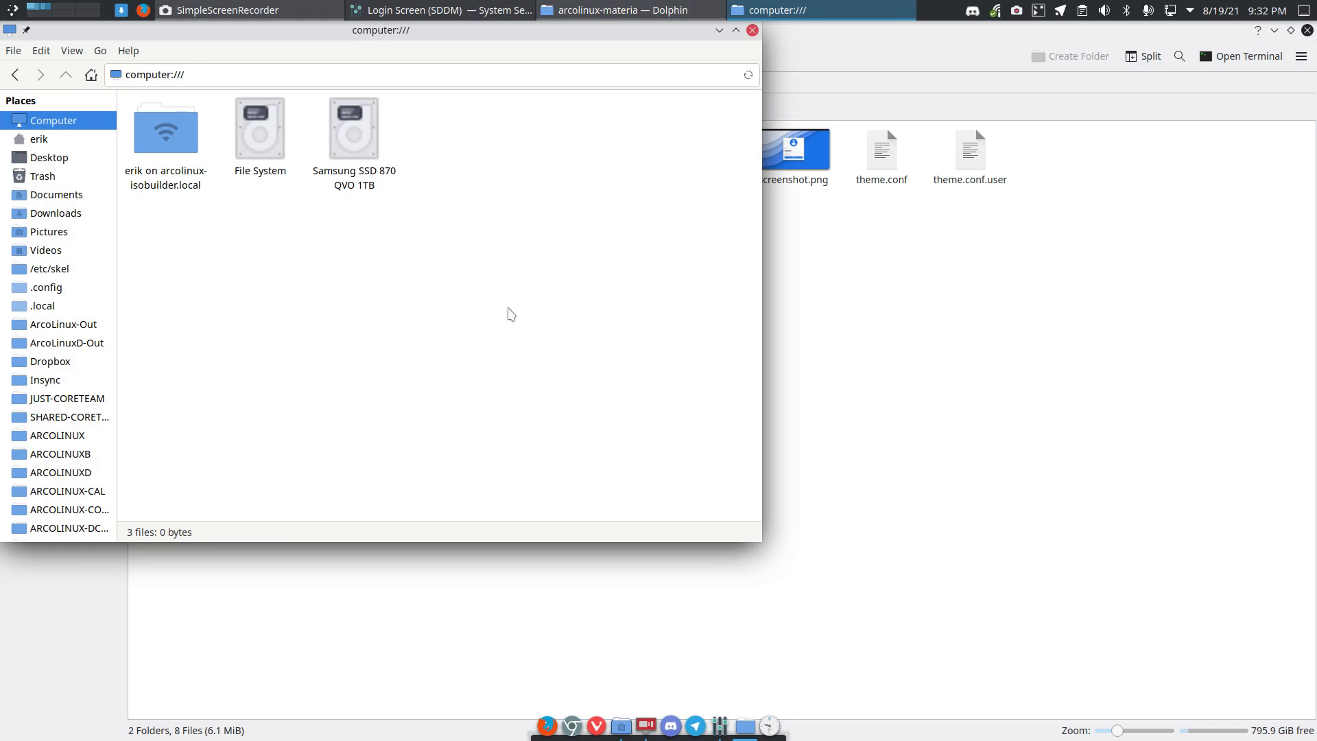
click(625, 10)
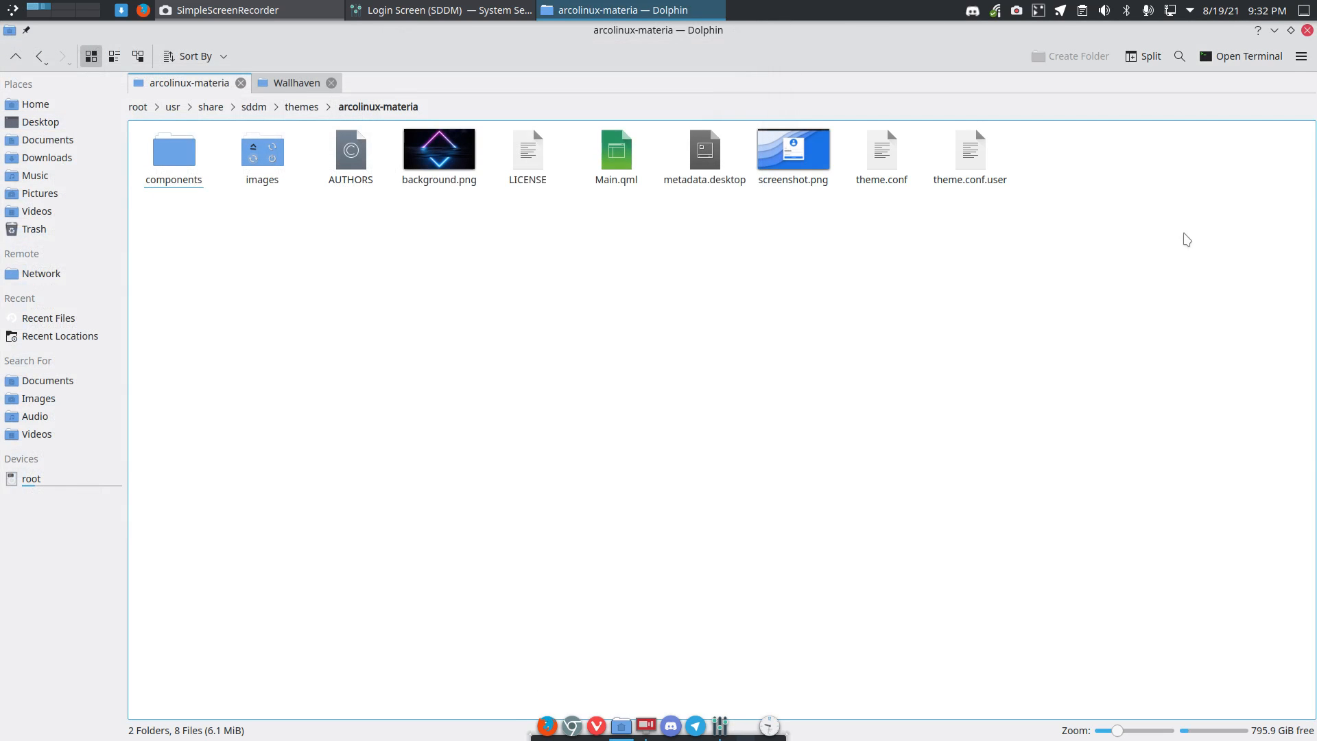
Start a terminal in the theme folder and begin a sudo rm command for background.png.
click(1241, 56)
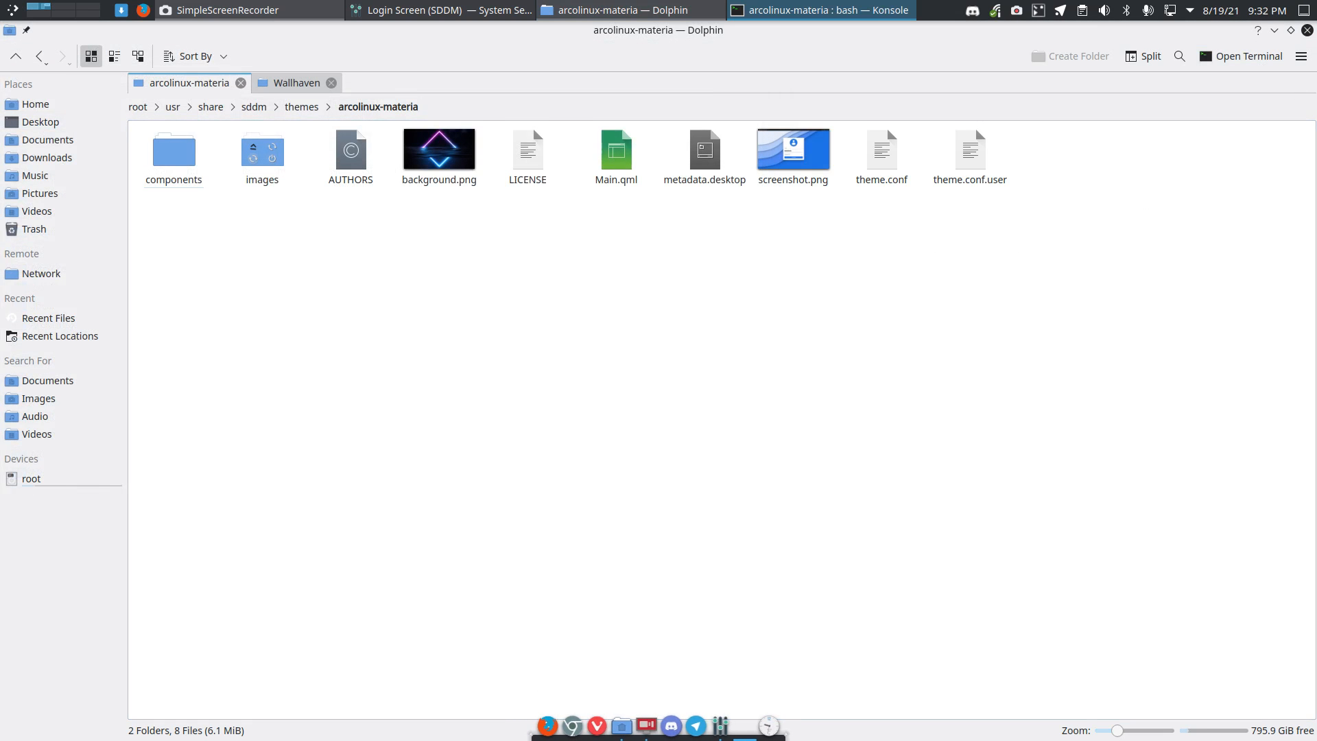
click(819, 10)
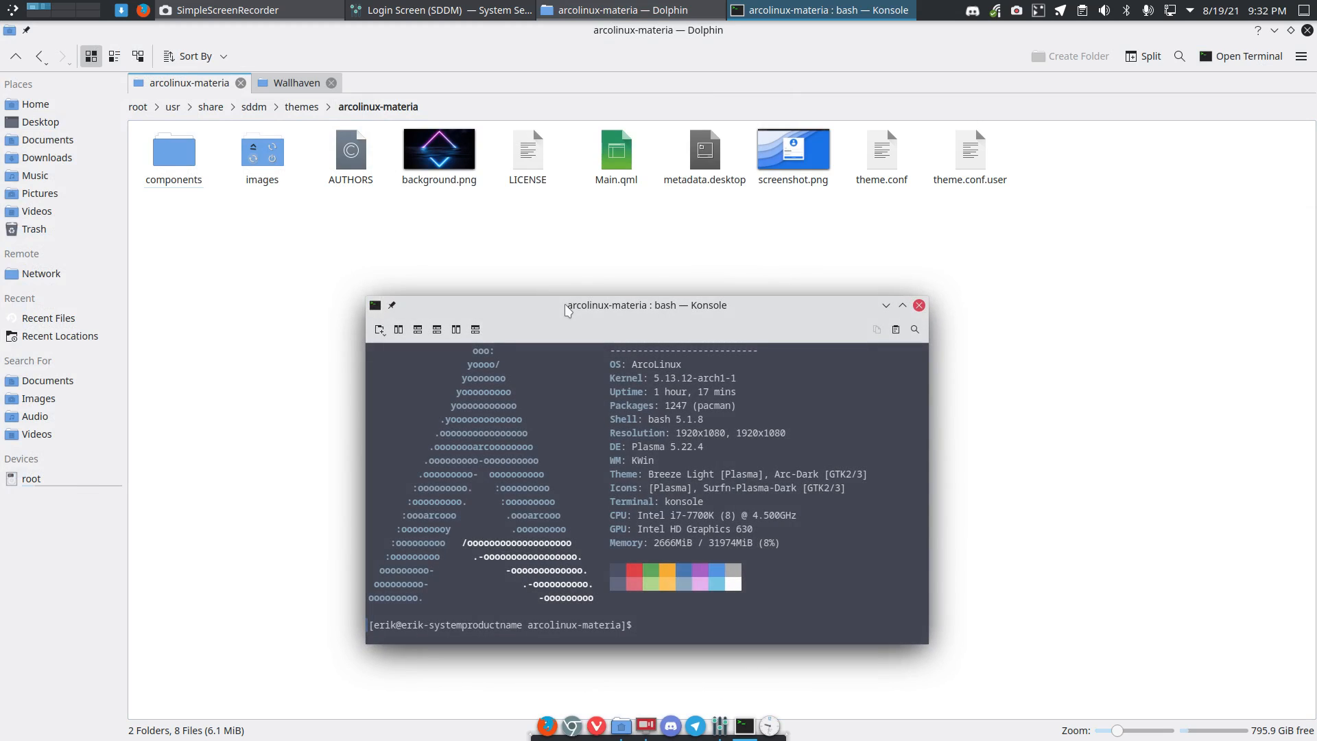
text(sudo rm background.png)
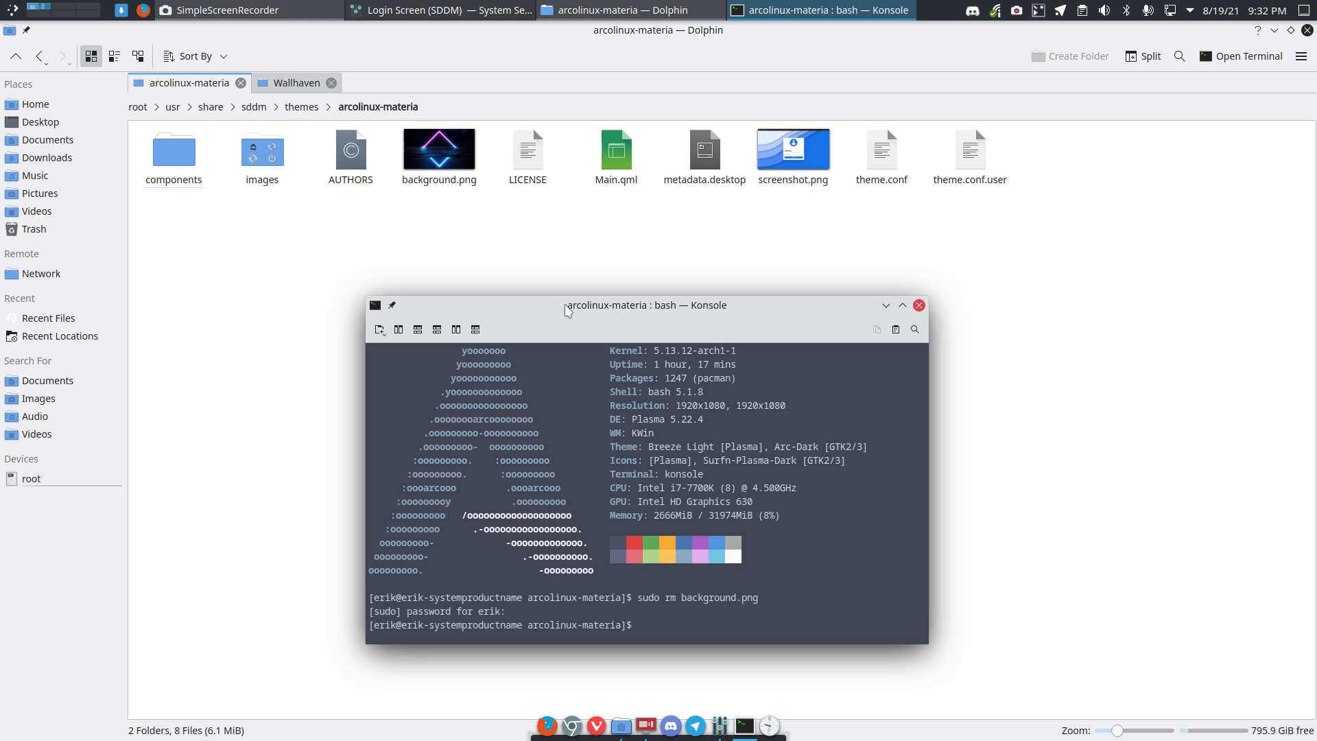
mouse_move(491, 235)
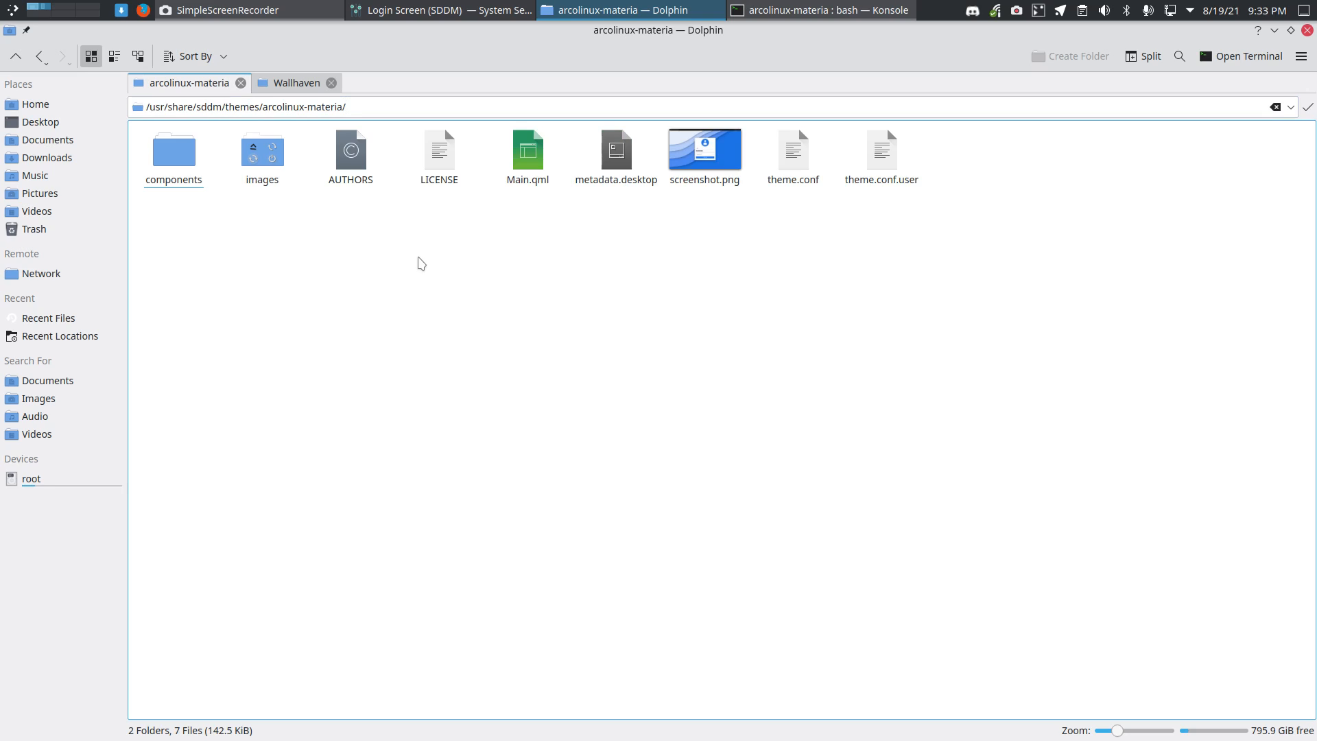
double_click(260, 150)
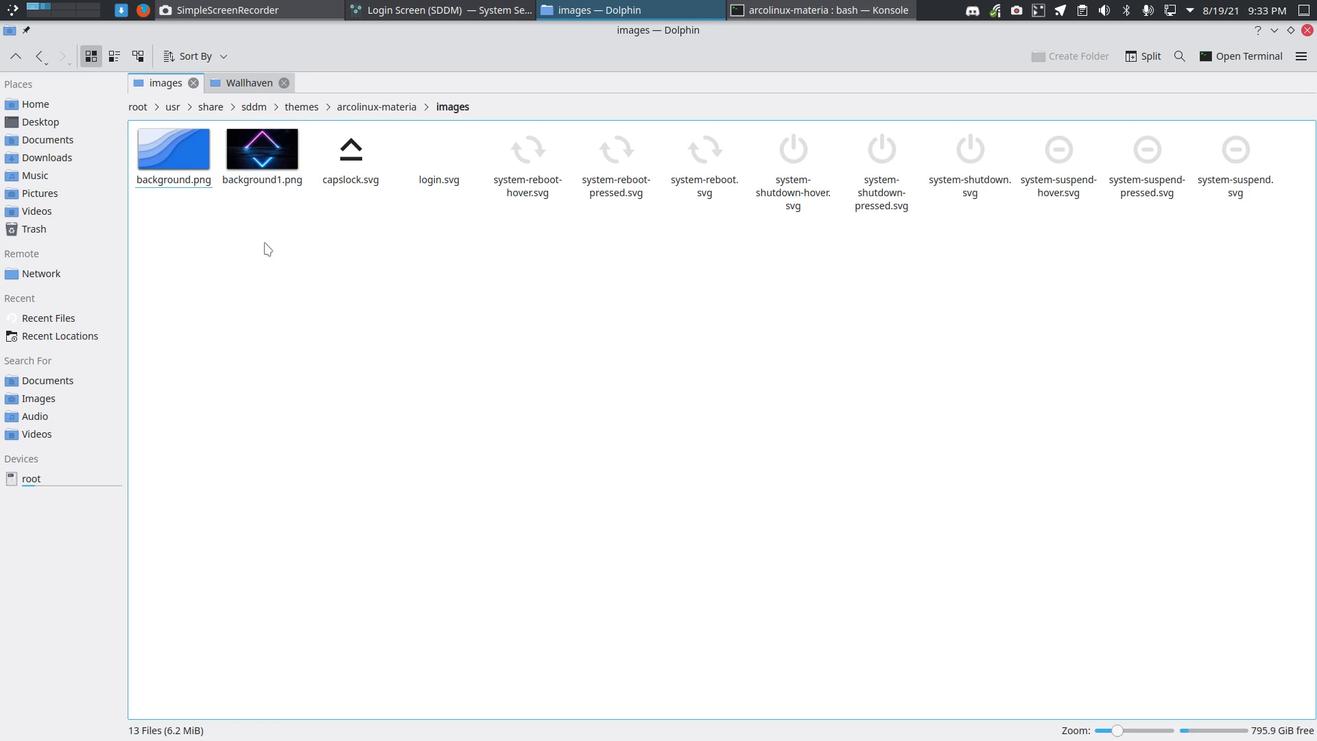
click(261, 149)
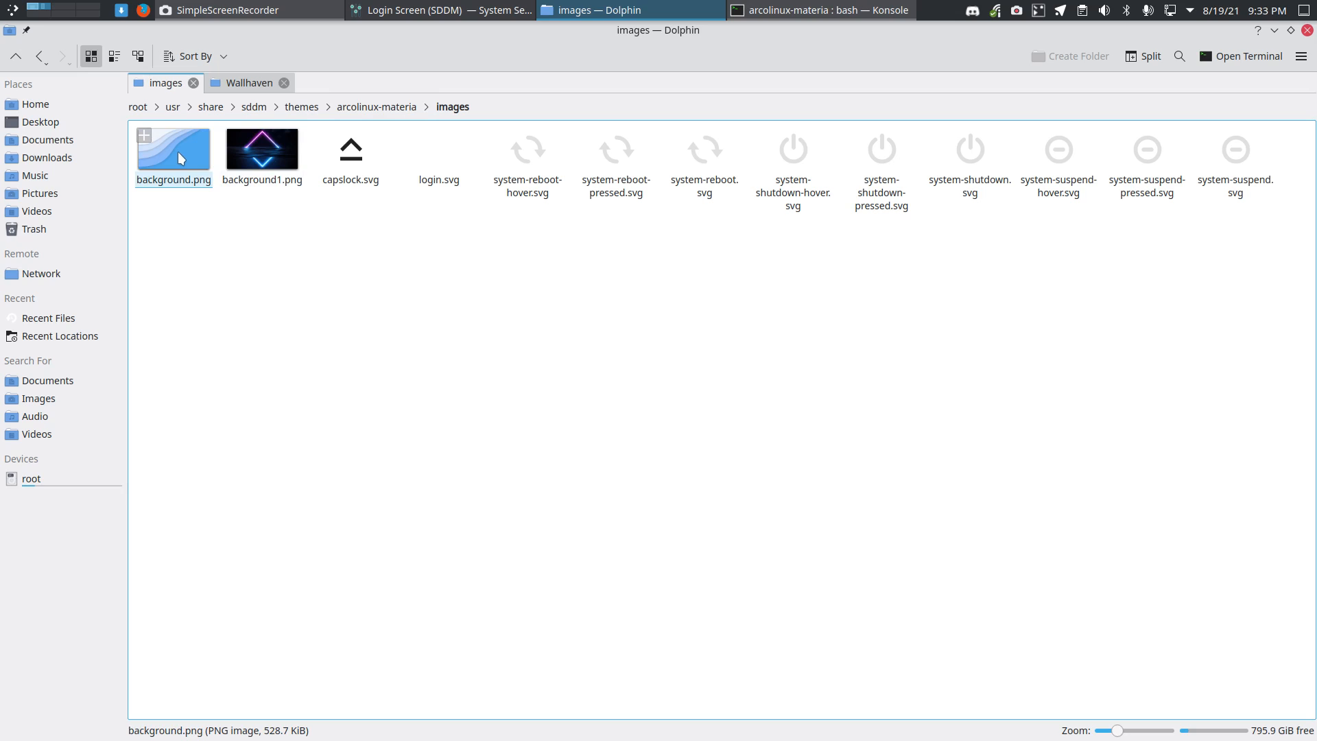
click(261, 148)
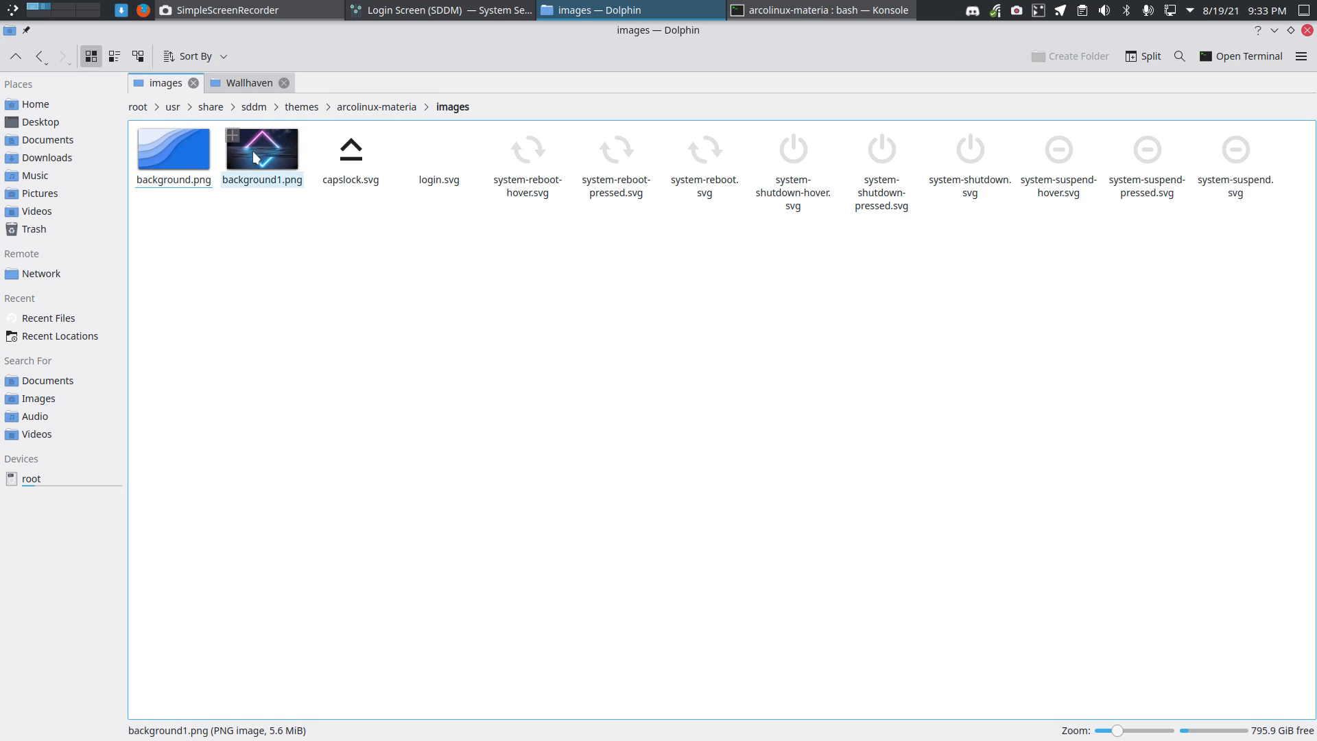
click(375, 107)
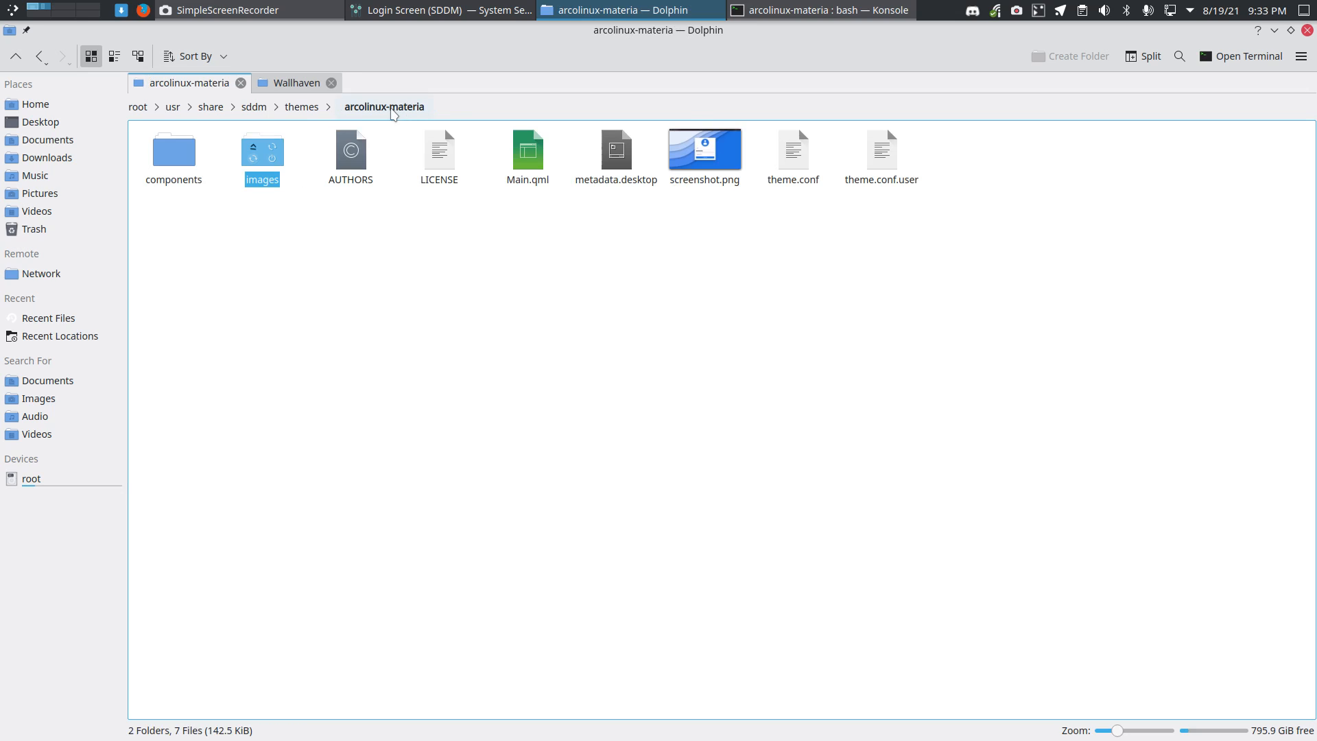
click(792, 150)
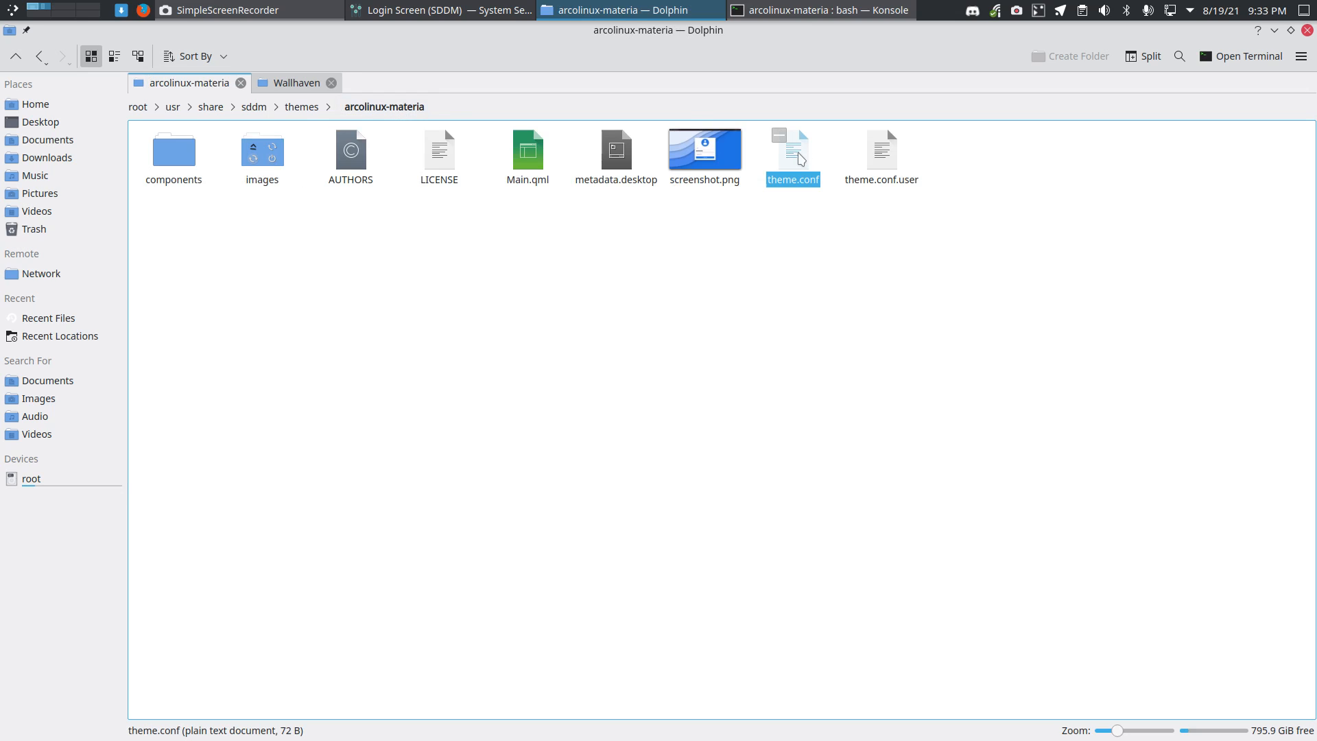
click(881, 155)
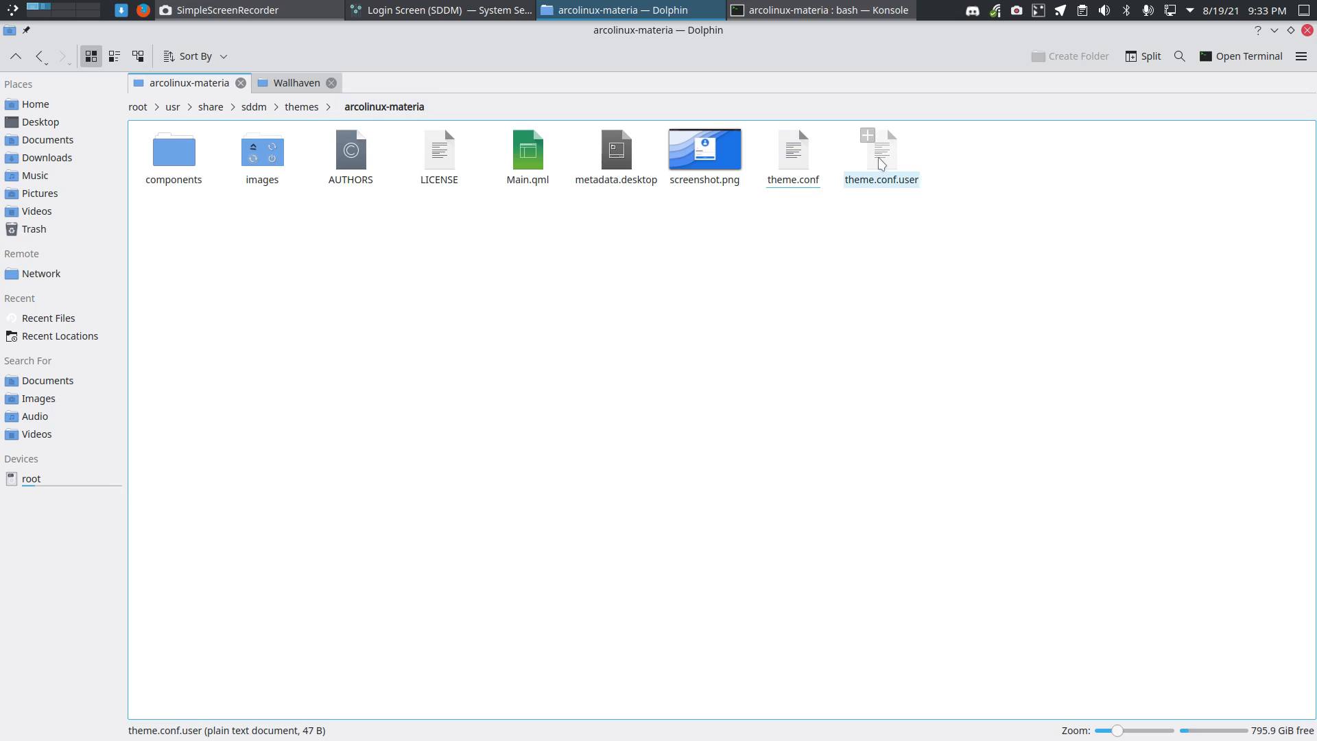
Edit theme.conf.user so line 2 points to background1.png.
double_click(880, 155)
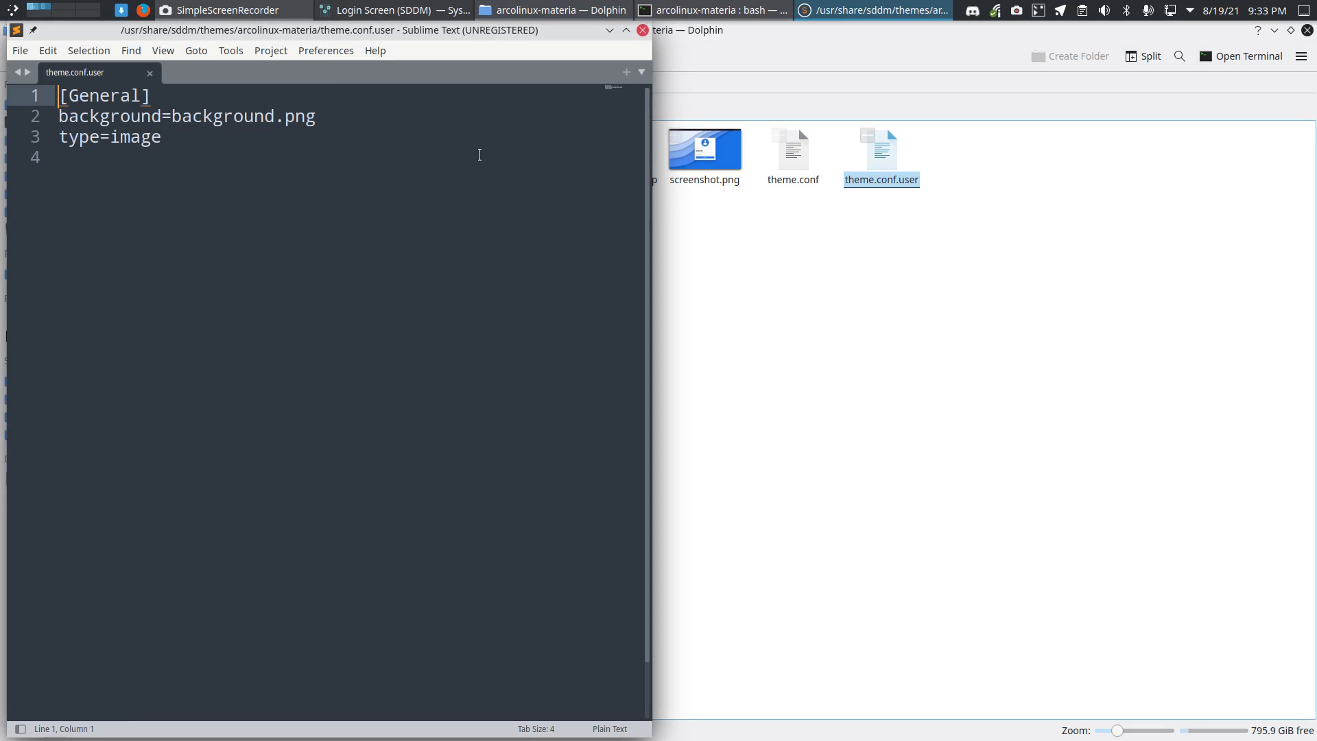
click(274, 115)
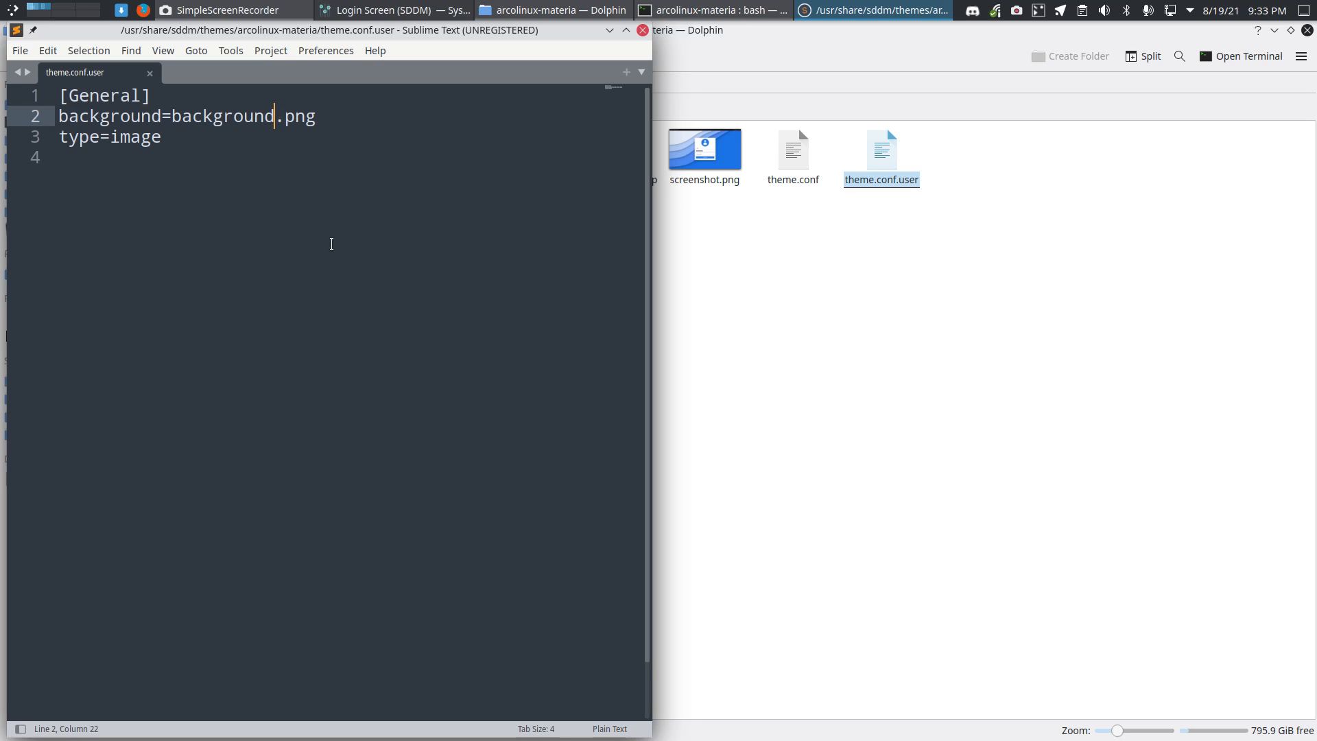
text(1)
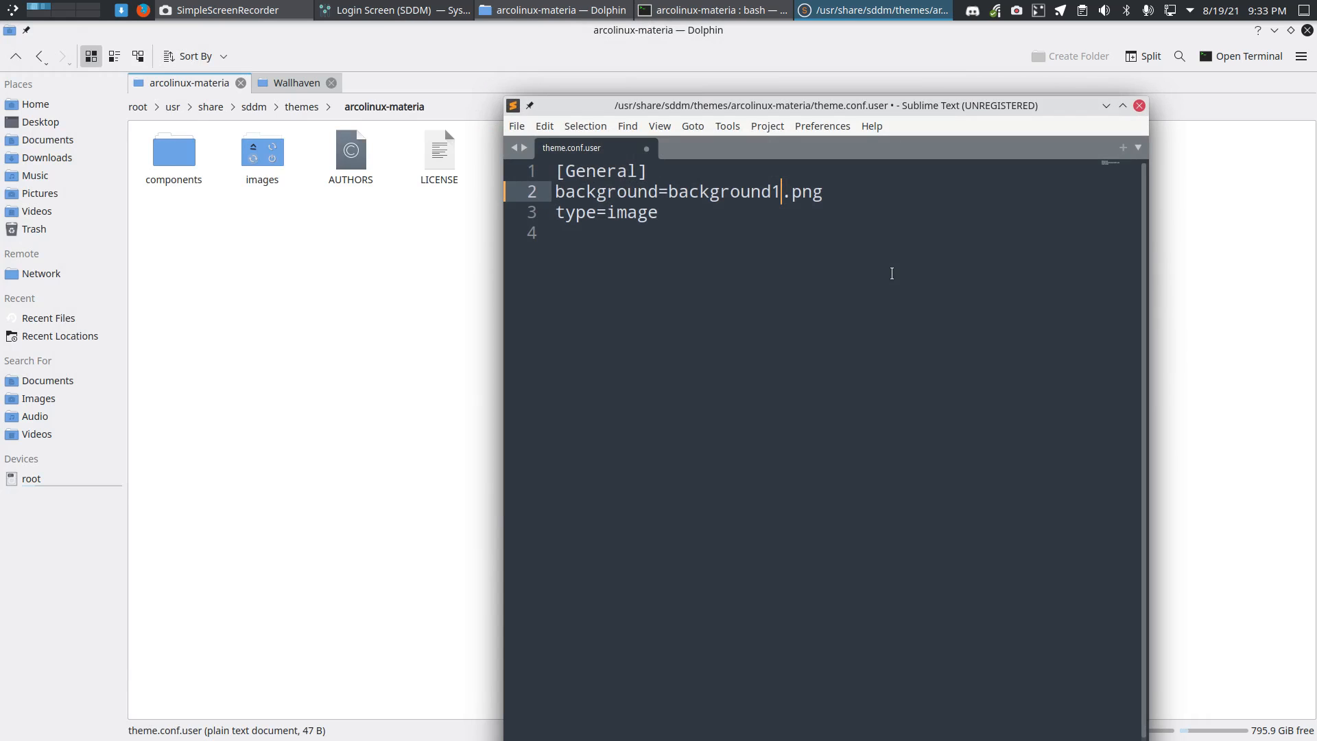
Save theme.conf.user with administrator rights and close the editor.
key(ctrl+s)
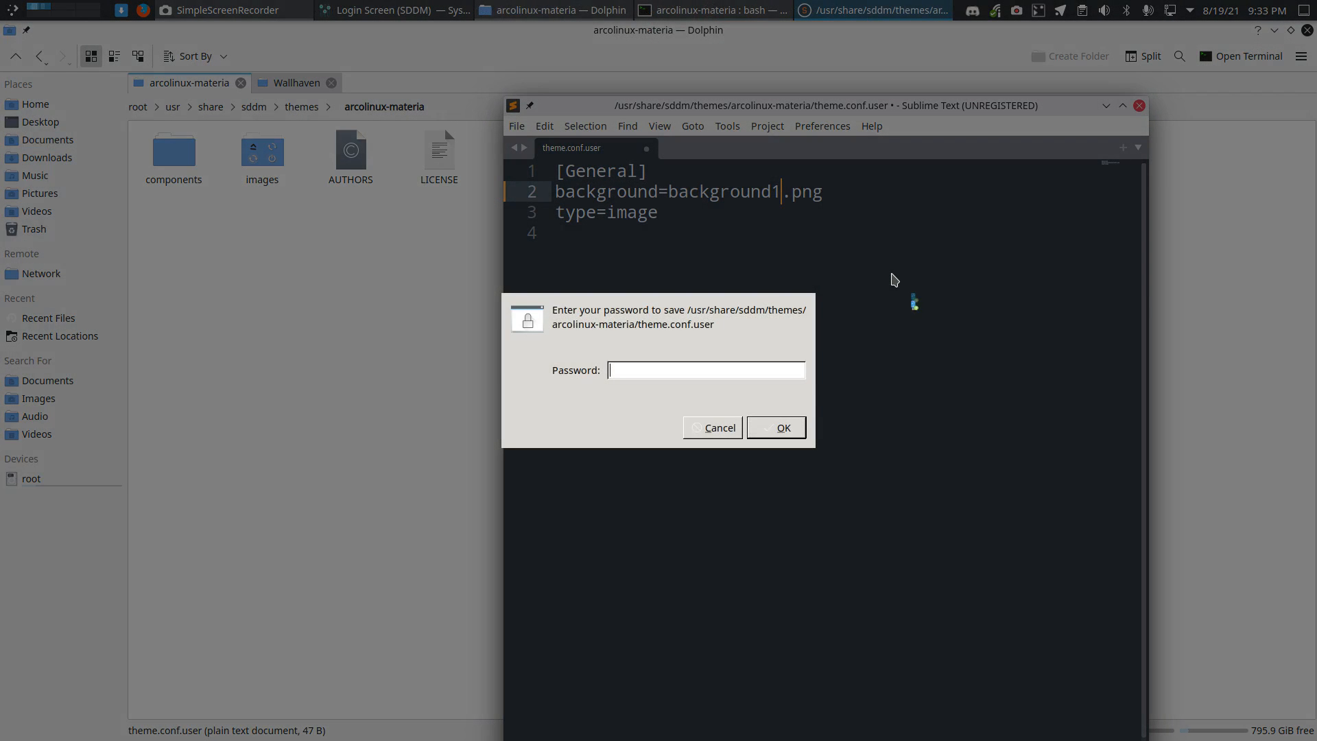
click(775, 428)
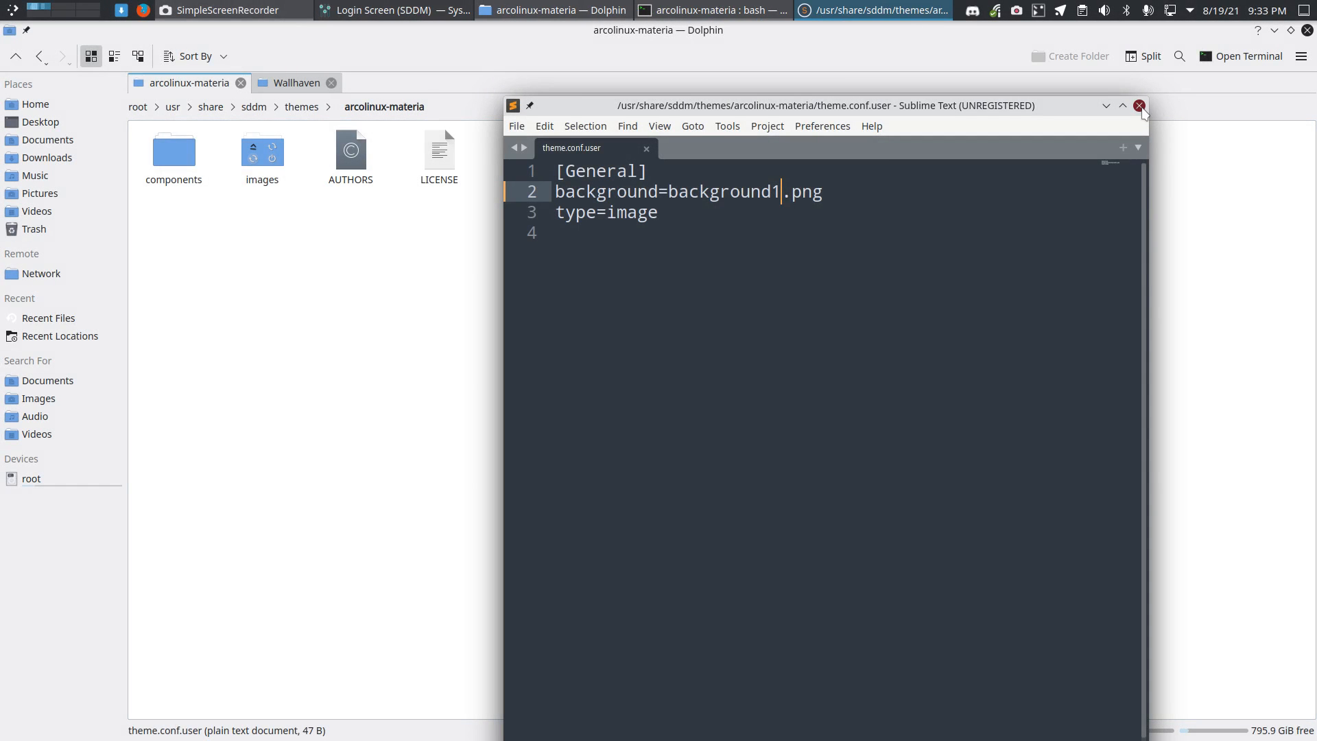
click(1140, 105)
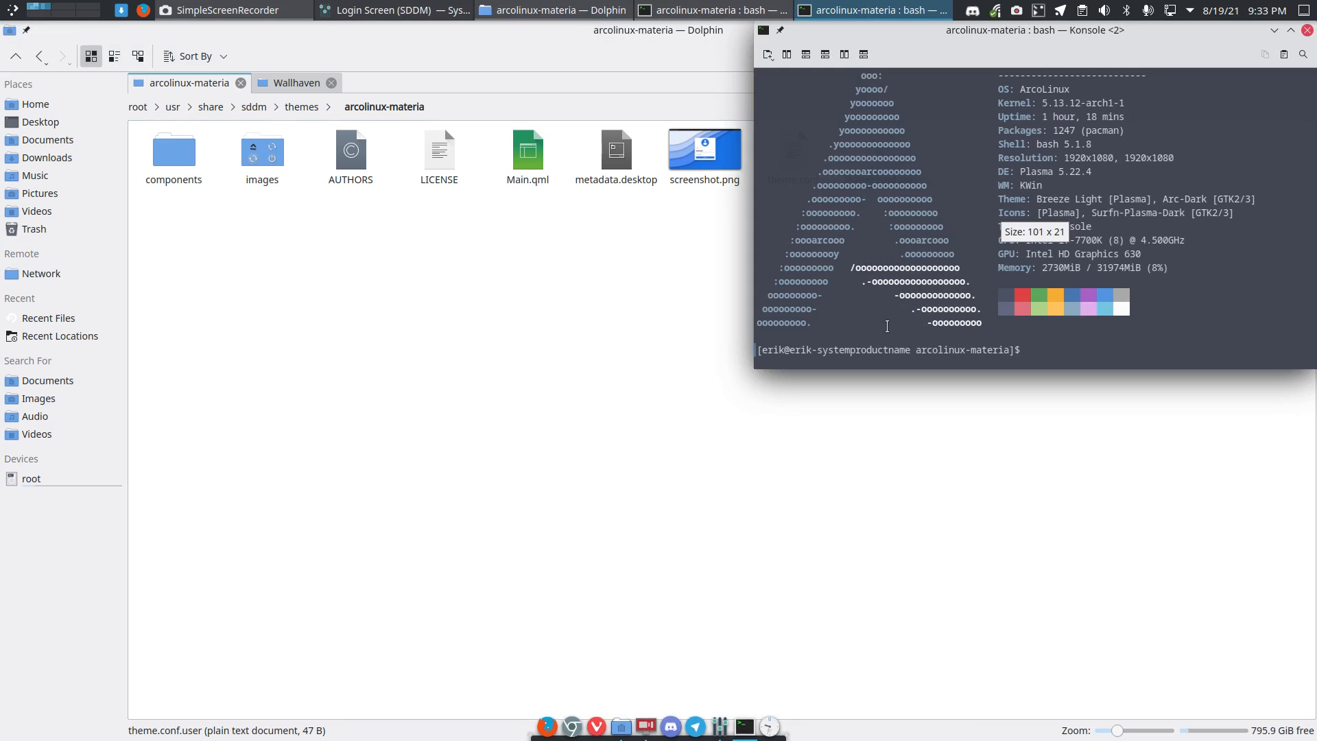
Enter 'sudo rm' at the Konsole prompt in the theme folder.
text(sudo)
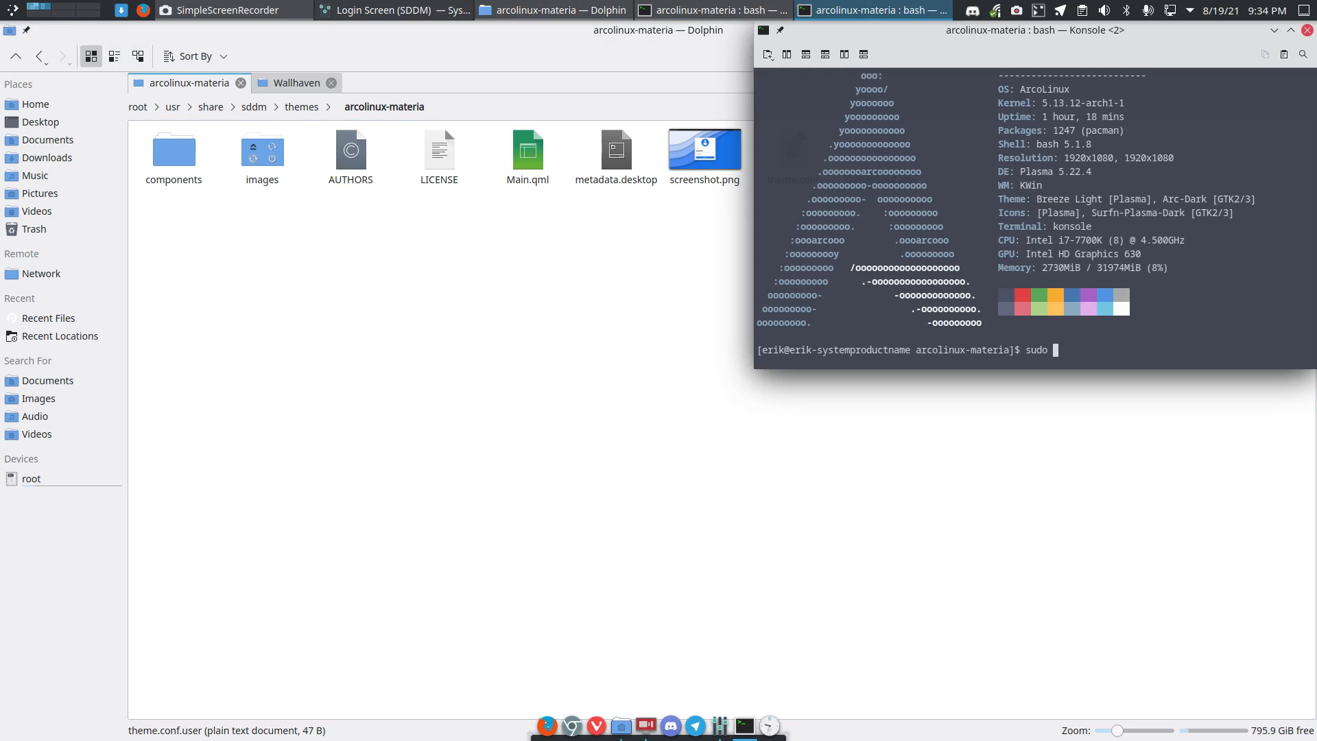
text(rm)
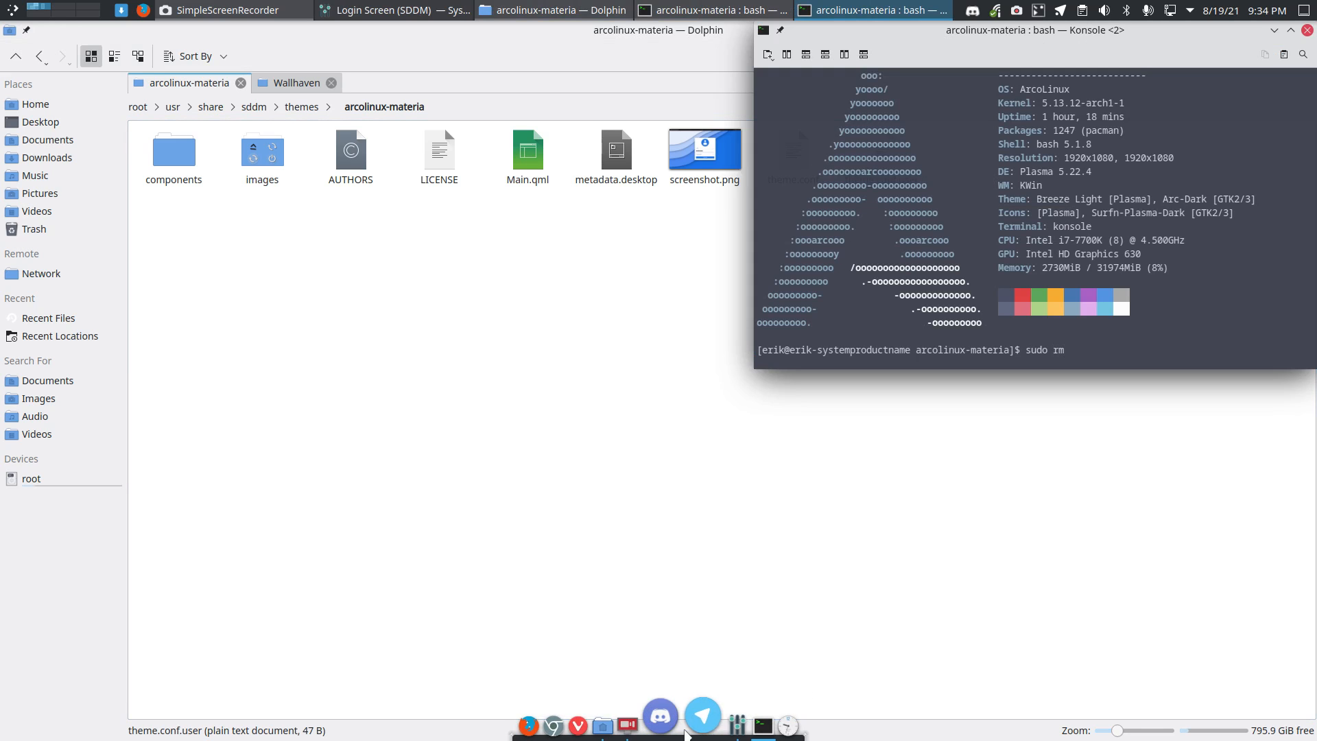
Review the ArcoLinux Materia background preview in Login Screen settings, then minimize the window.
click(393, 10)
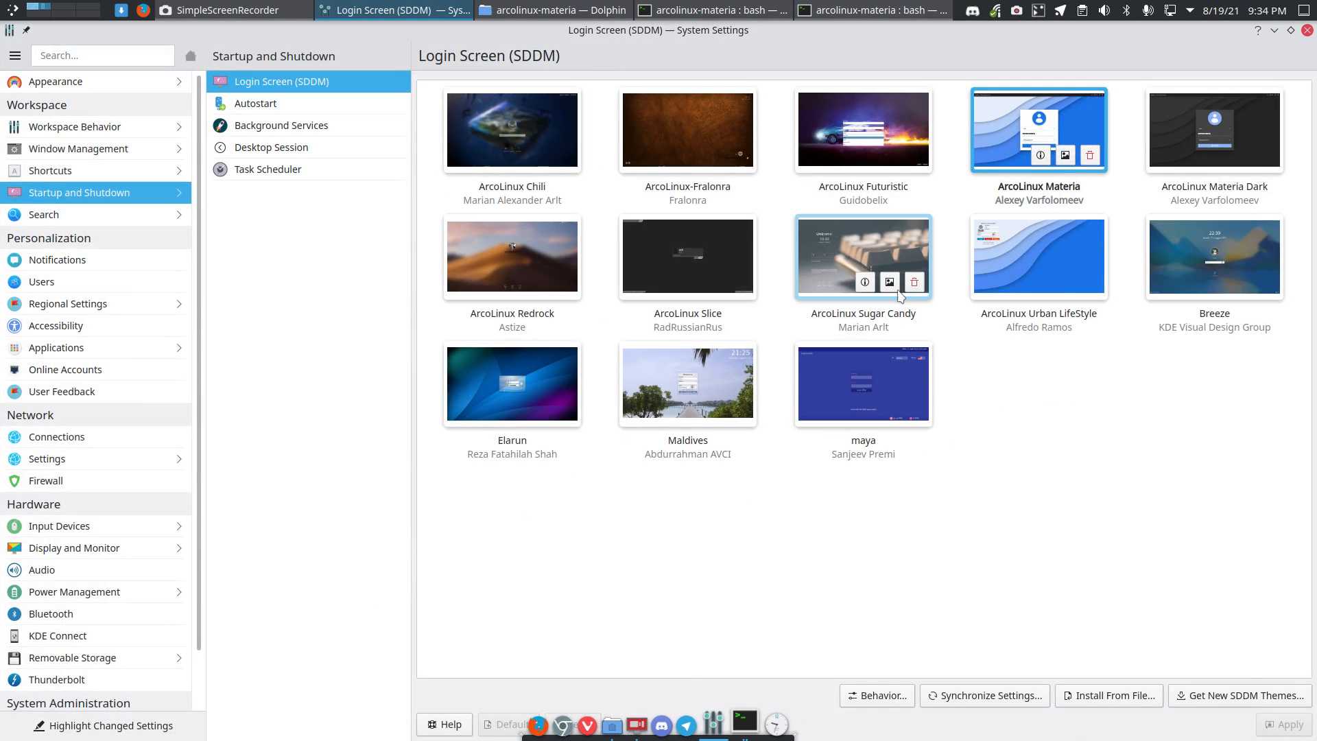
mouse_move(888, 282)
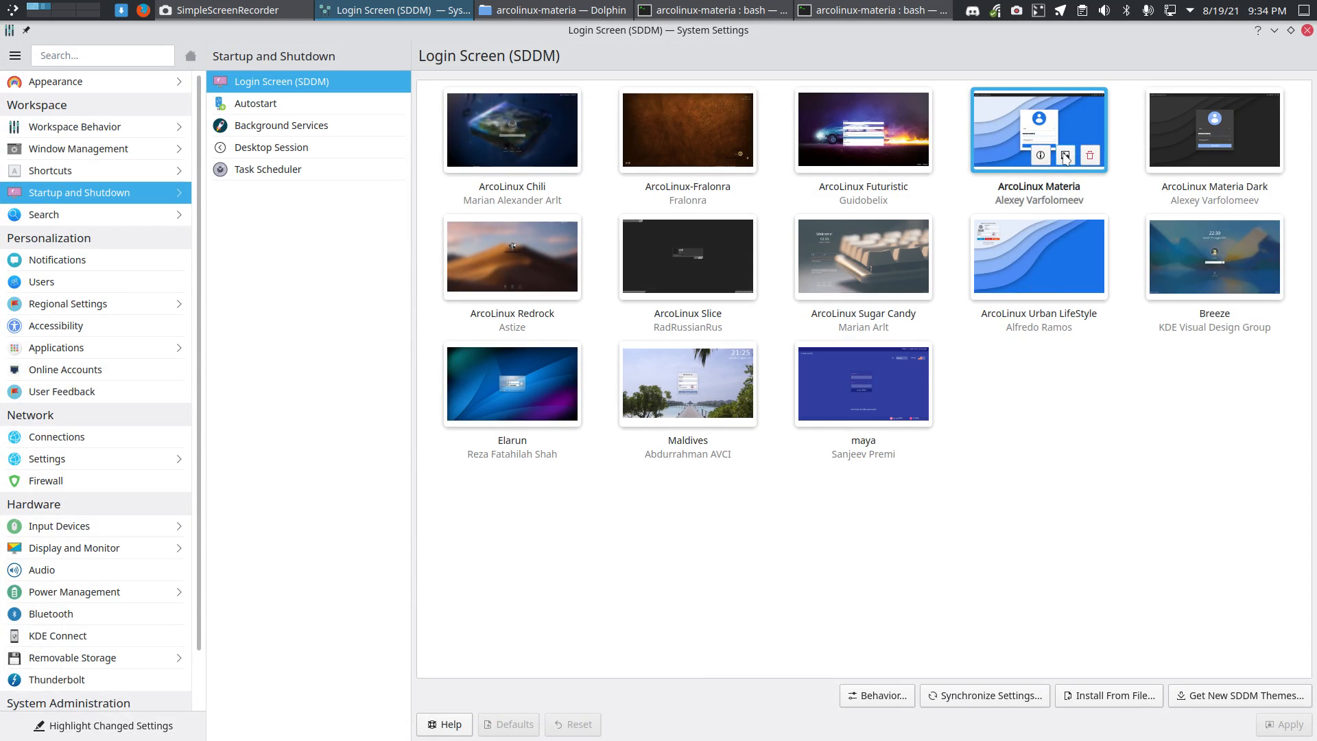
click(1065, 155)
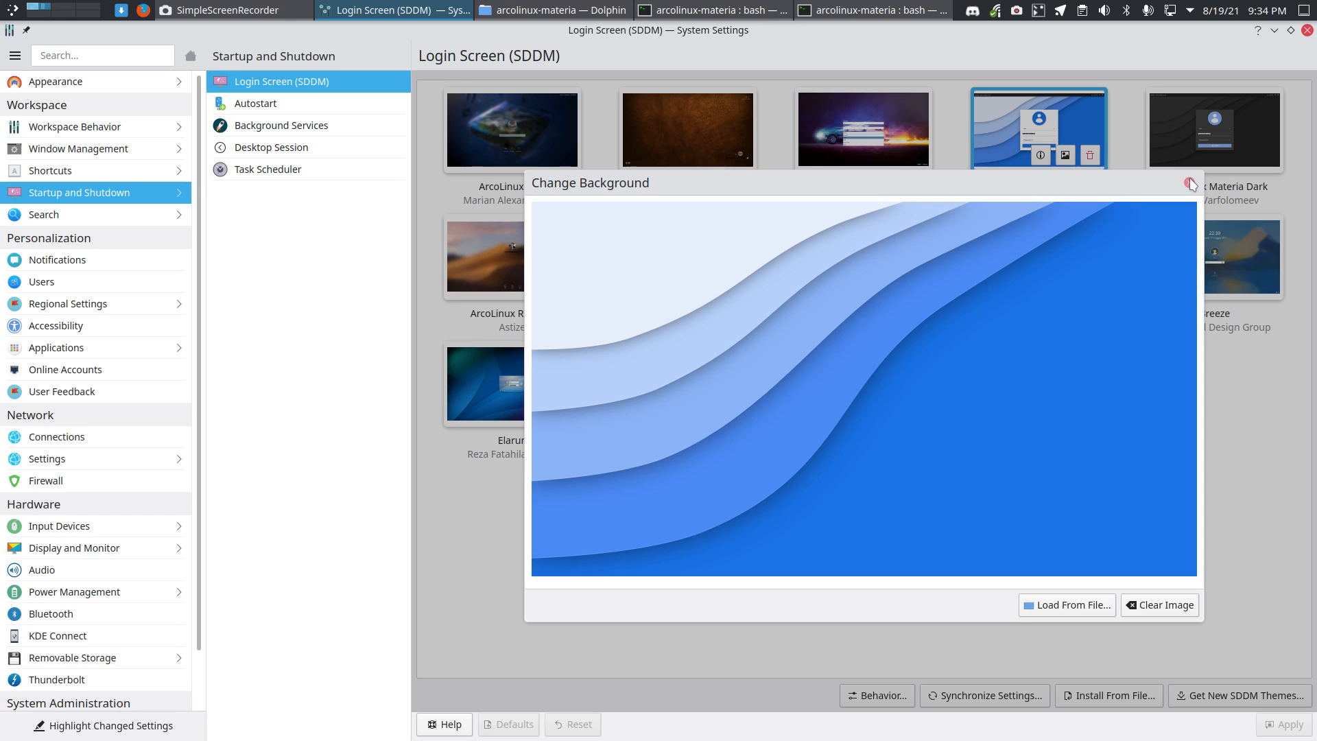
click(1189, 183)
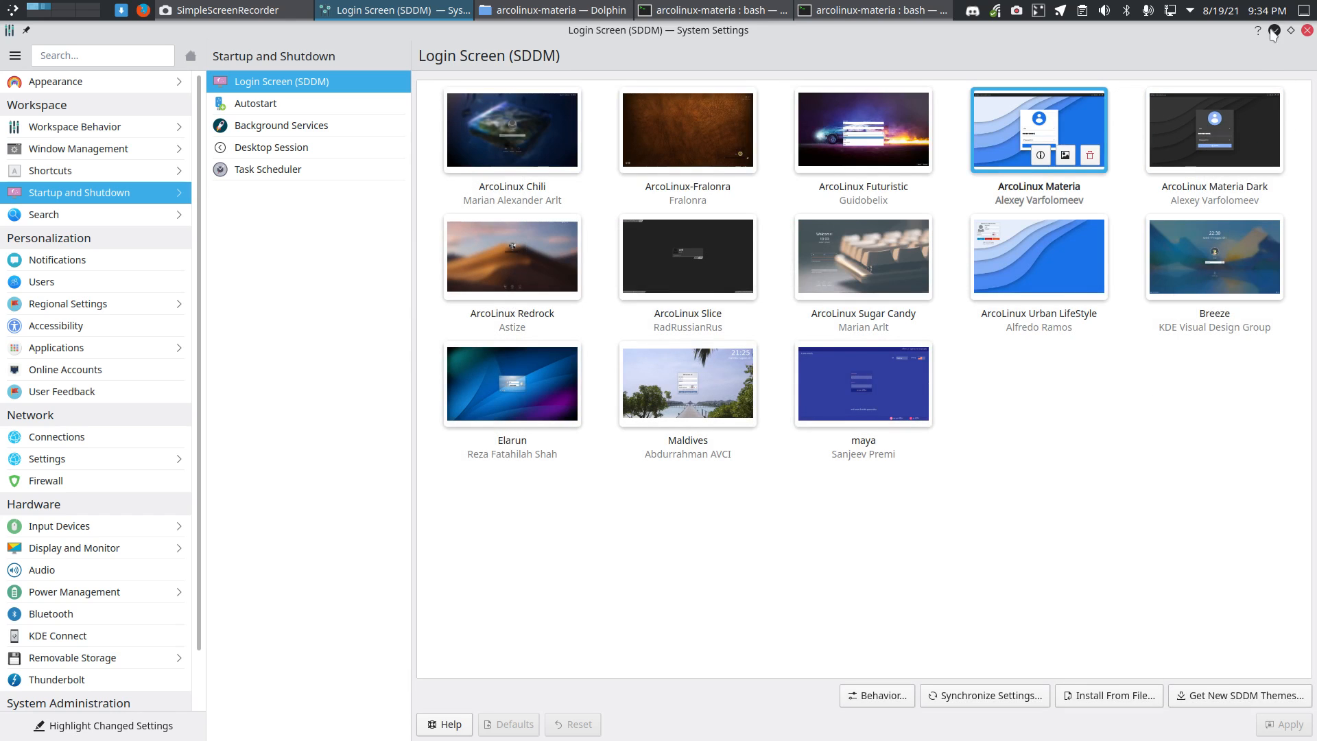
click(551, 10)
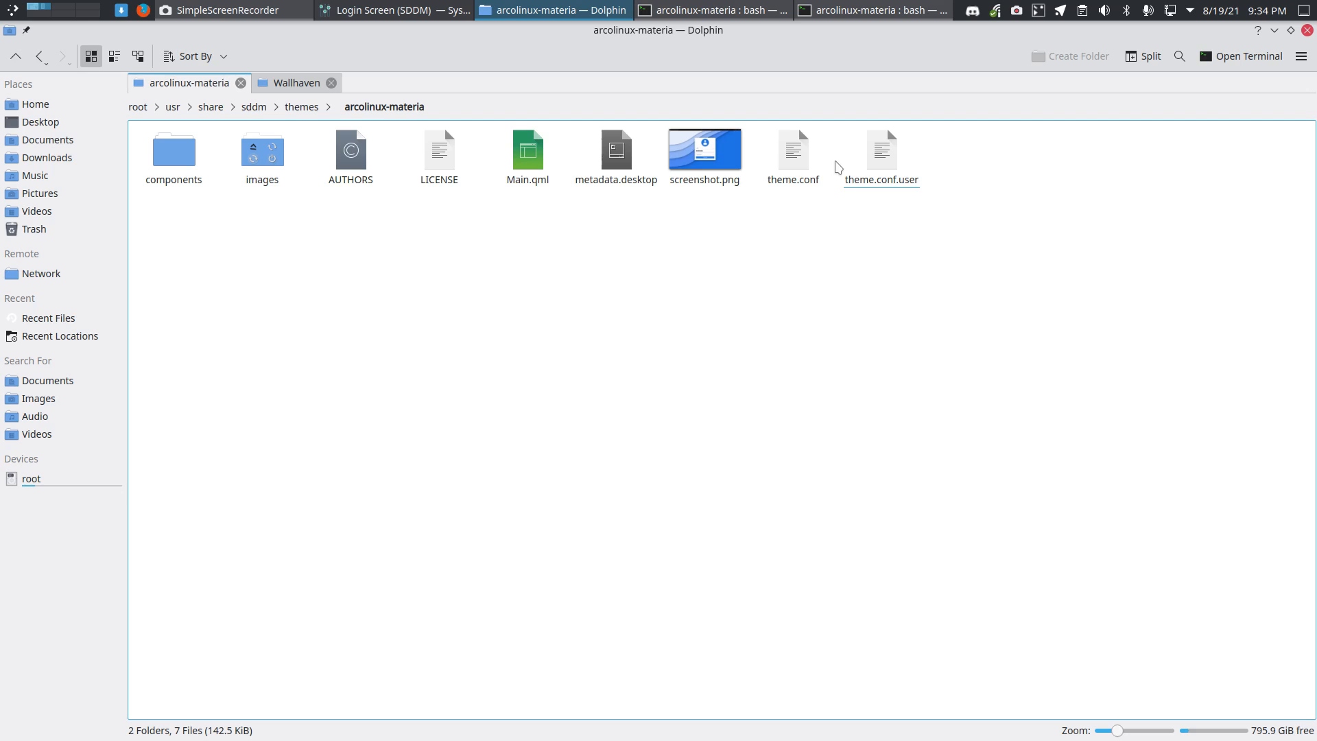
mouse_move(1221, 63)
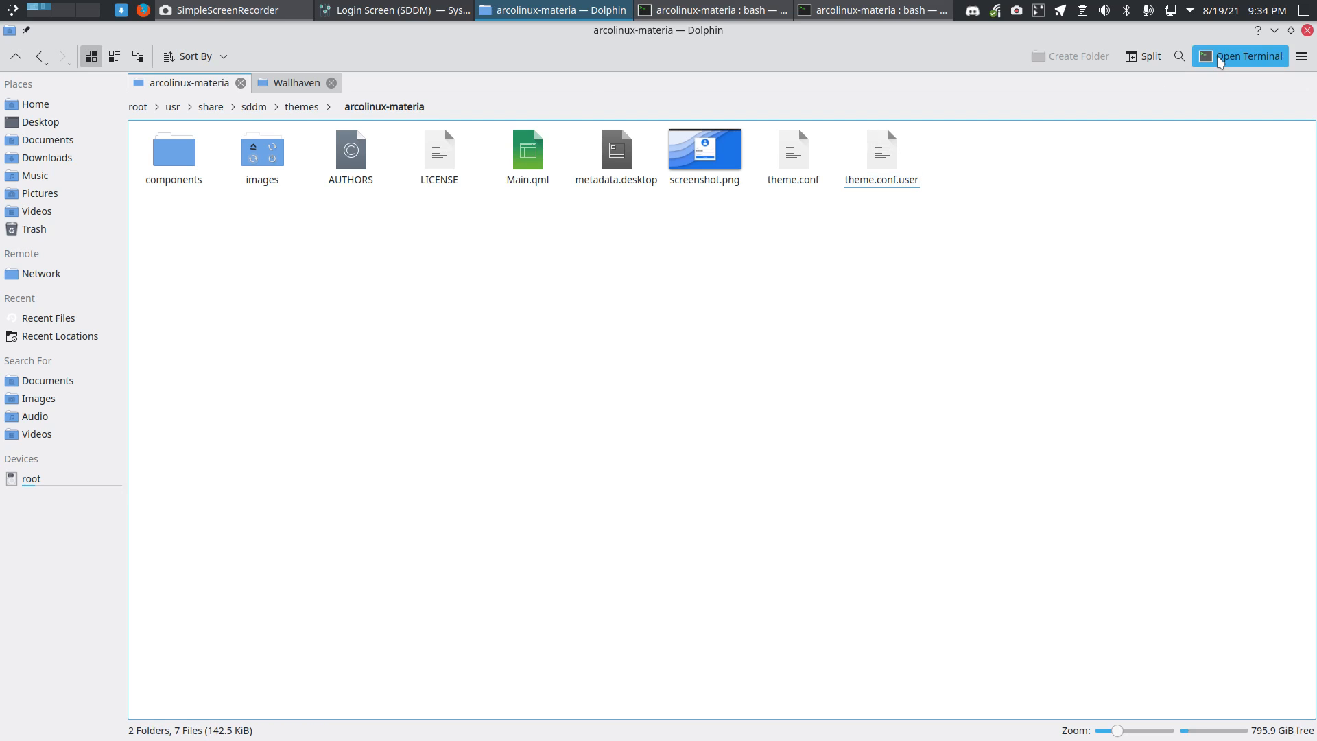
Run 'sudo rm theme.conf.user' in a terminal from the theme folder, then close Konsole.
click(1245, 55)
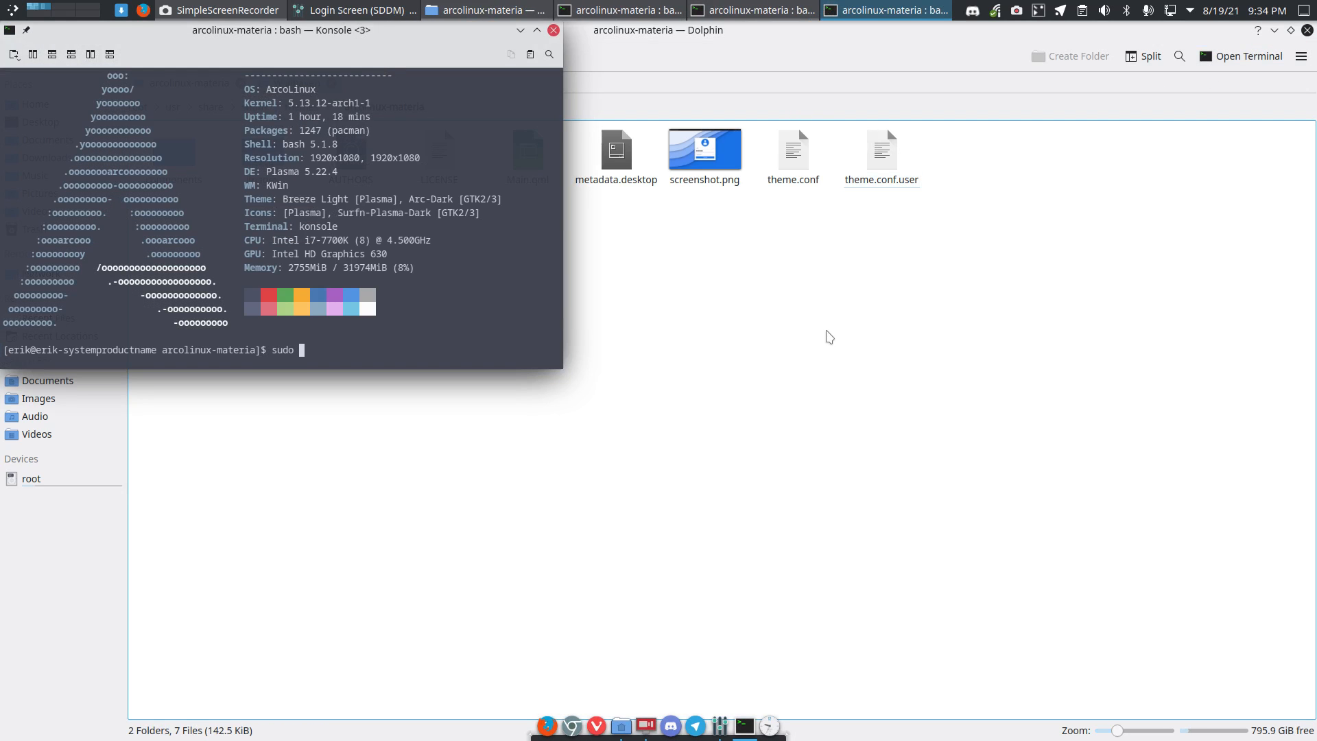
text(rm)
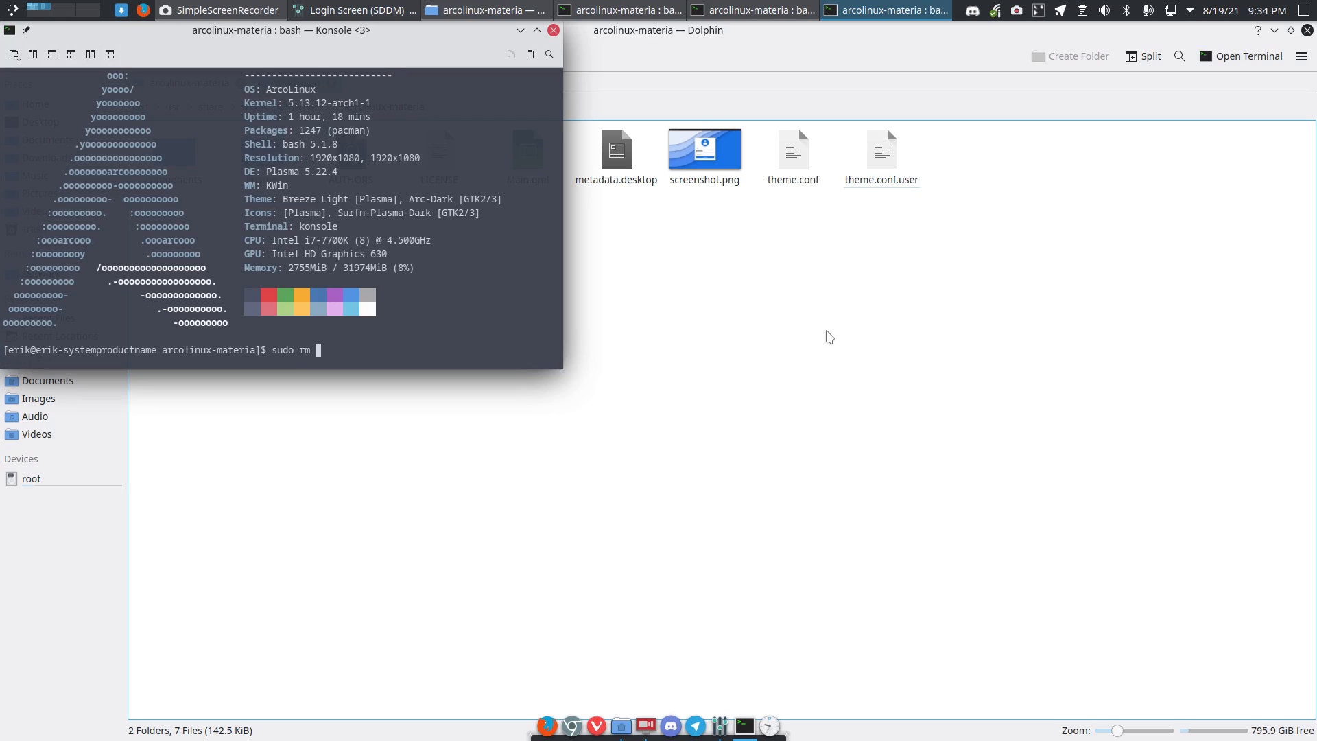
text(theme.conf.user)
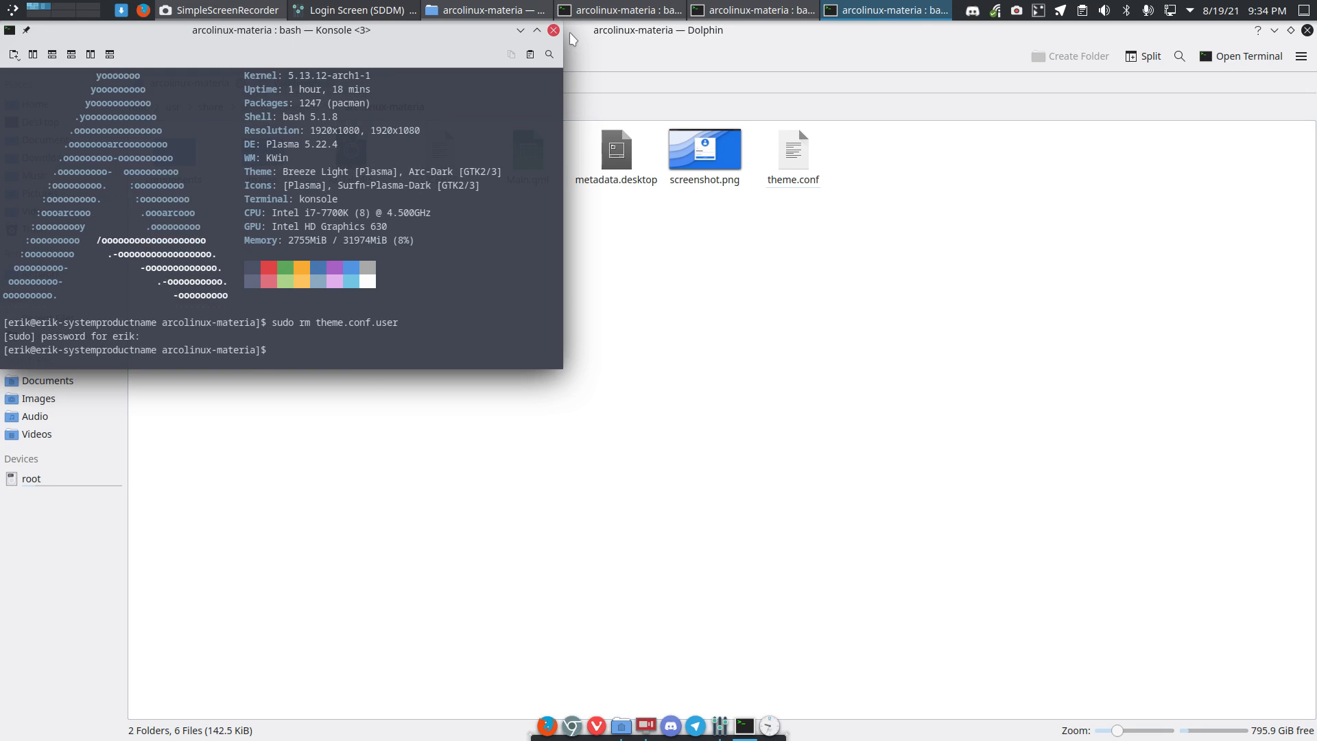
click(552, 30)
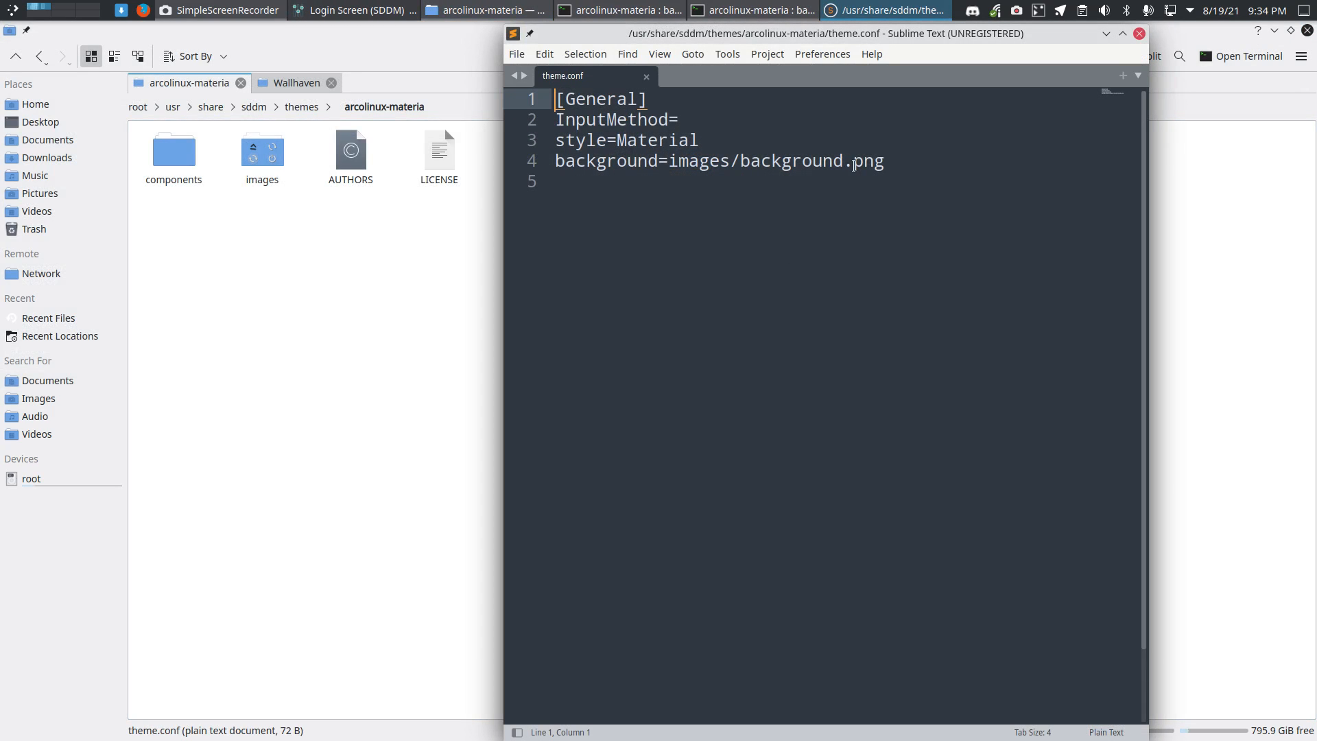
Point theme.conf's background line to images/background1.png and save.
text(1)
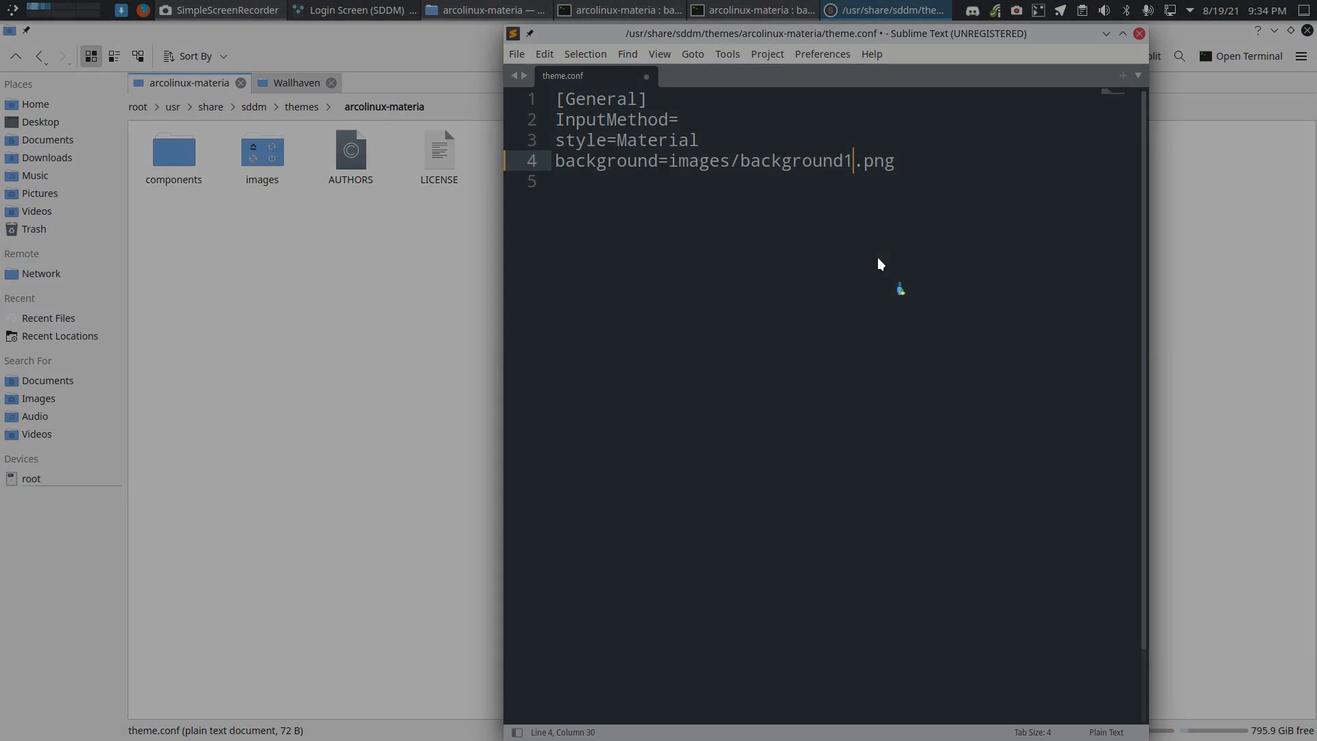
key(ctrl+s)
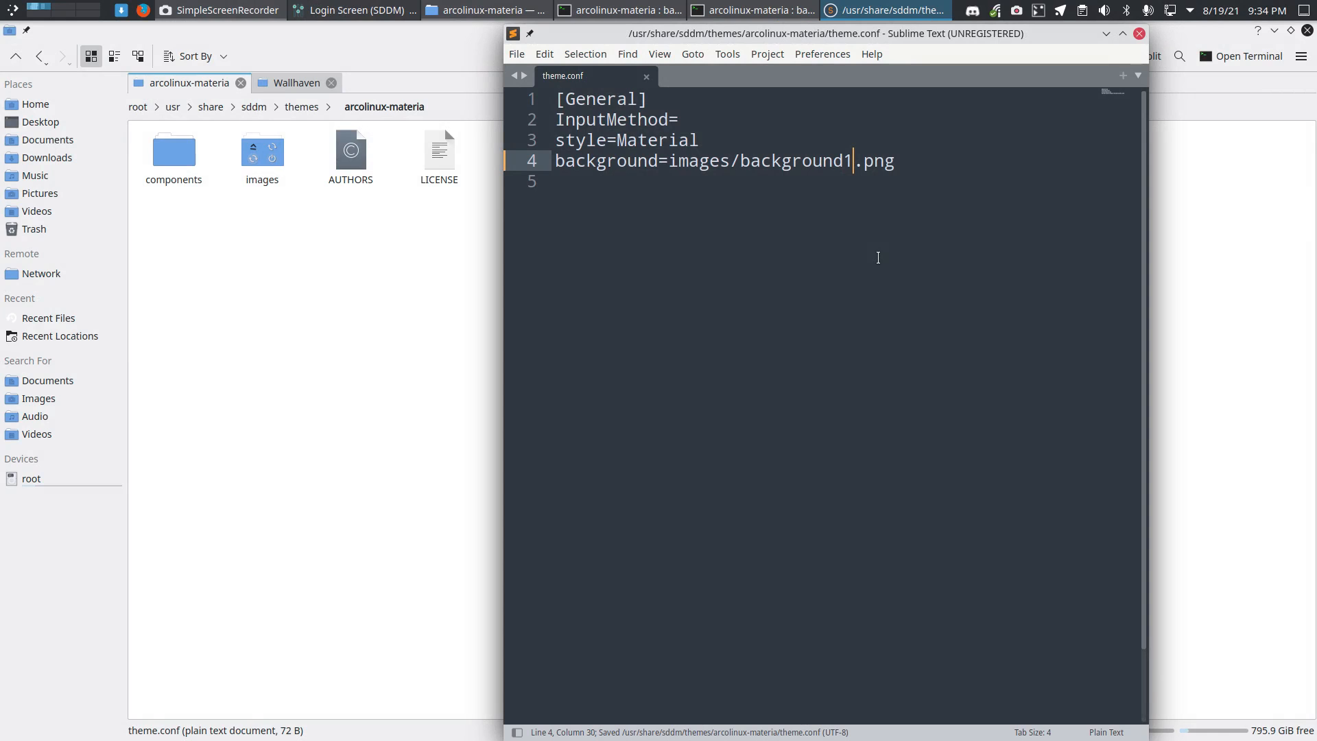
mouse_move(762, 264)
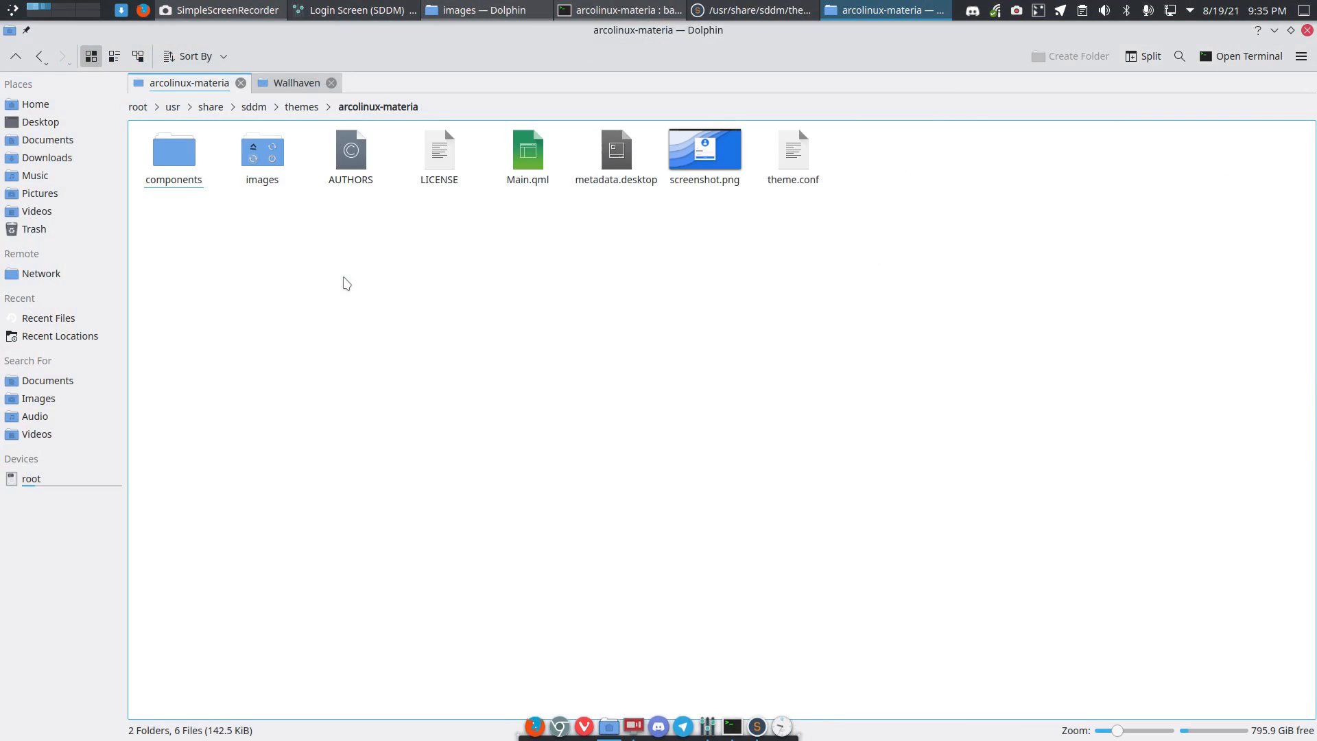
Navigate Home > Insync > Google Drive > Apps > Wallhaven, then bring up Variety's preferences.
click(36, 103)
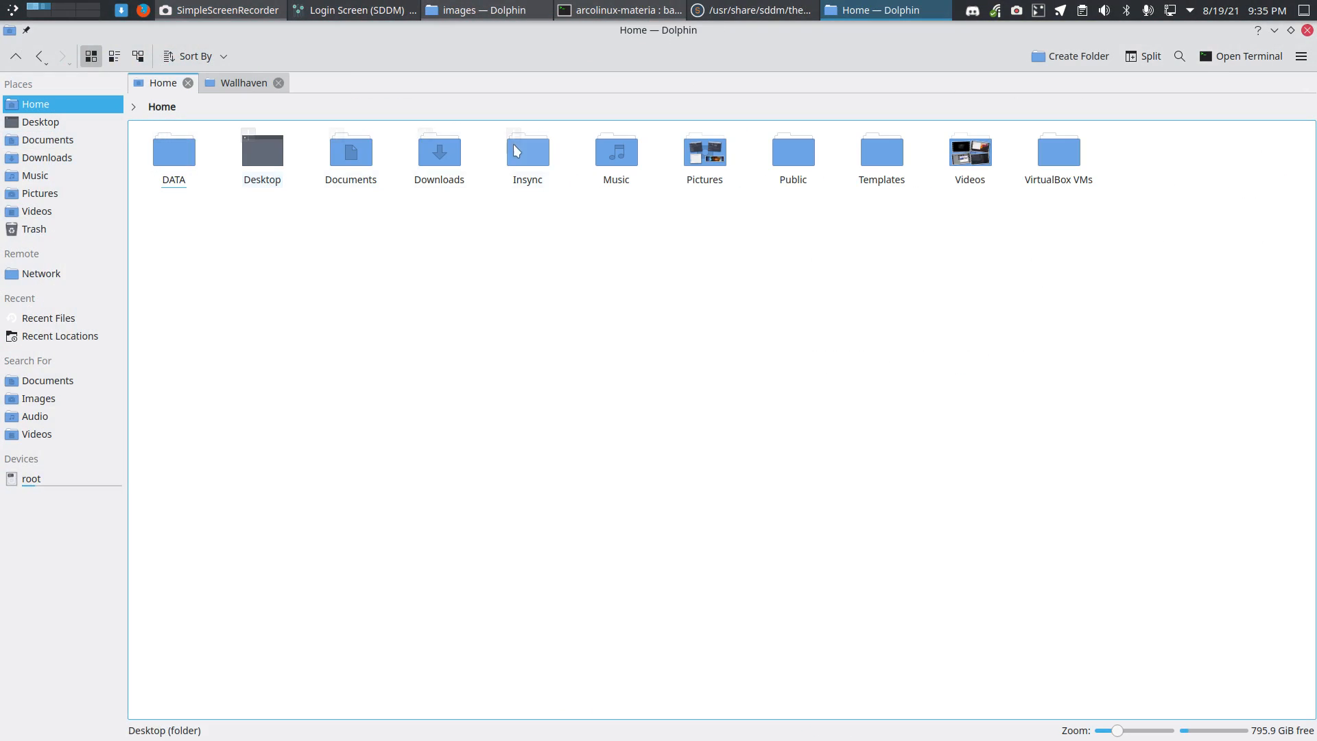
double_click(527, 148)
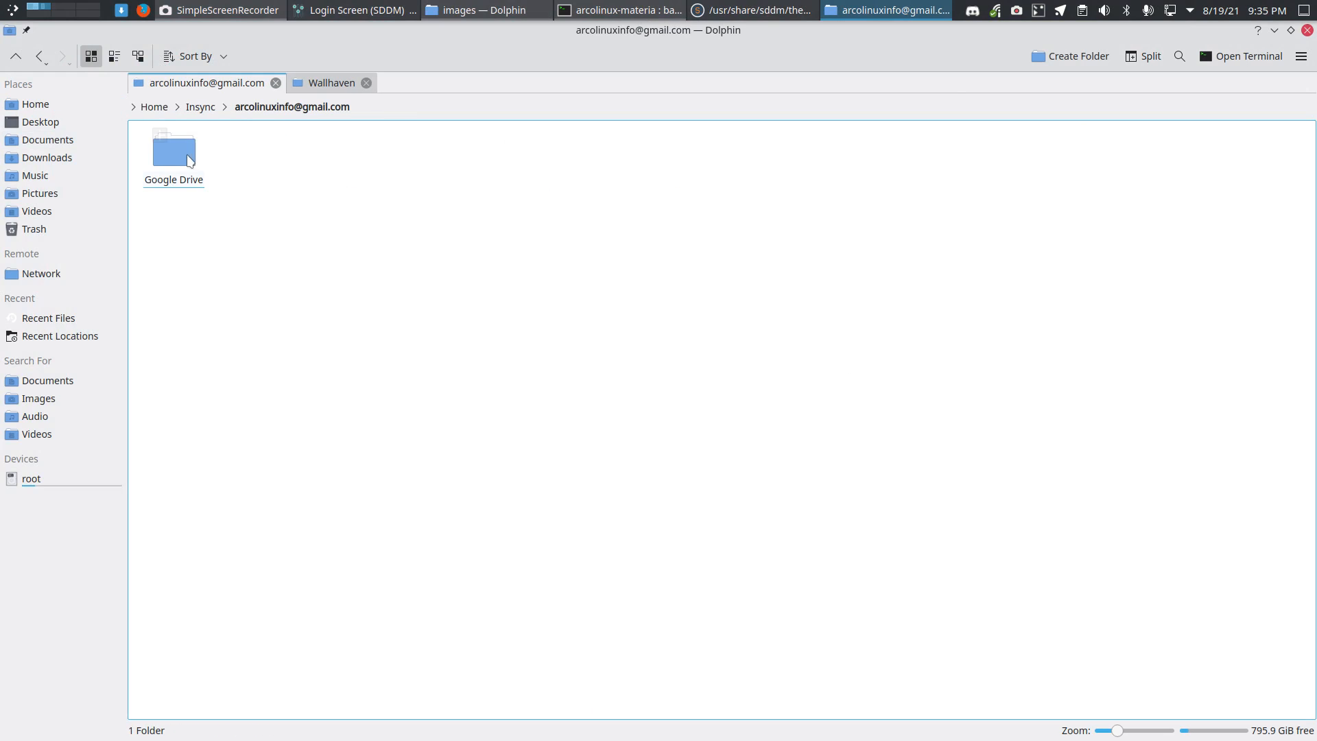
double_click(173, 149)
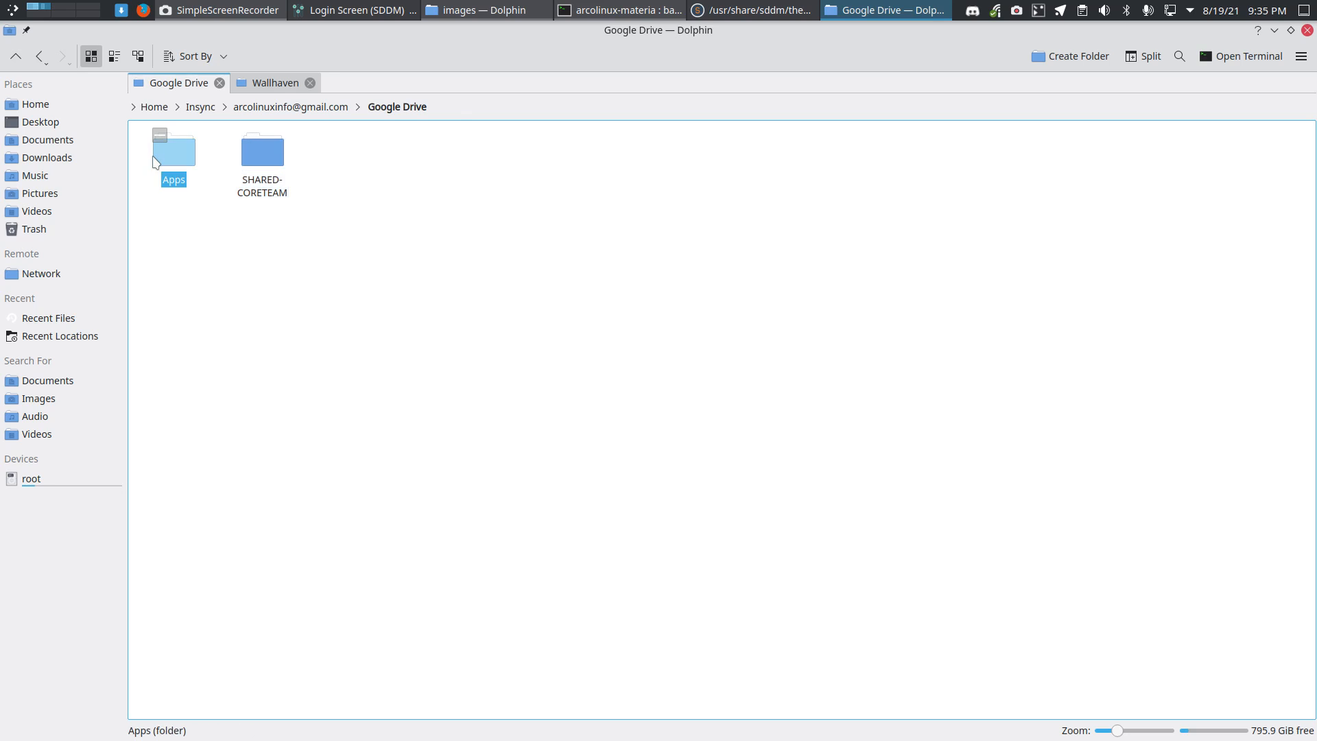
double_click(173, 151)
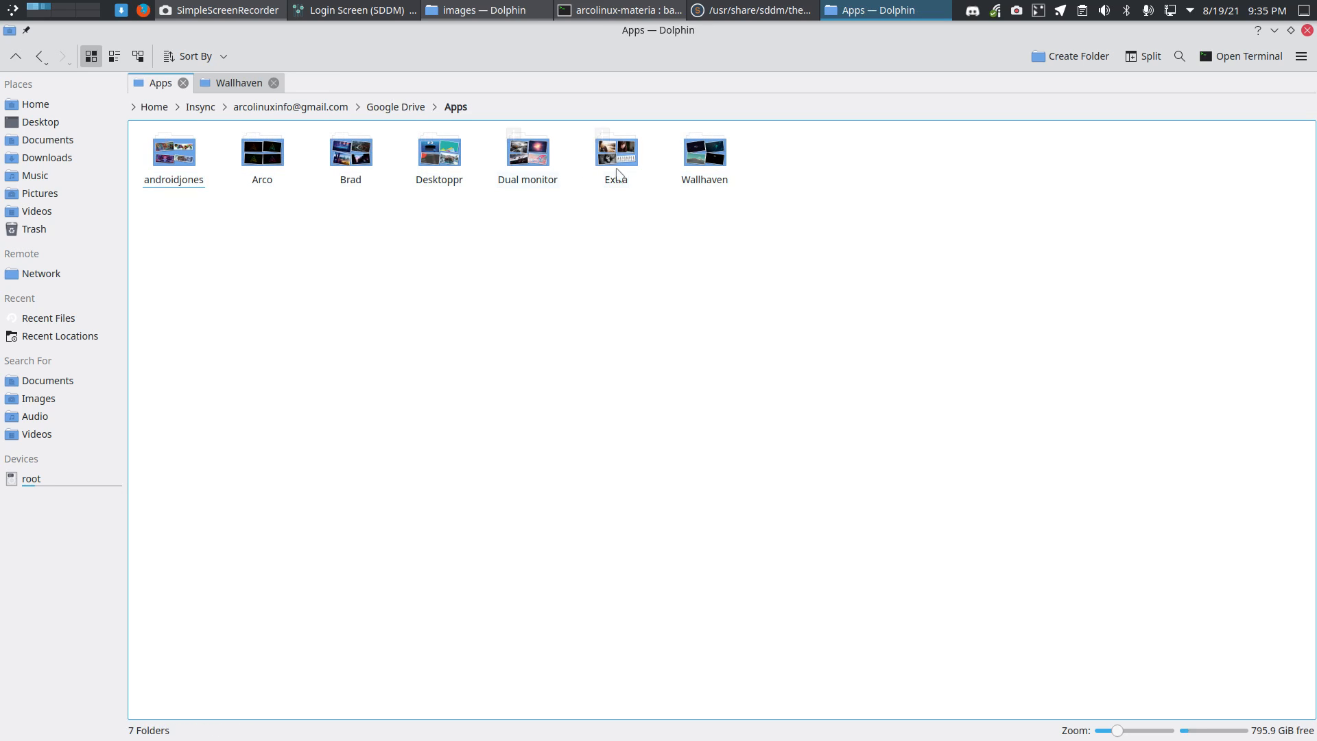
double_click(702, 151)
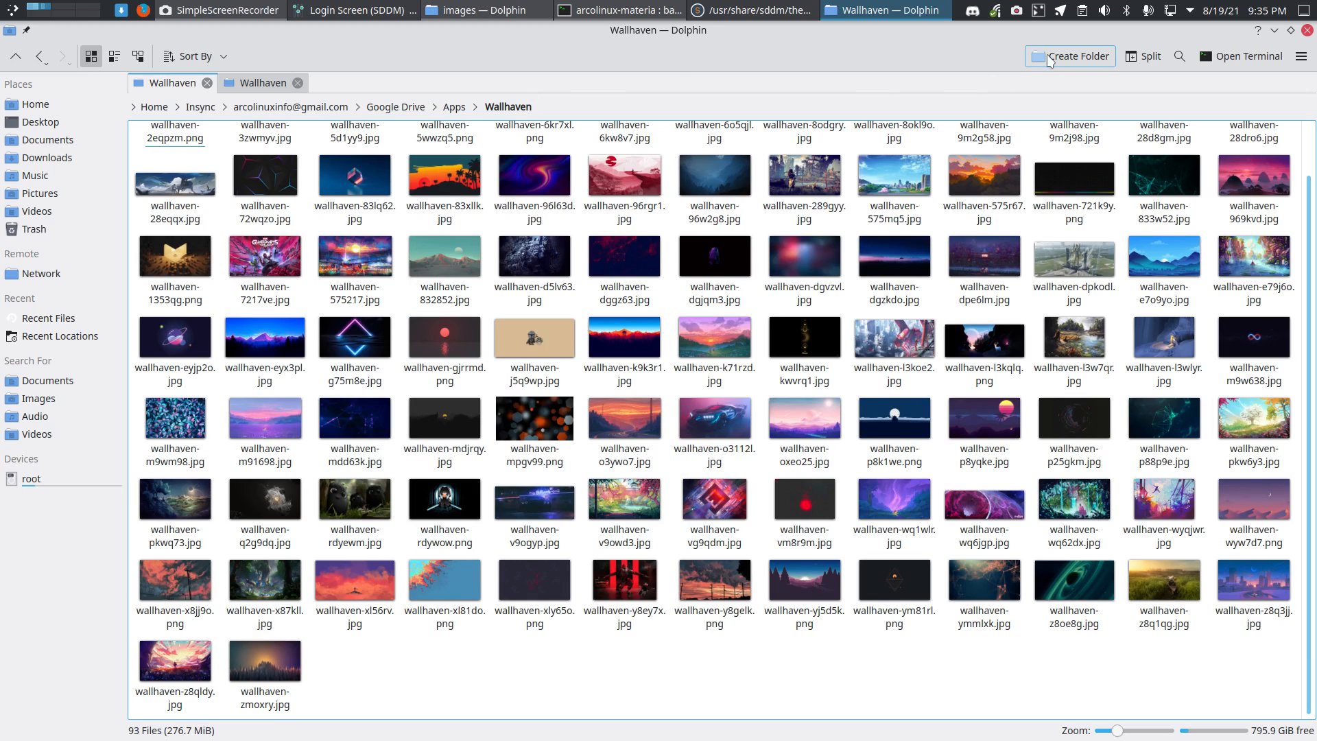
mouse_move(1058, 37)
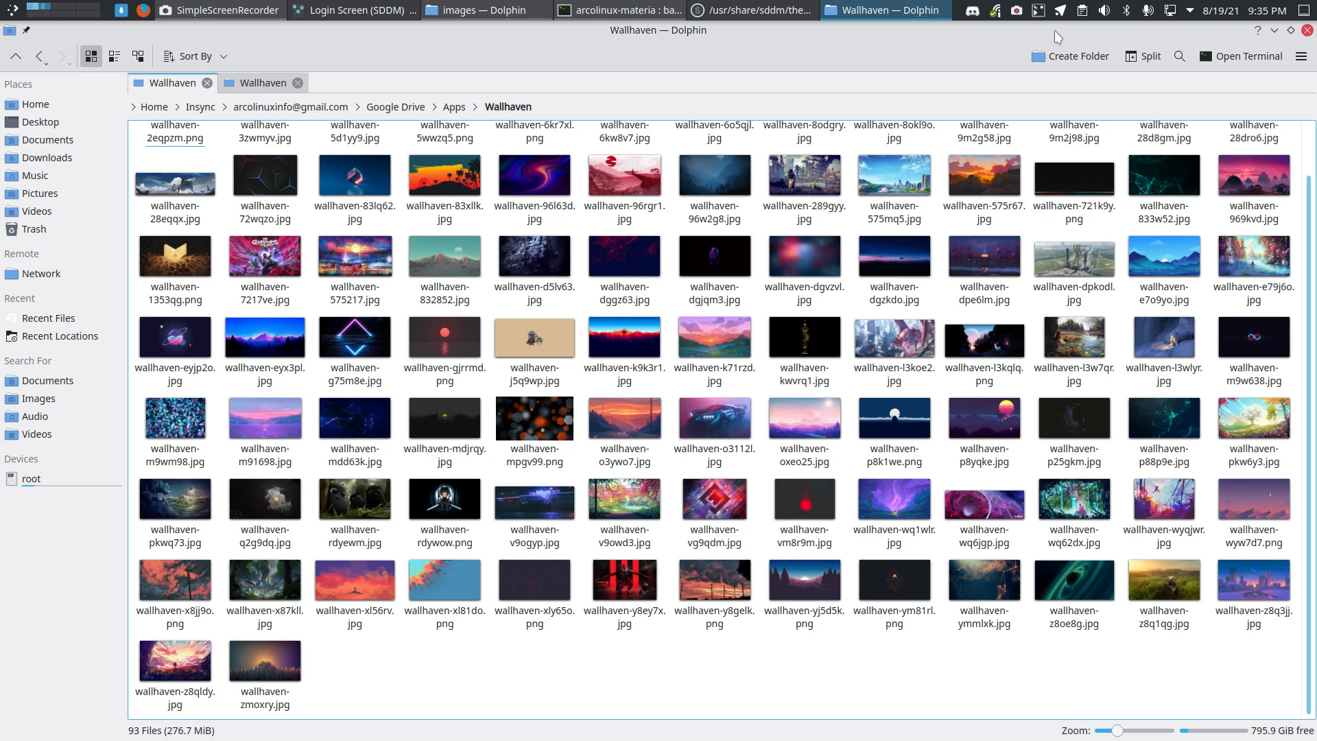
click(1039, 11)
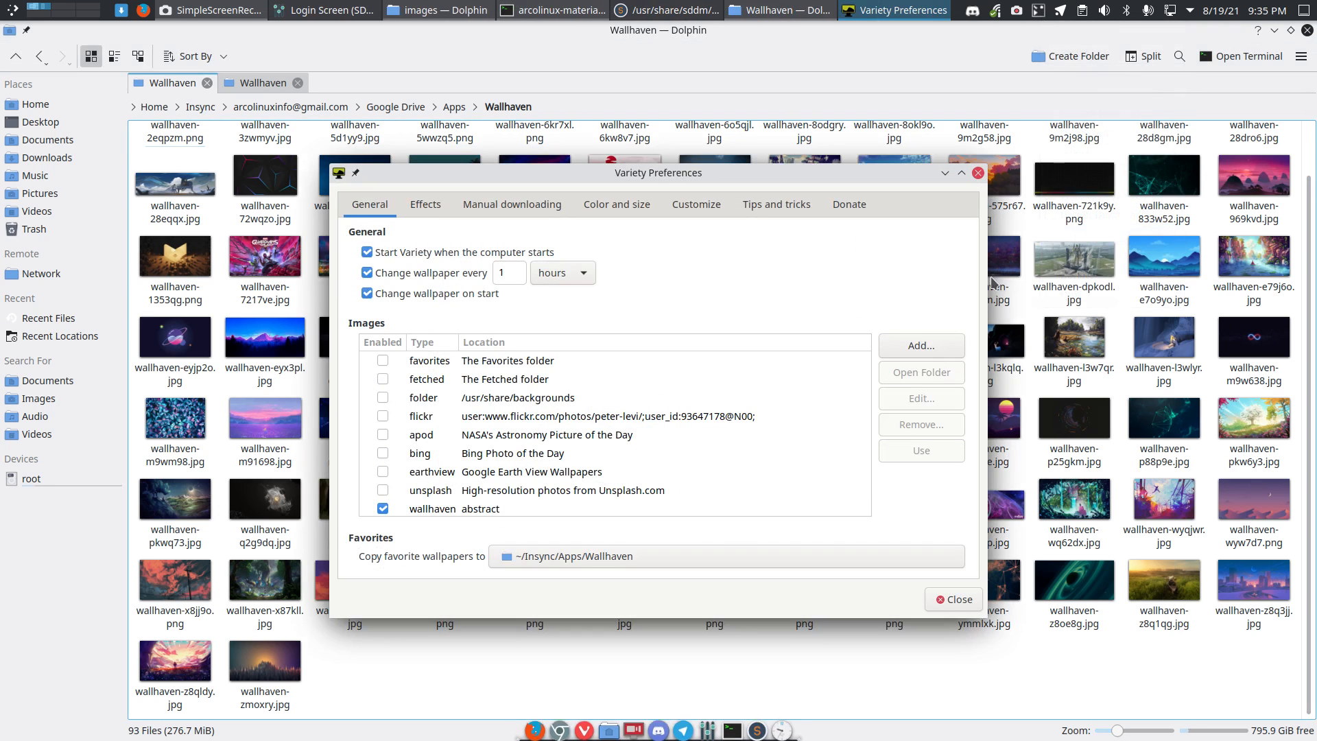
Scroll through Variety's preferences for the Wallhaven favorites folder.
scroll(down, 3)
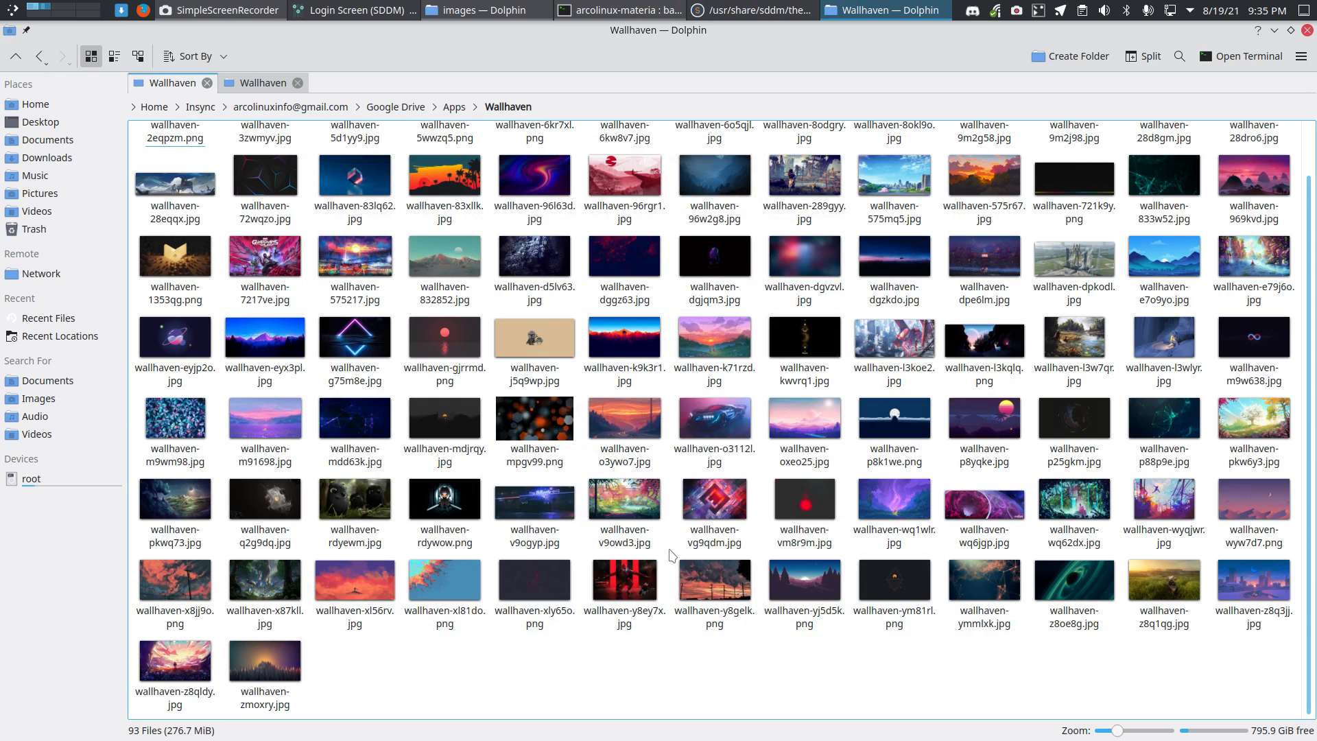
Preview the blue car wallpaper wallhaven-o3112l.jpg in Gwenview, close it, and bring up its file actions.
click(713, 417)
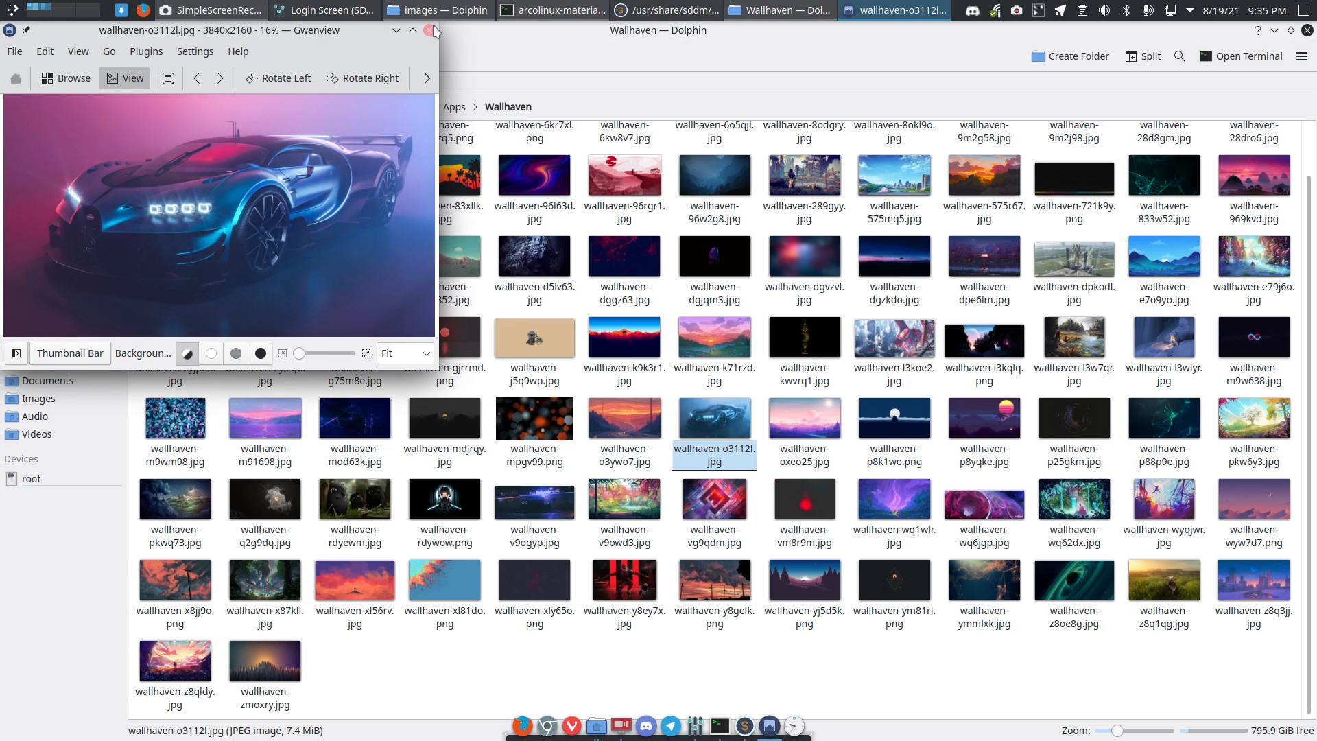
click(435, 32)
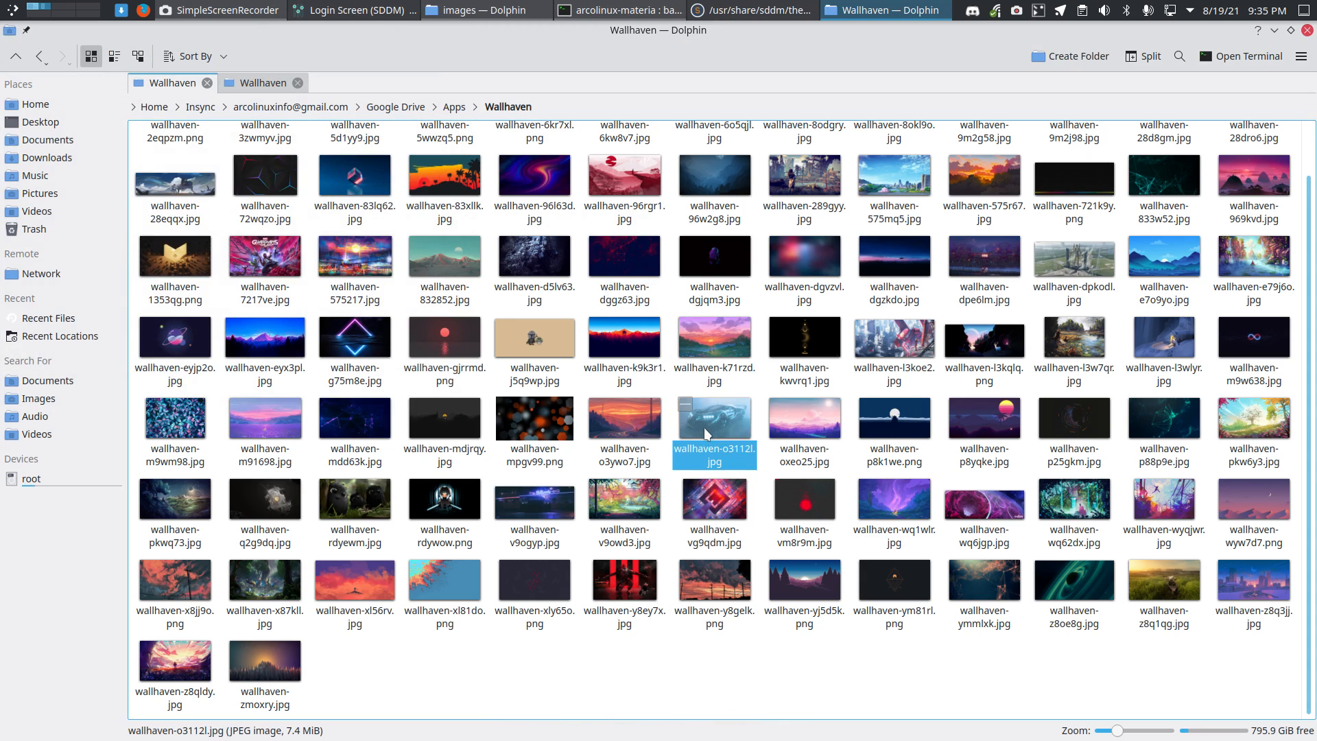
right_click(713, 412)
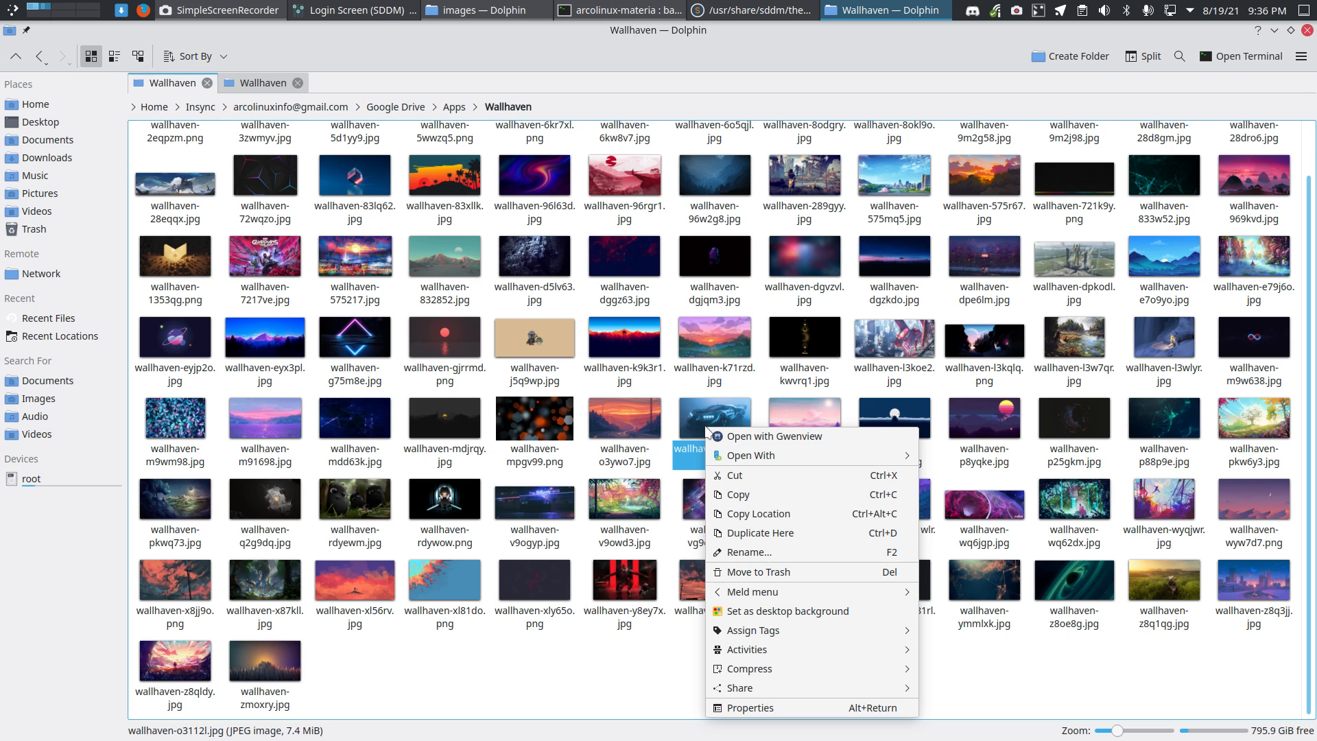
mouse_move(702, 428)
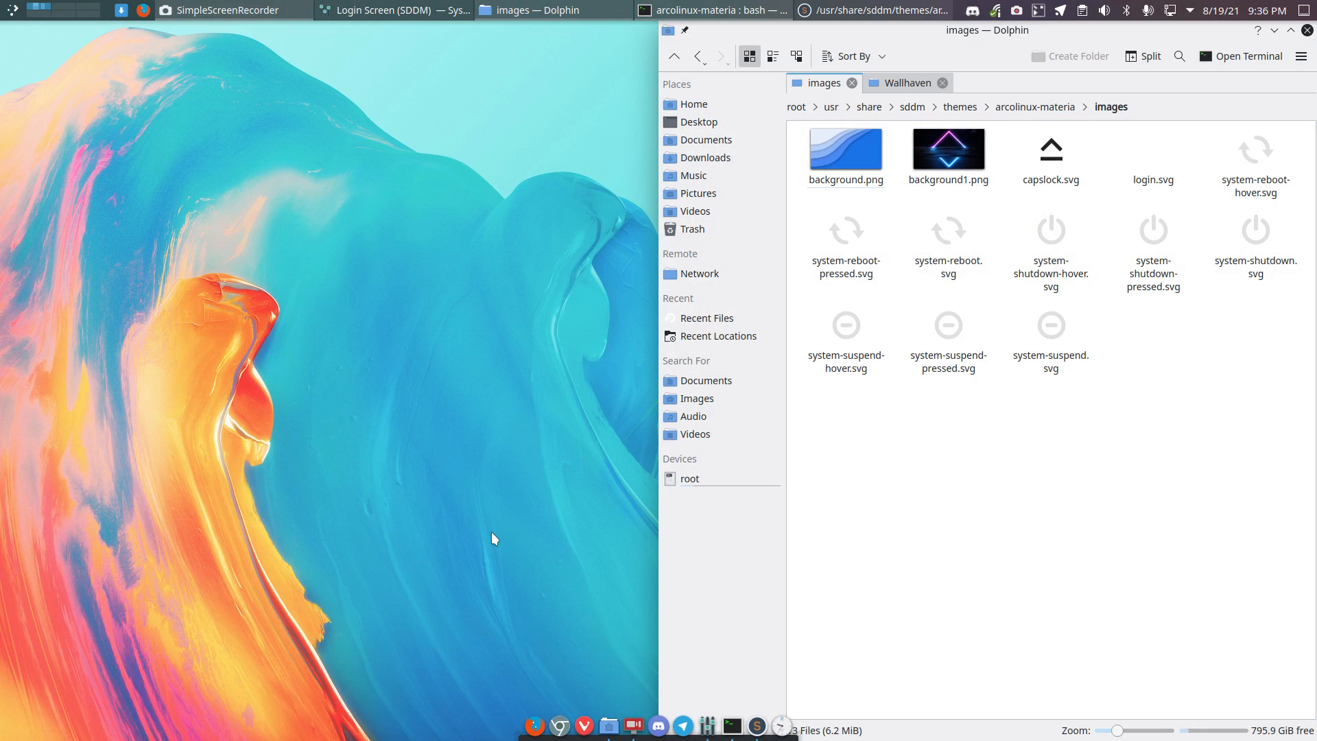
Launch Thunar File Manager from KRunner by searching for 'thunar'.
text(thunar)
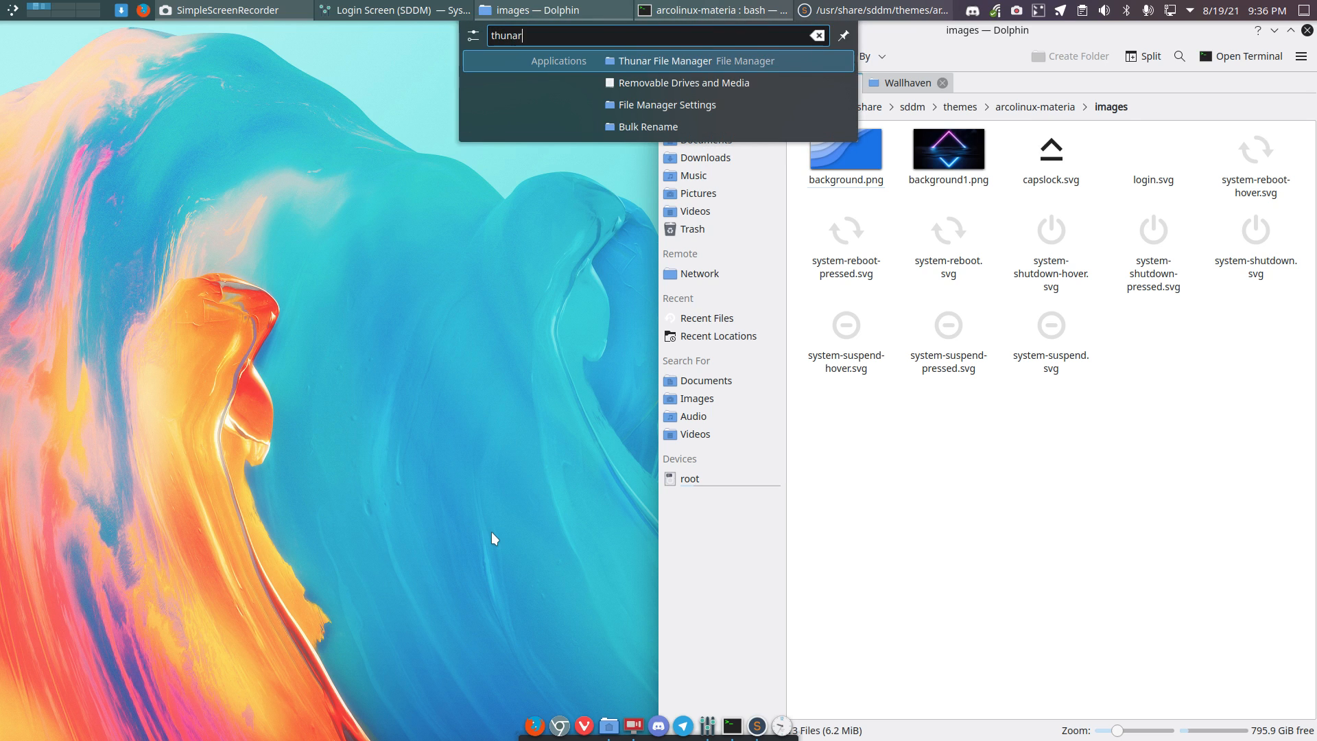
click(641, 60)
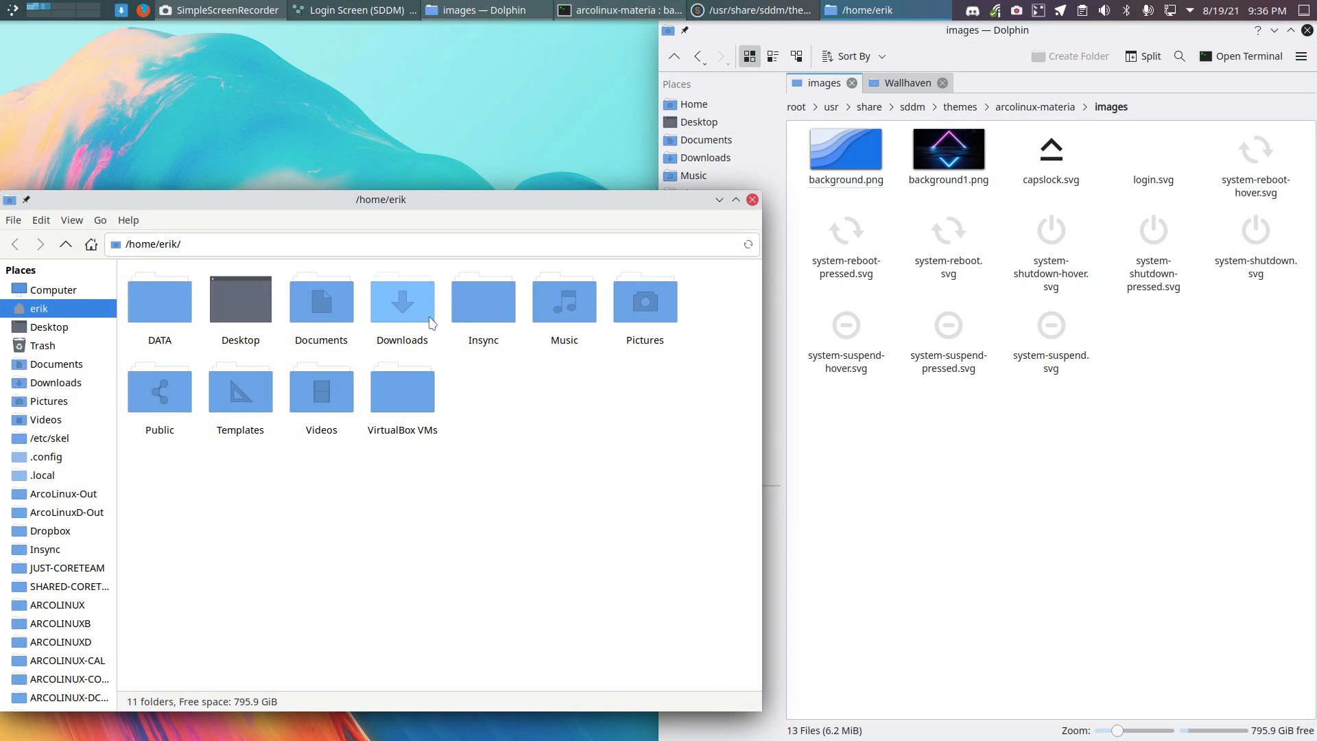
mouse_move(321, 391)
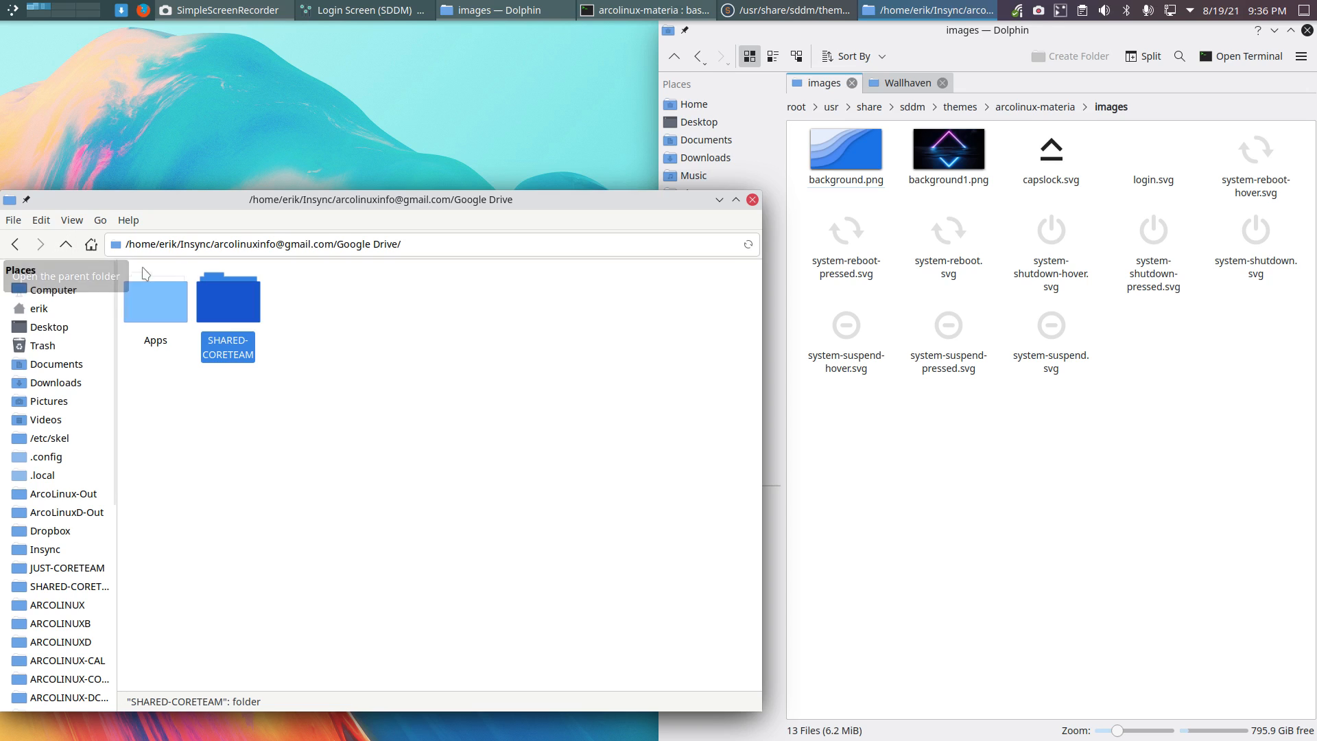
Navigate into Apps/Wallhaven and select the car wallpaper wallhaven-o3112l.jpg.
double_click(155, 297)
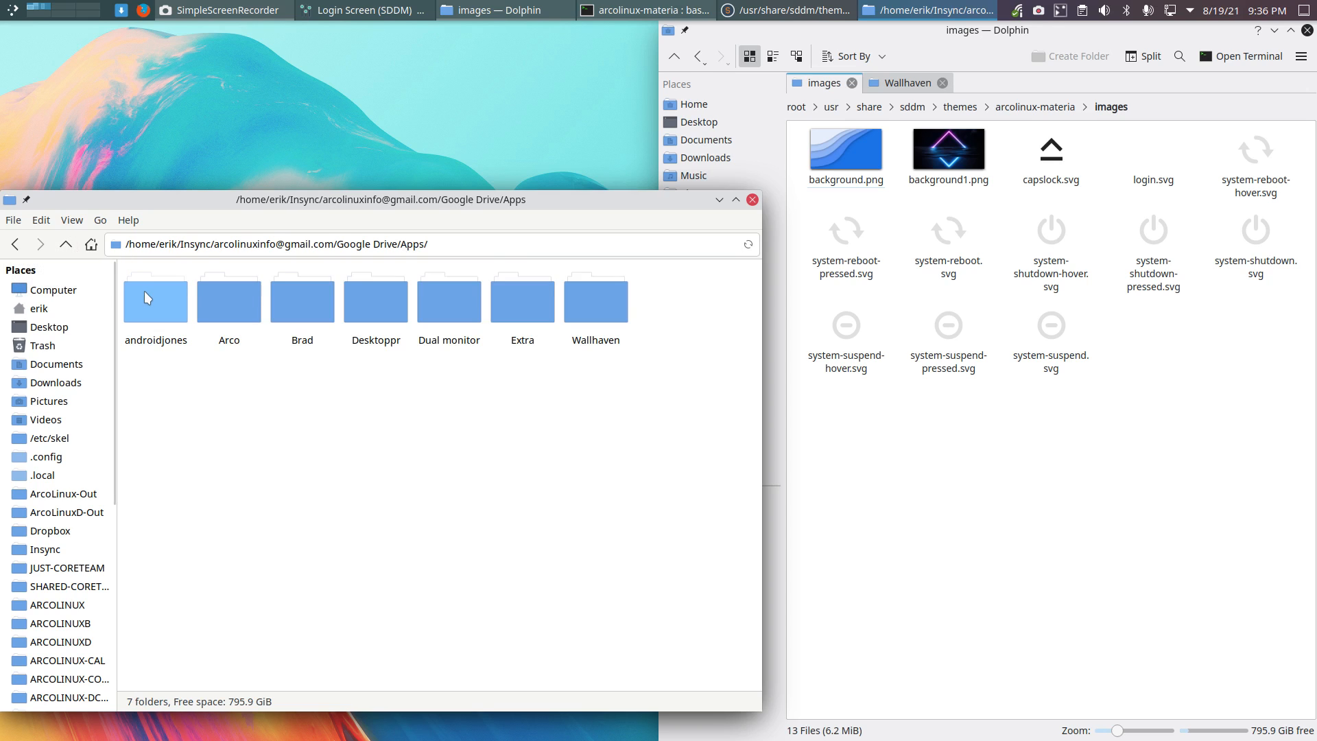
double_click(594, 300)
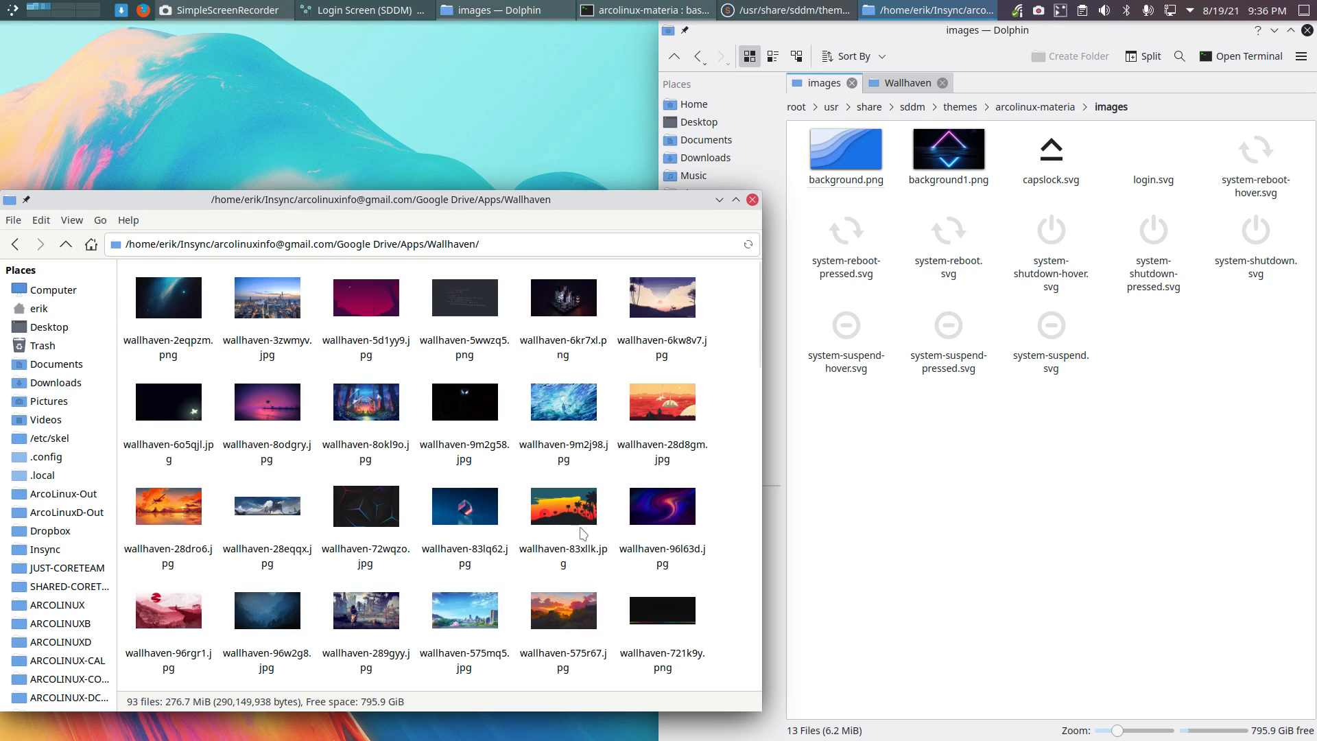
scroll(down, 3)
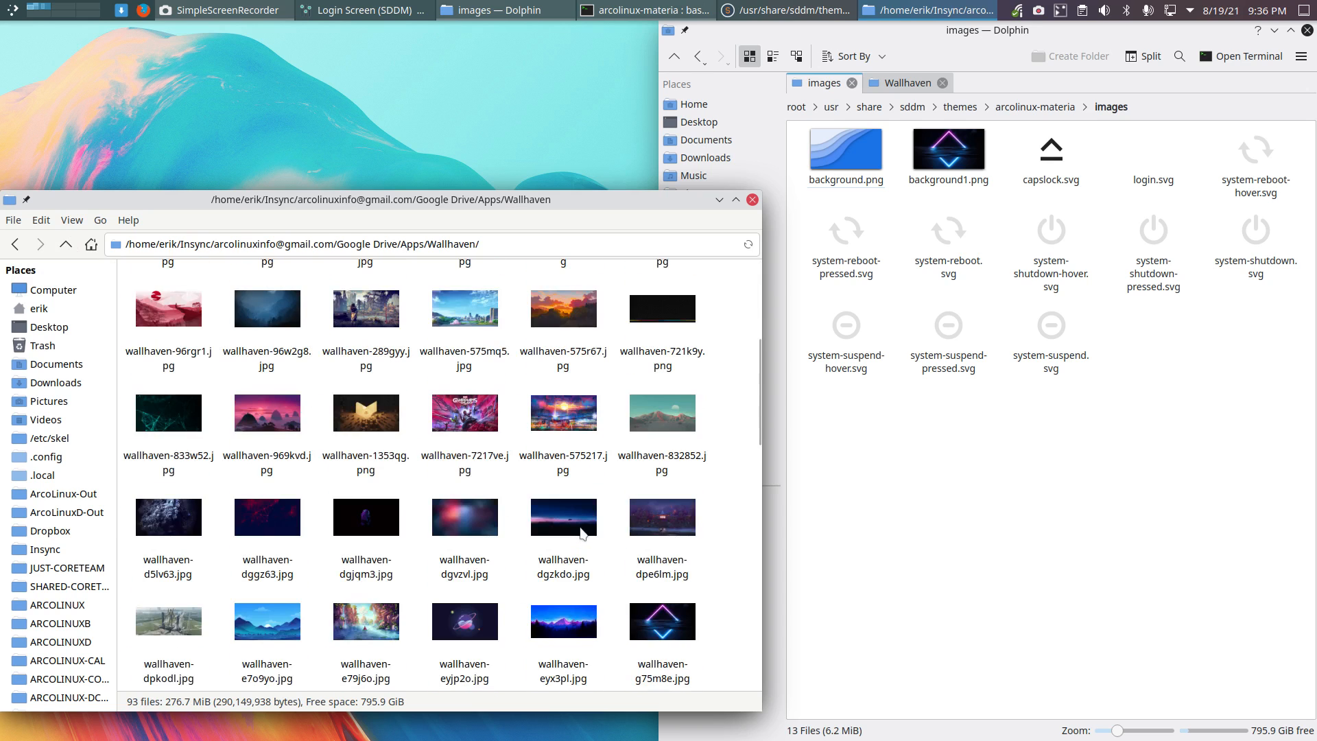
scroll(down, 3)
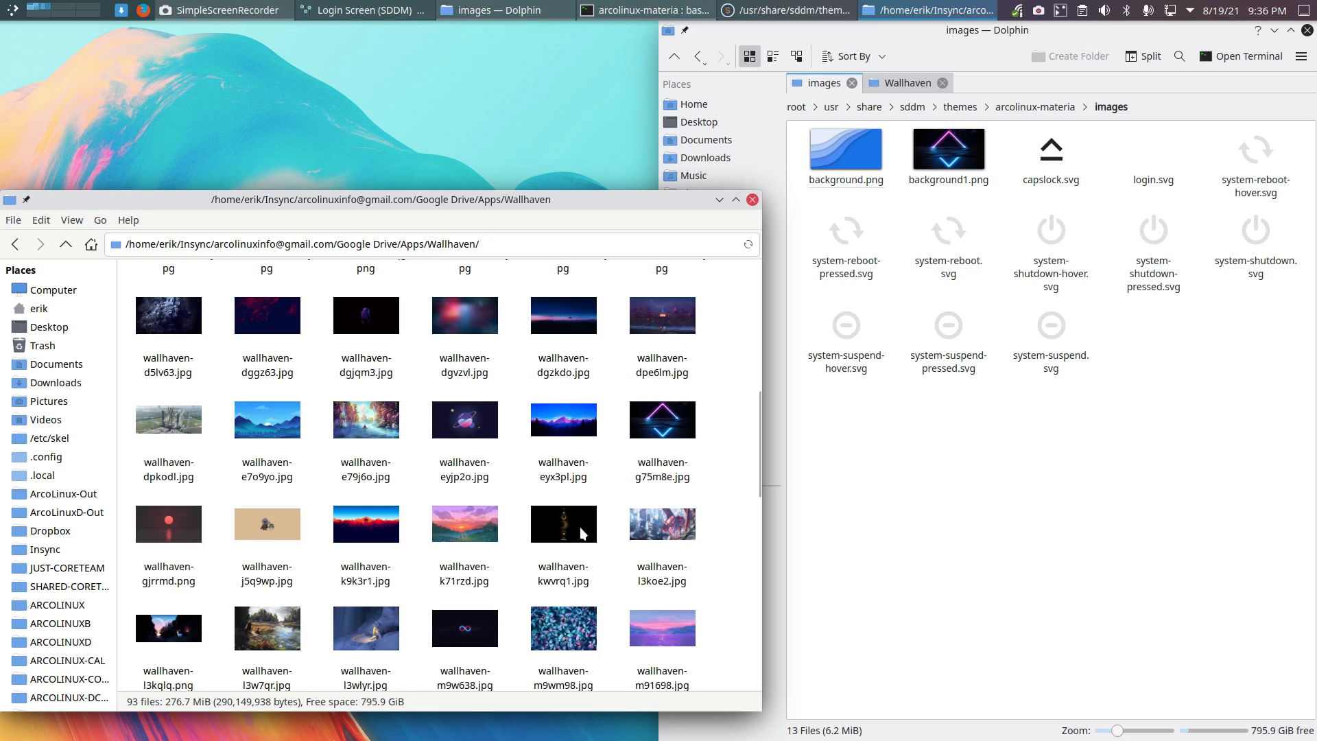
scroll(down, 3)
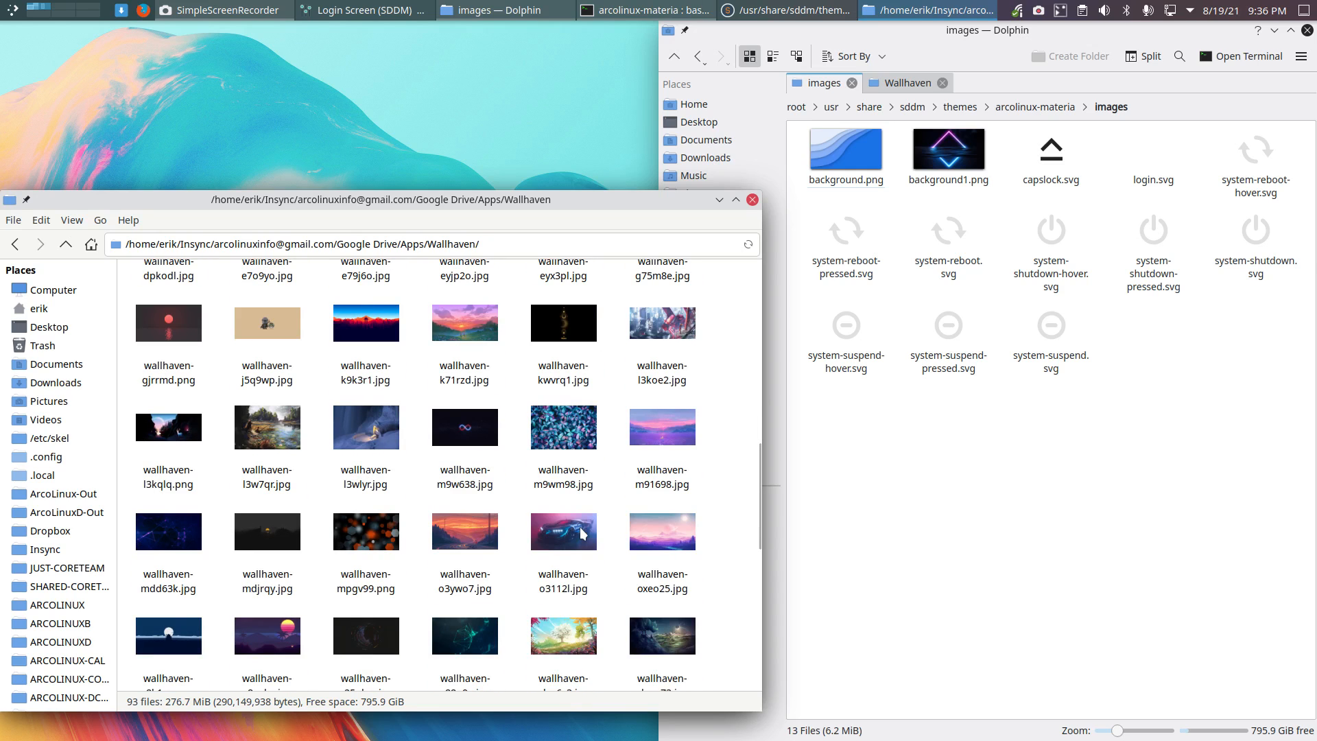
click(562, 530)
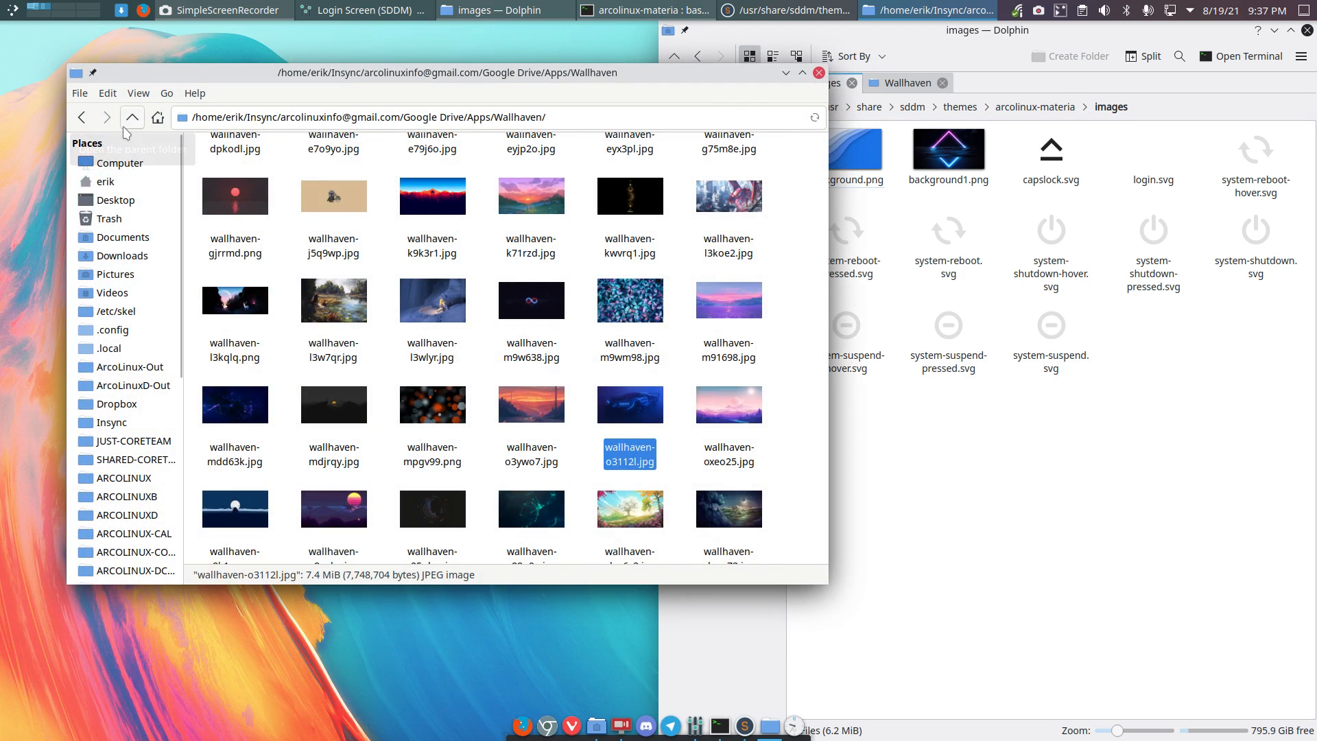
mouse_move(398, 194)
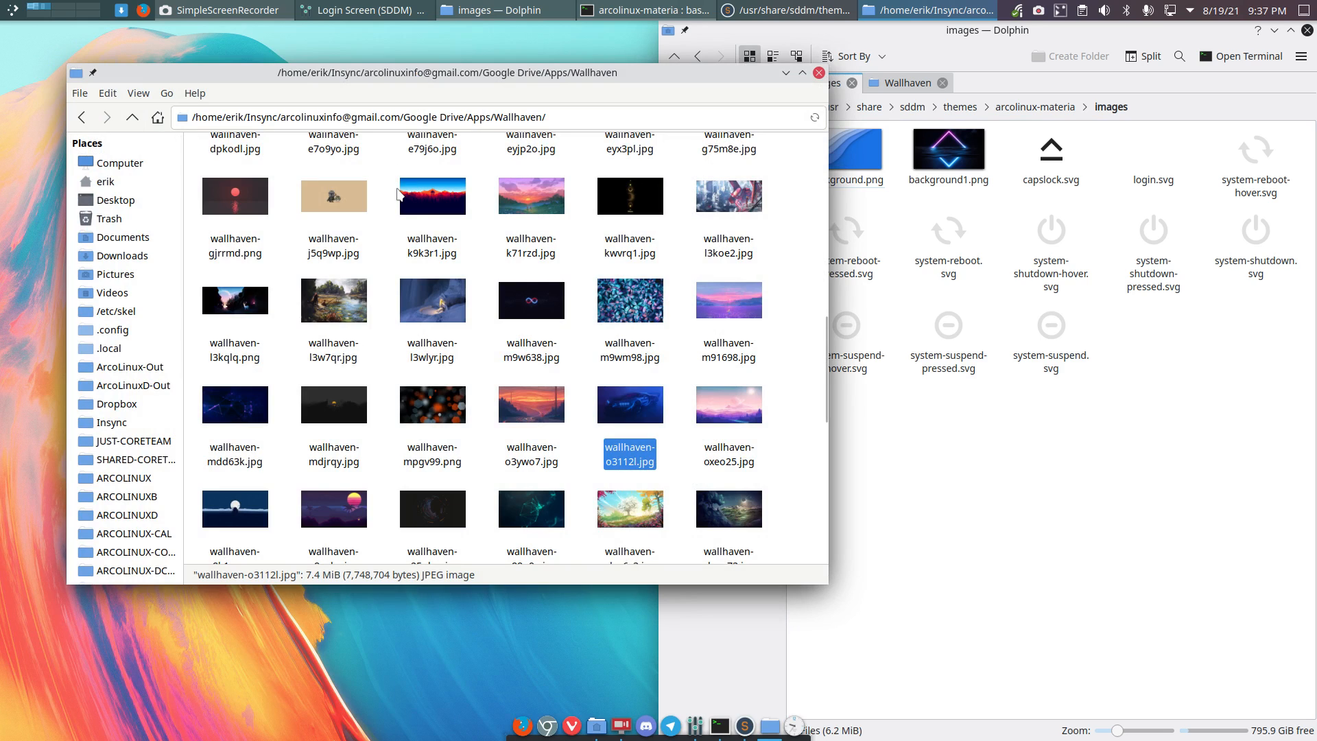
In a new tab, browse from the root file system to /usr/share/sddm/themes.
click(193, 92)
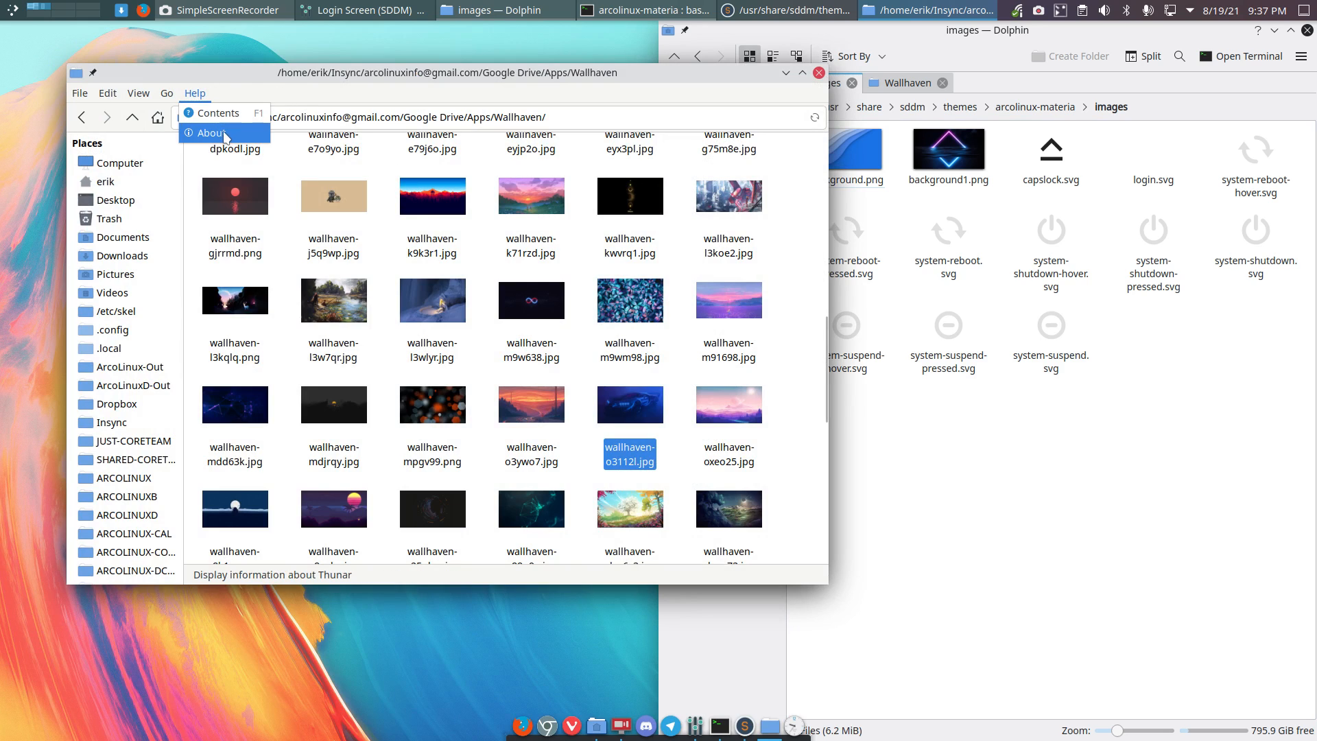
click(212, 133)
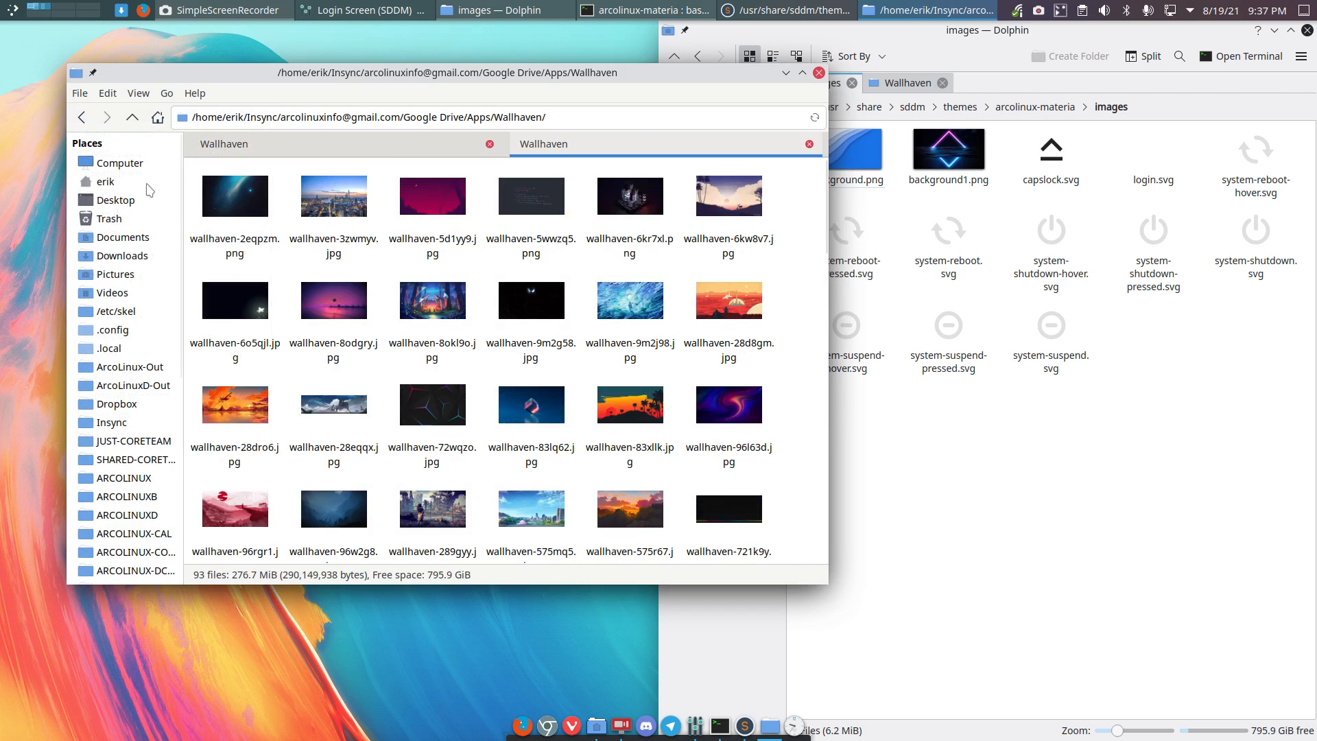
click(121, 164)
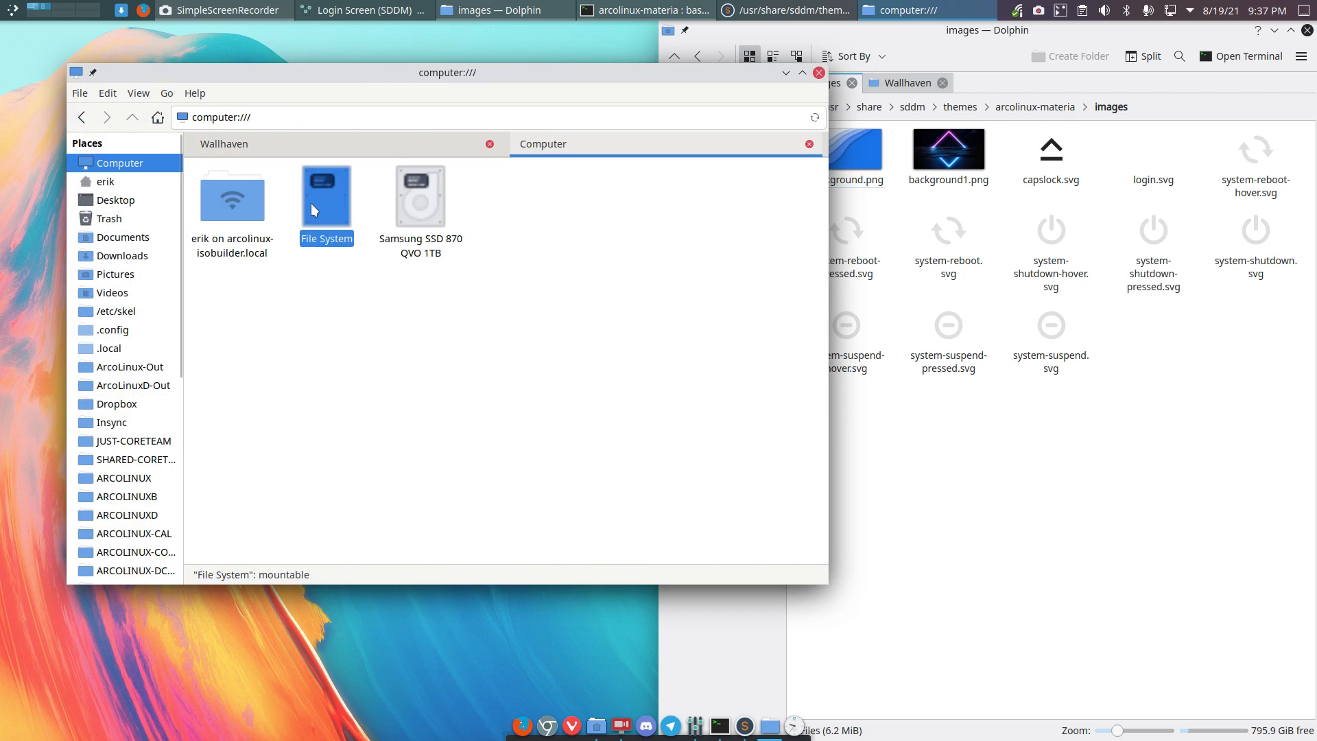
double_click(327, 198)
text(sdd)
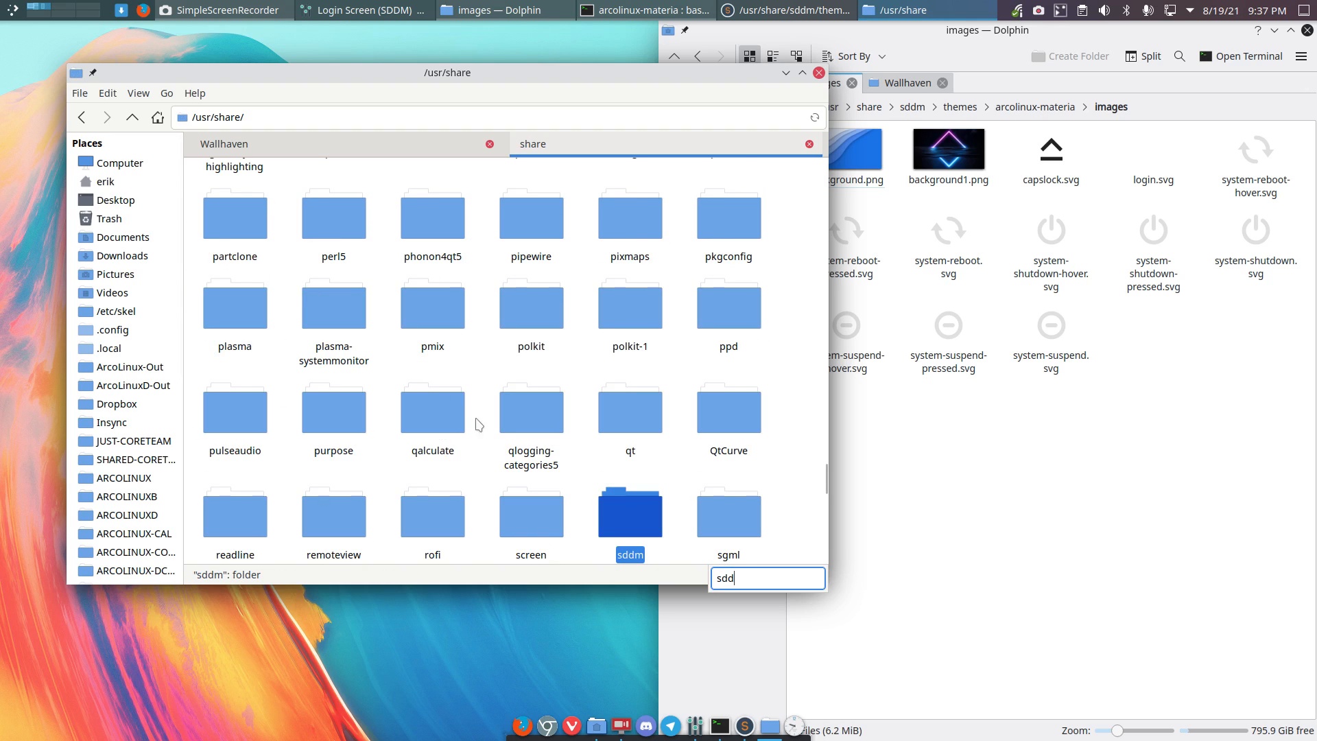
double_click(630, 511)
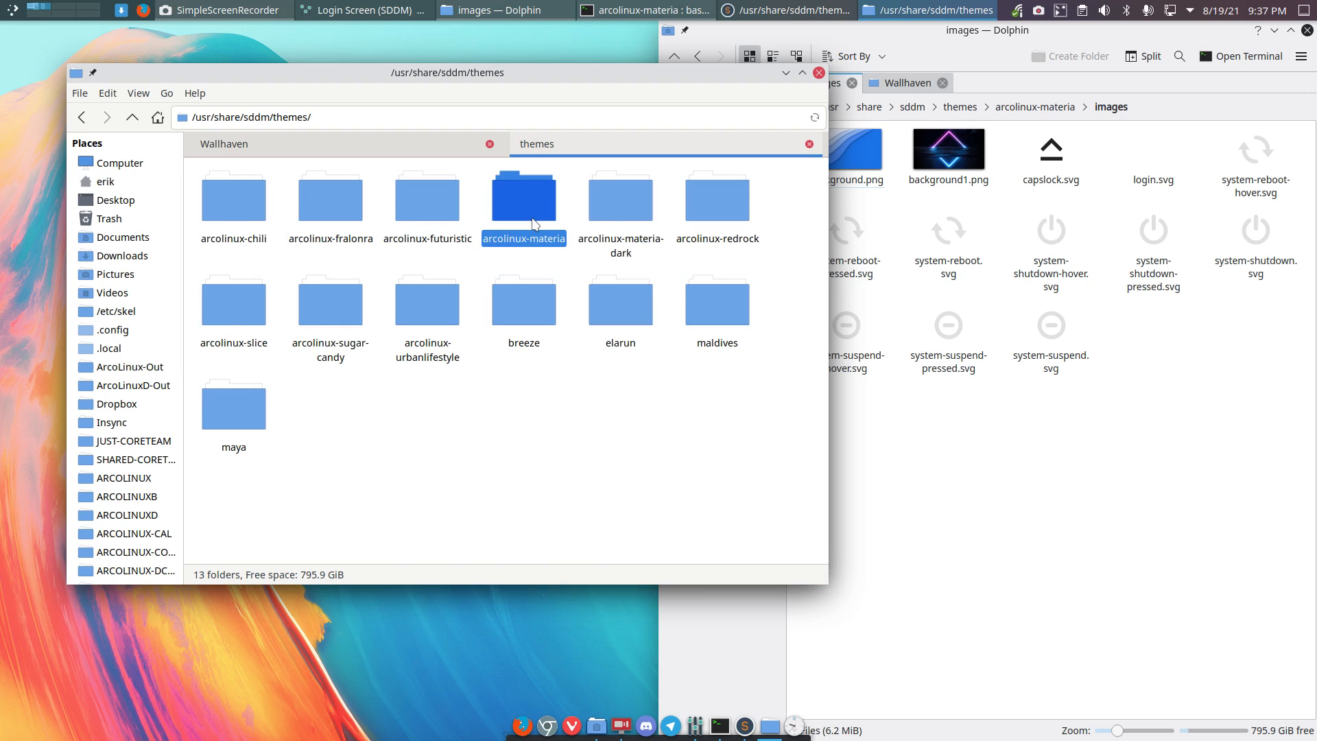
Reopen arcolinux-materia/images as root, authenticate, and paste wallhaven-o3112l.jpg there with the window maximized.
double_click(523, 193)
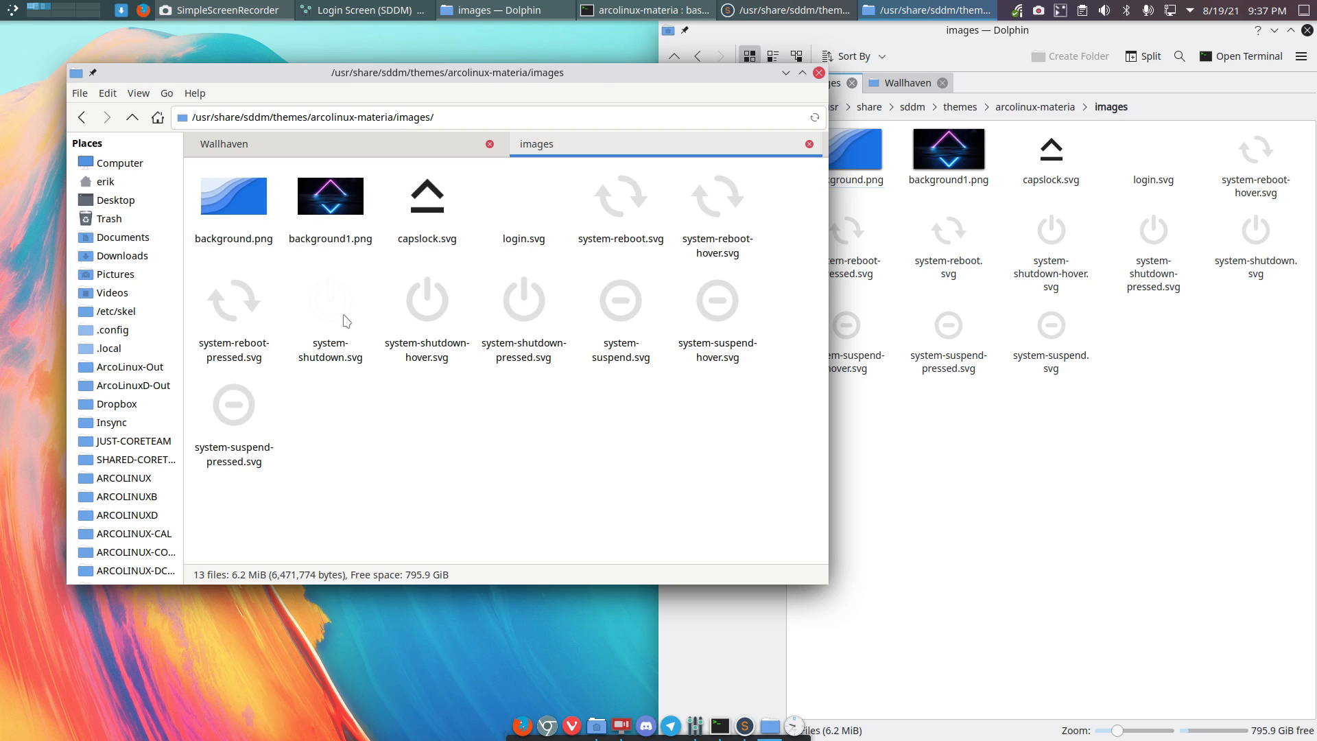
right_click(344, 321)
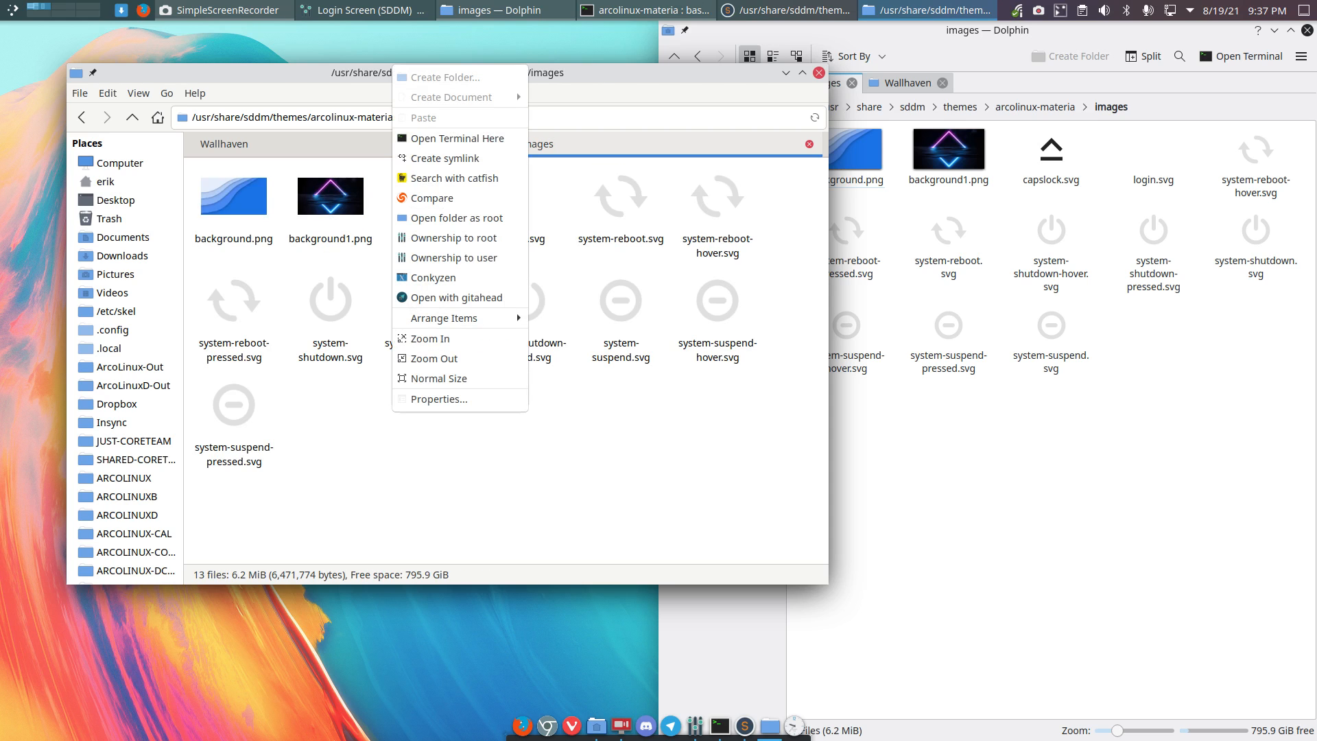
click(457, 218)
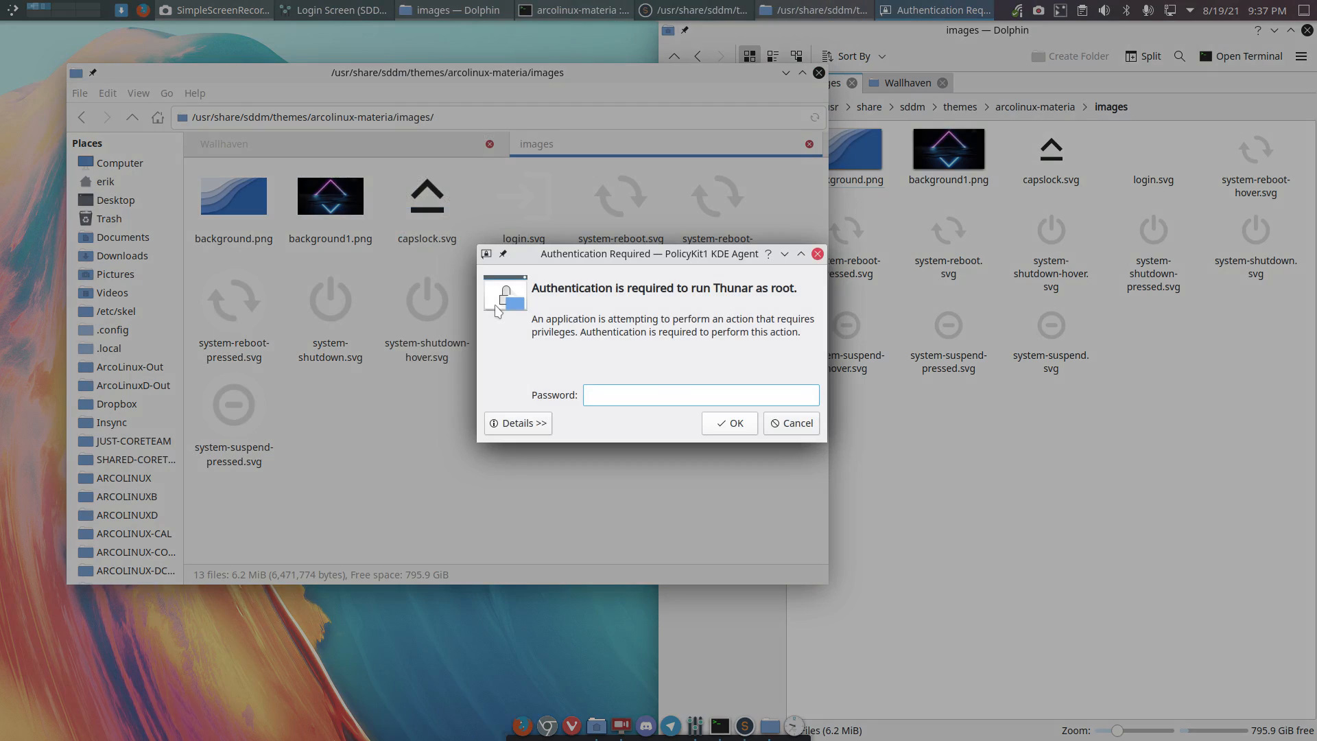
click(727, 422)
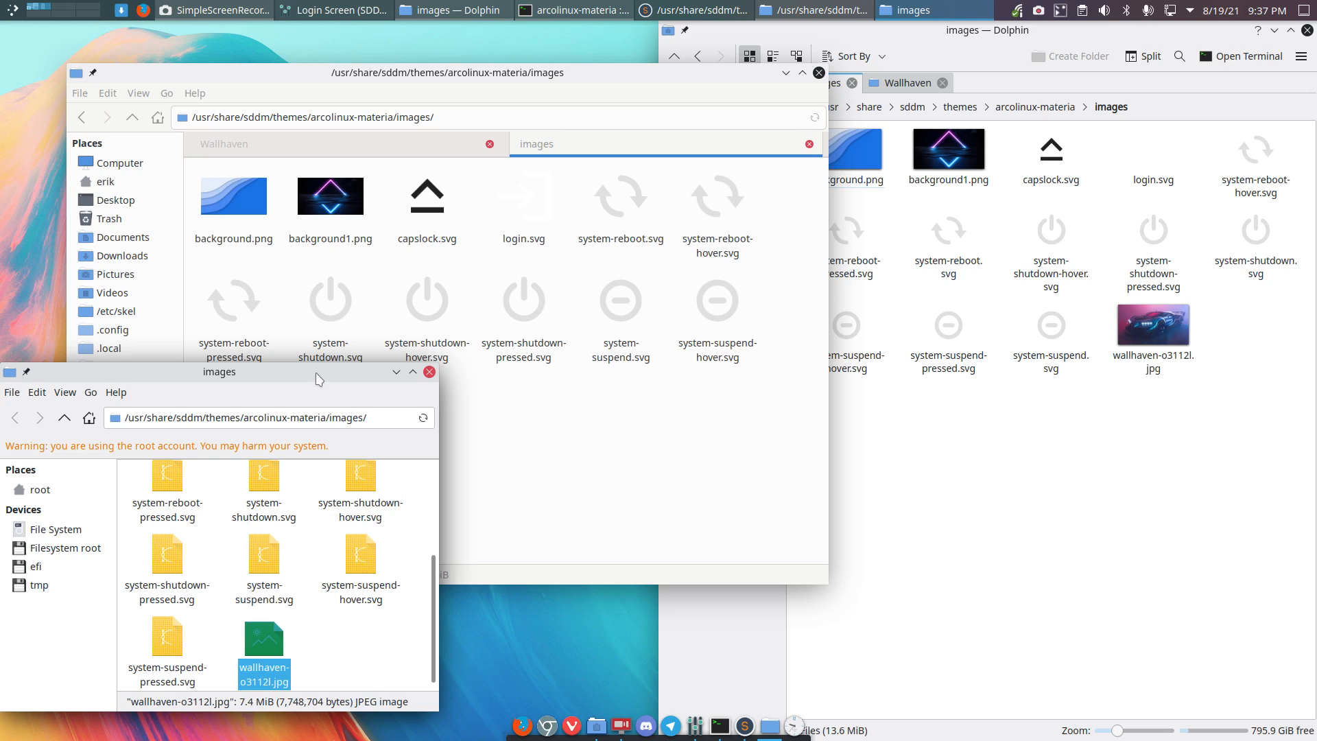
click(413, 372)
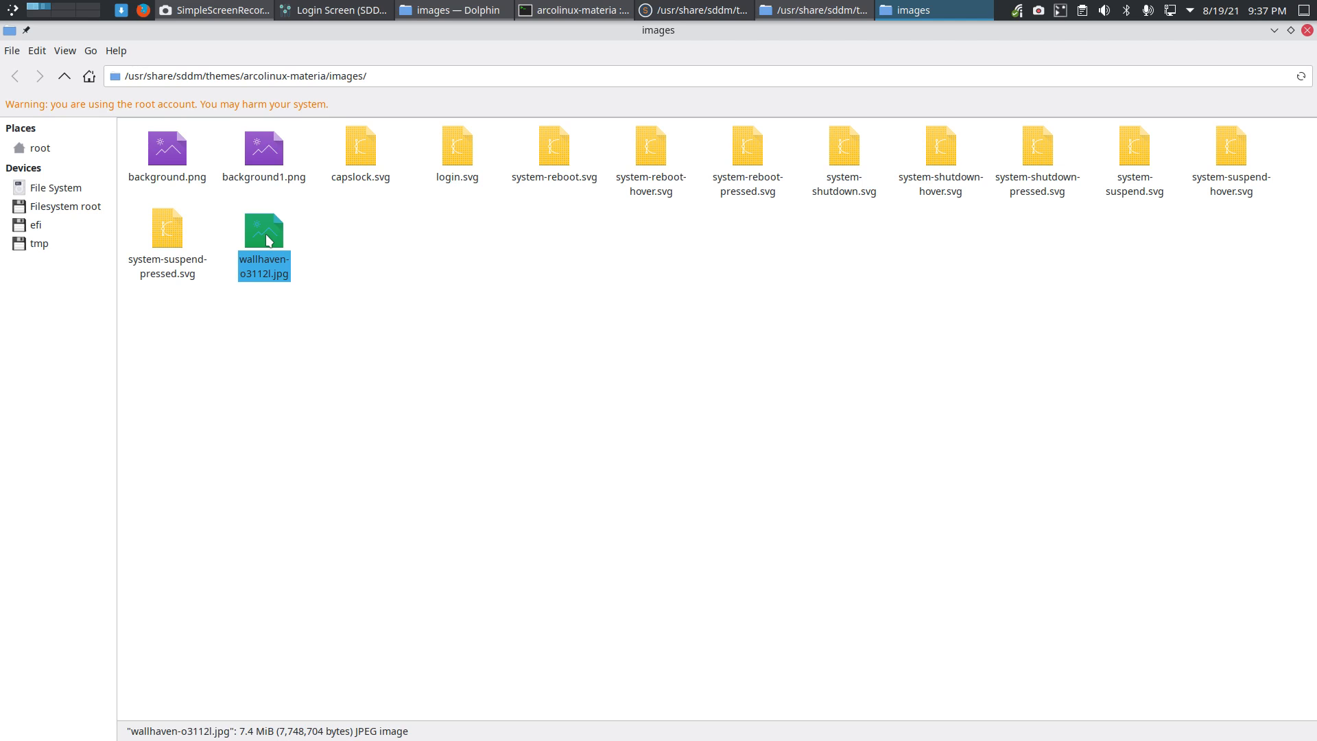
Rename wallhaven-o3112l.jpg to erikdubois1.jpg in the theme's images folder.
key(F2)
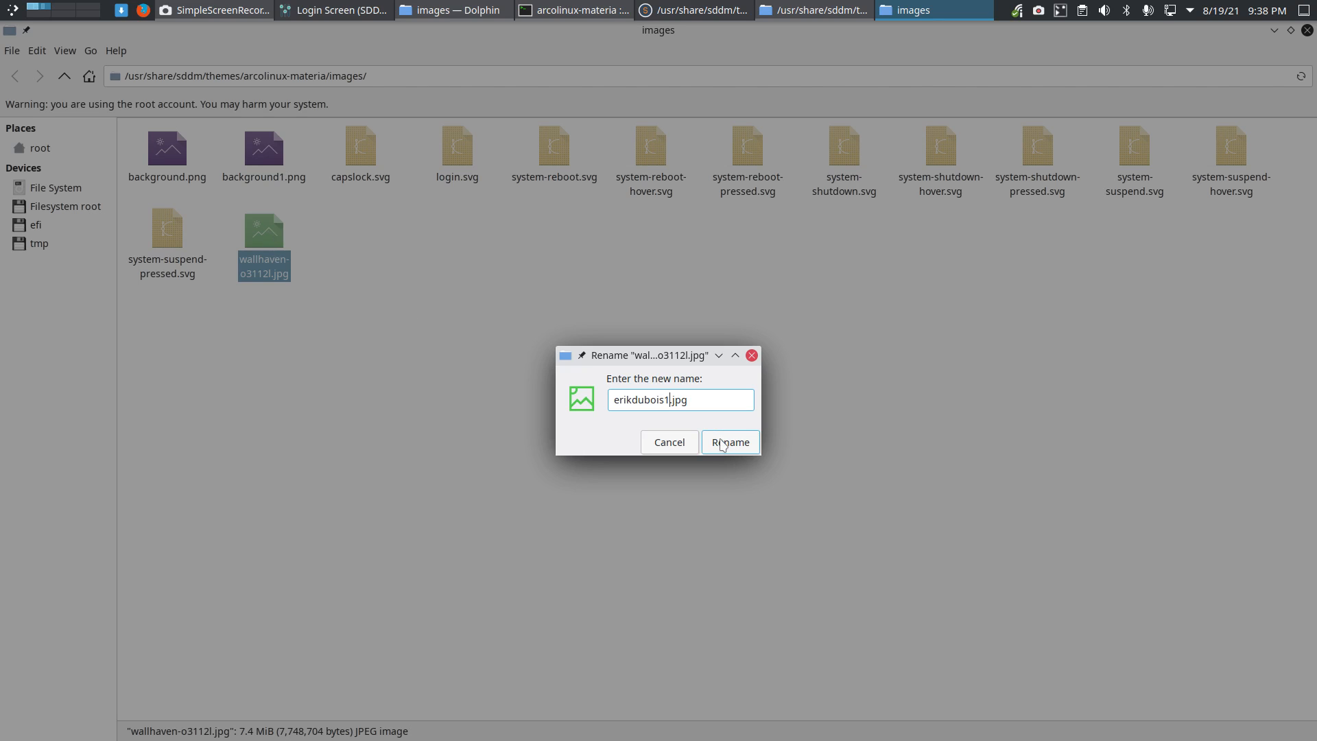
click(729, 442)
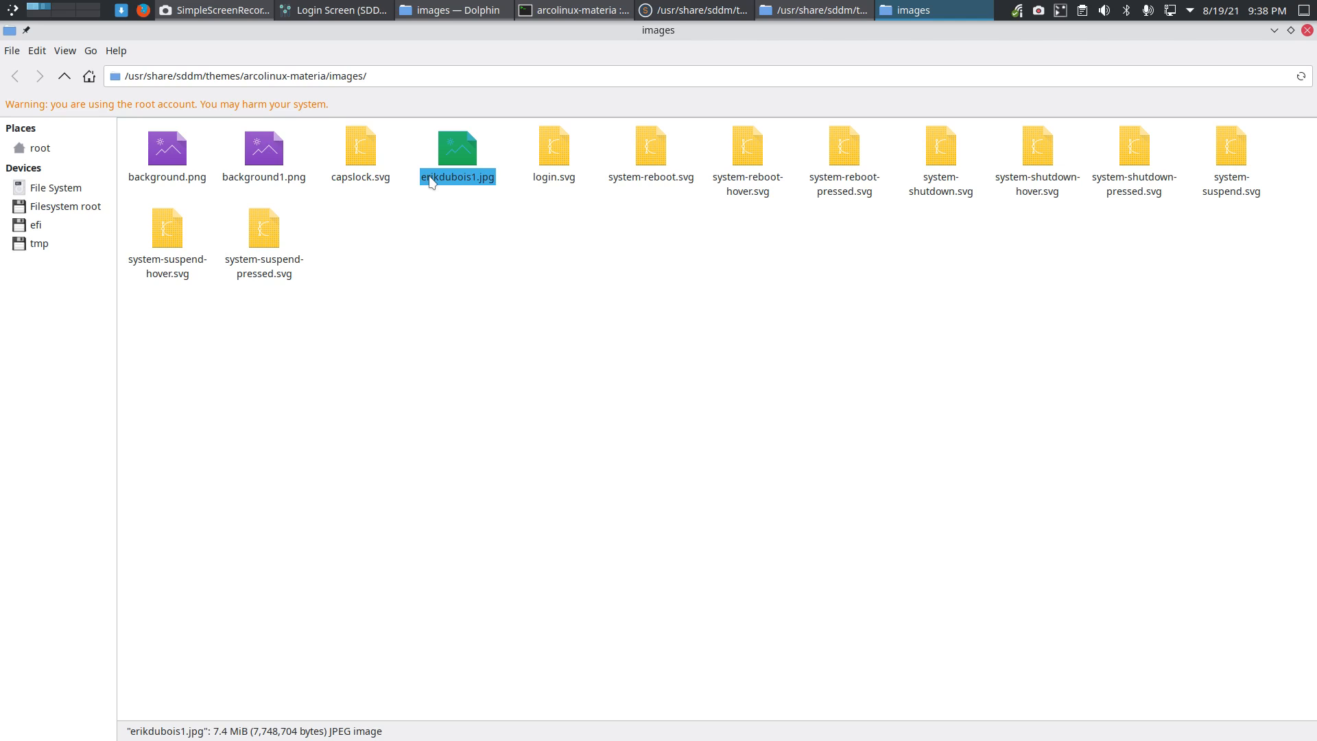
mouse_move(458, 174)
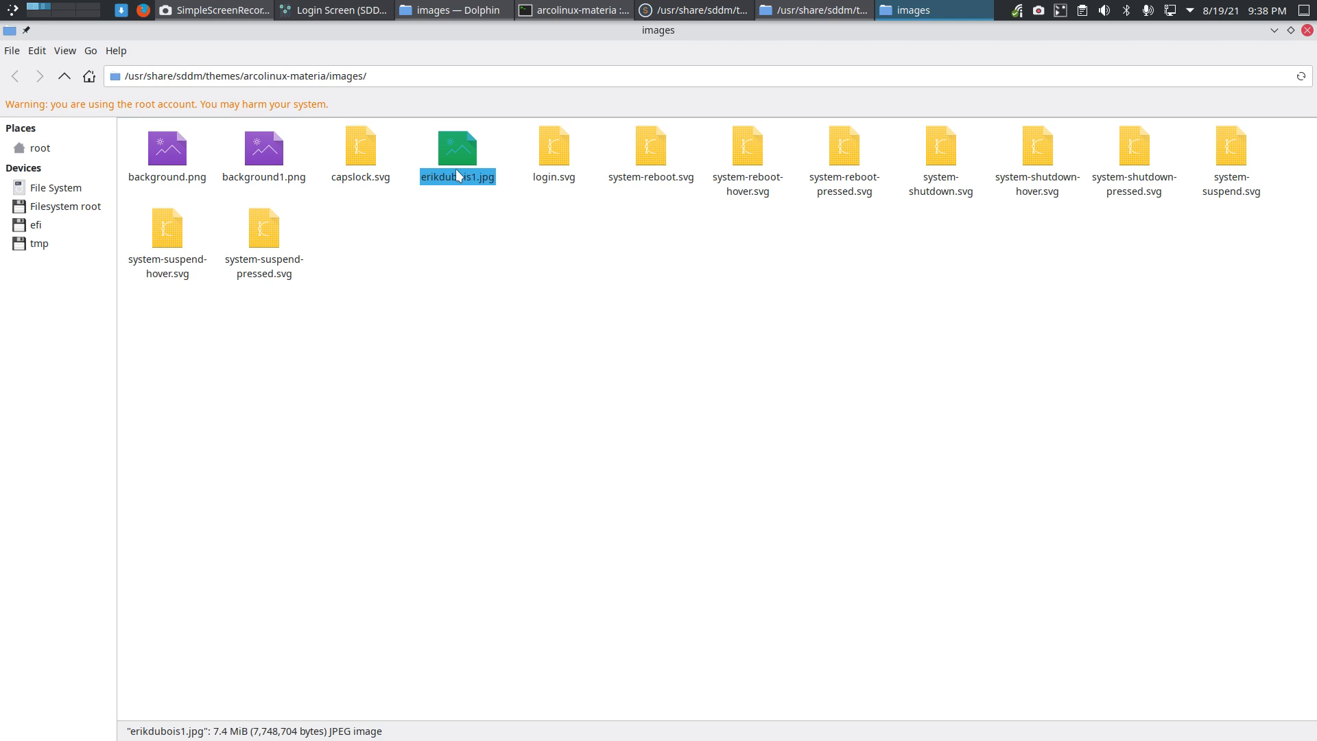
View erikdubois1.jpg in nomacs, then preview the blue background.png in Gwenview for comparison.
right_click(455, 147)
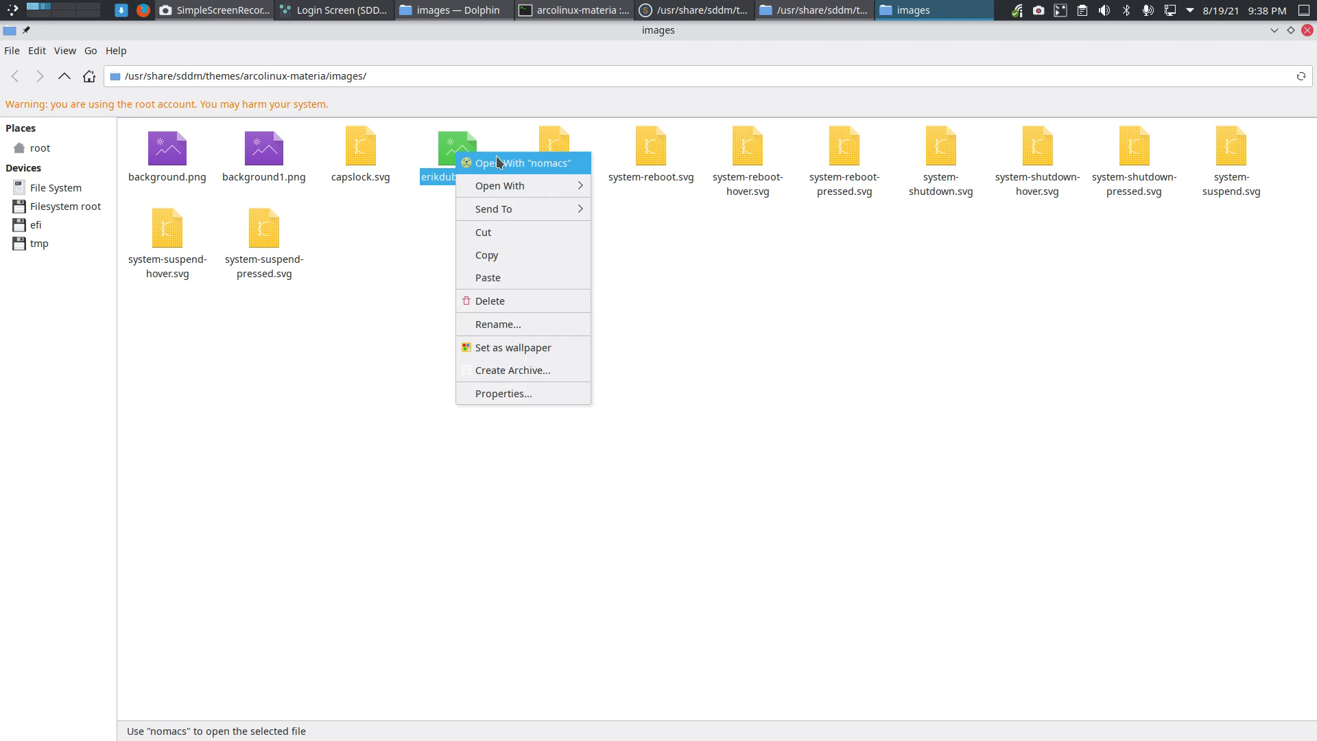
click(525, 163)
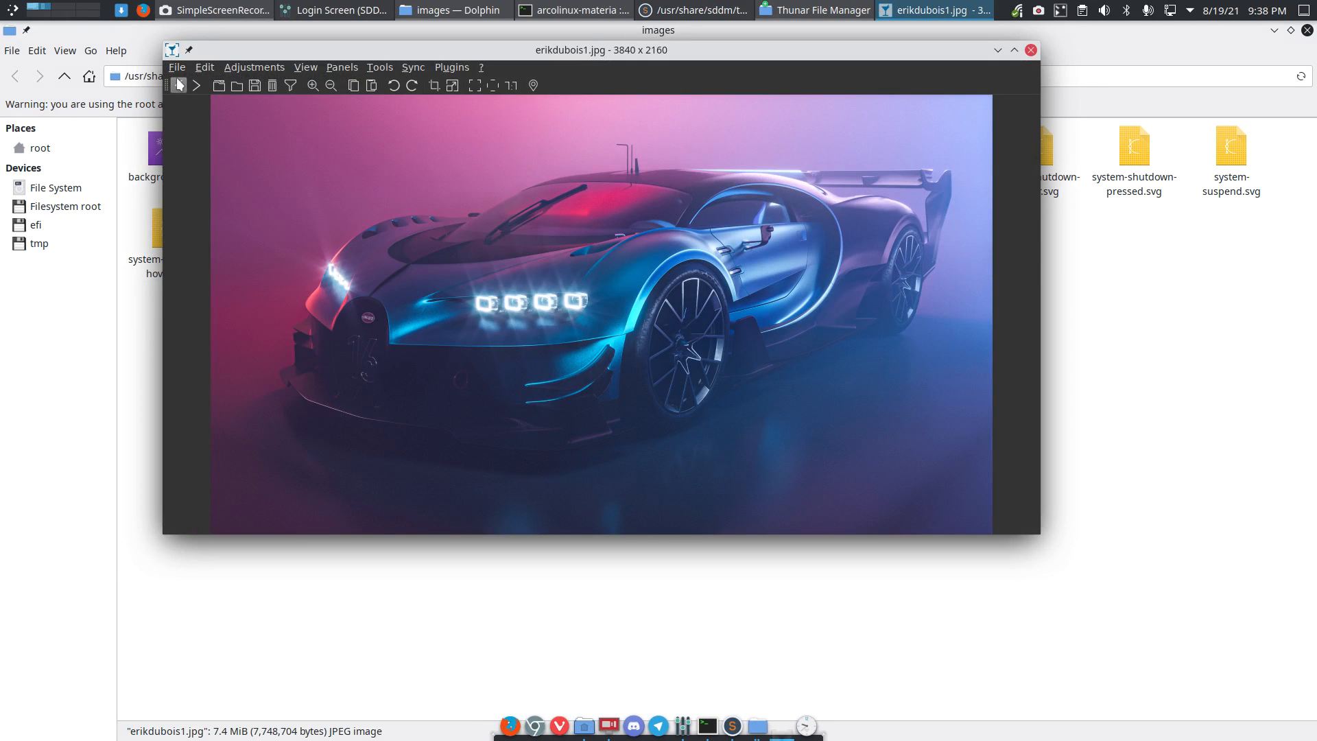
click(177, 68)
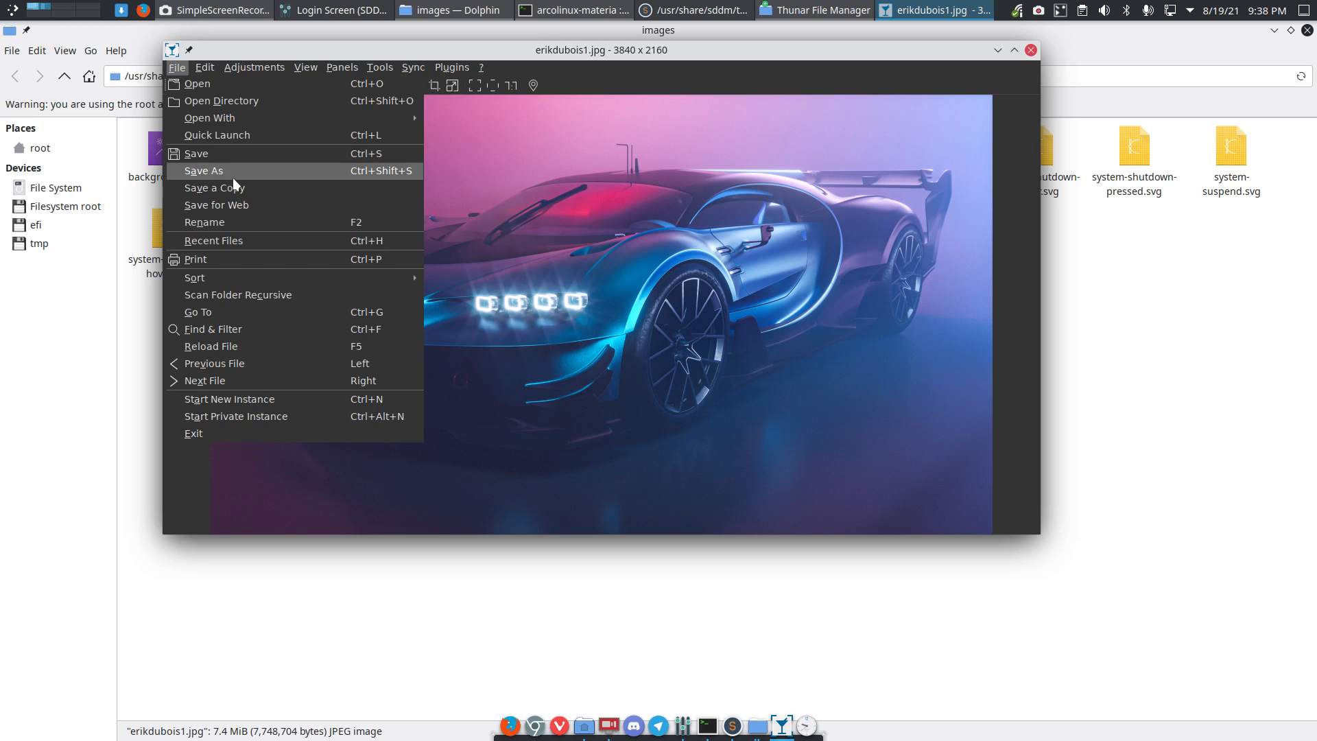
click(203, 172)
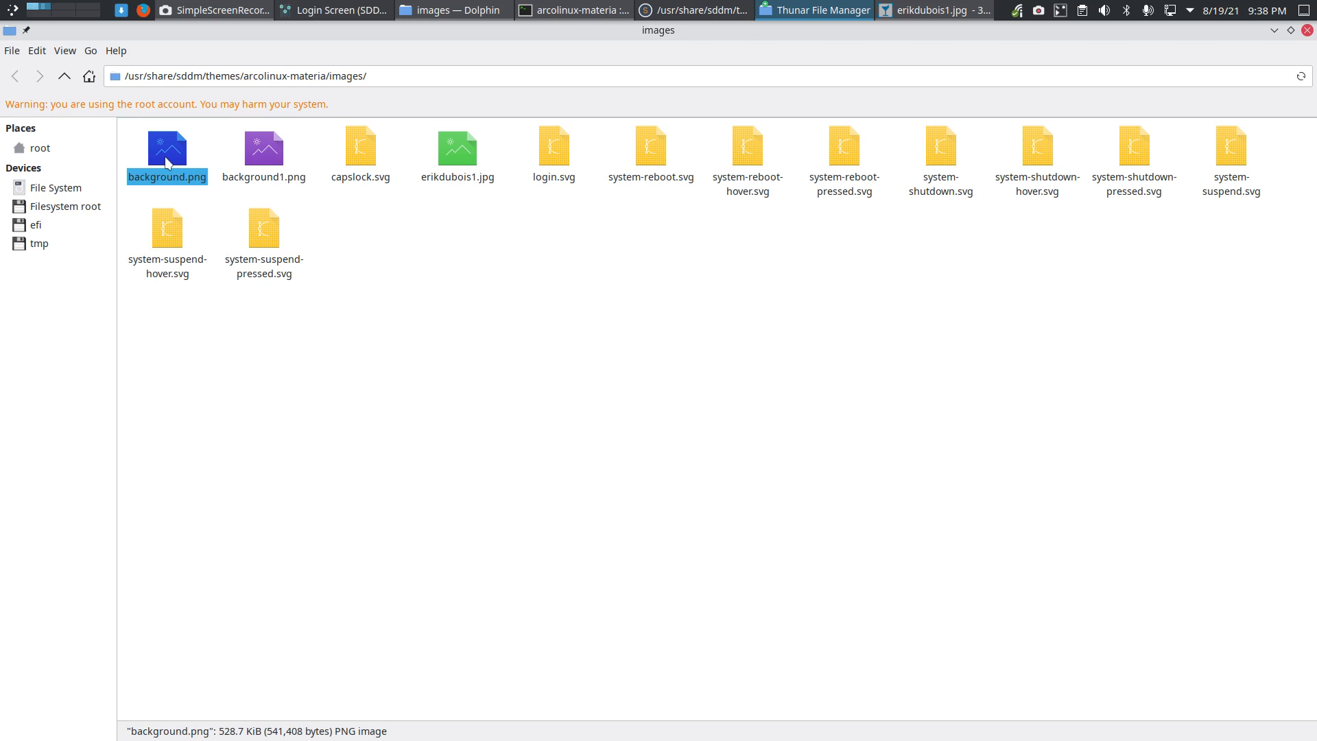
double_click(166, 150)
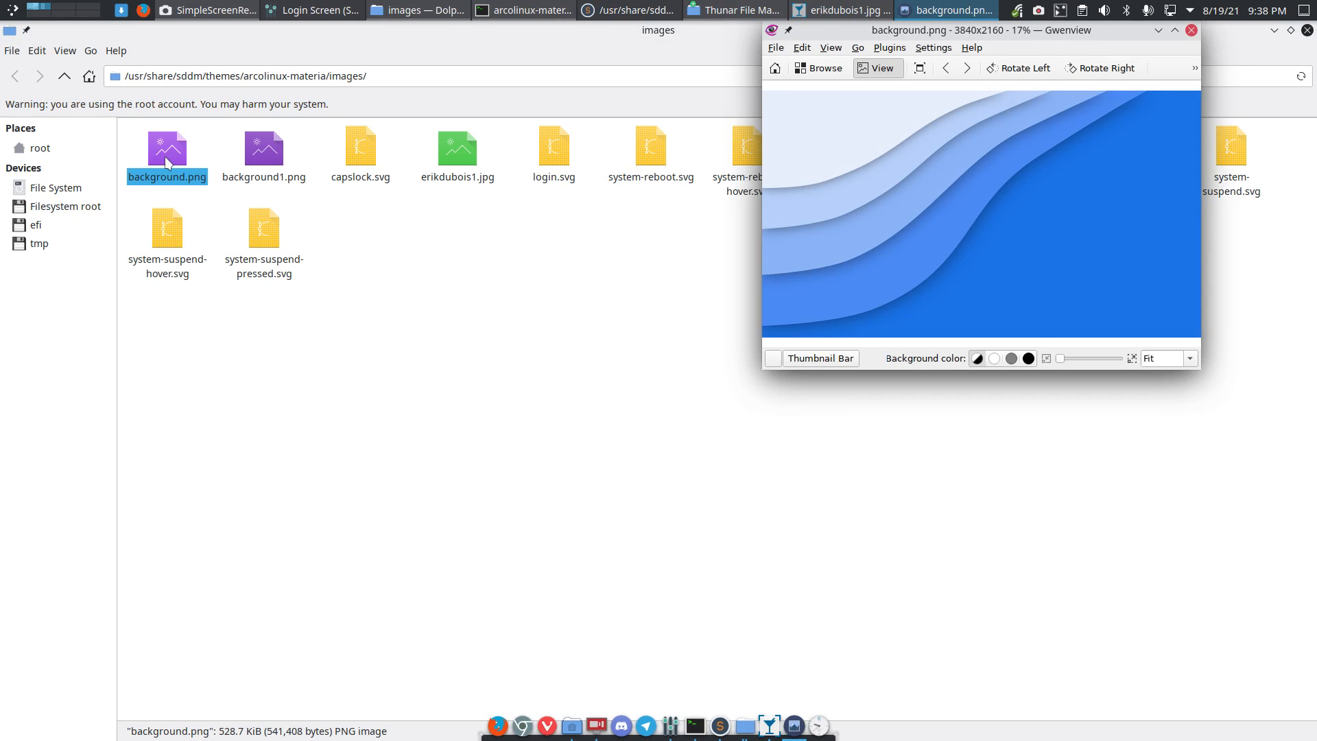
mouse_move(177, 157)
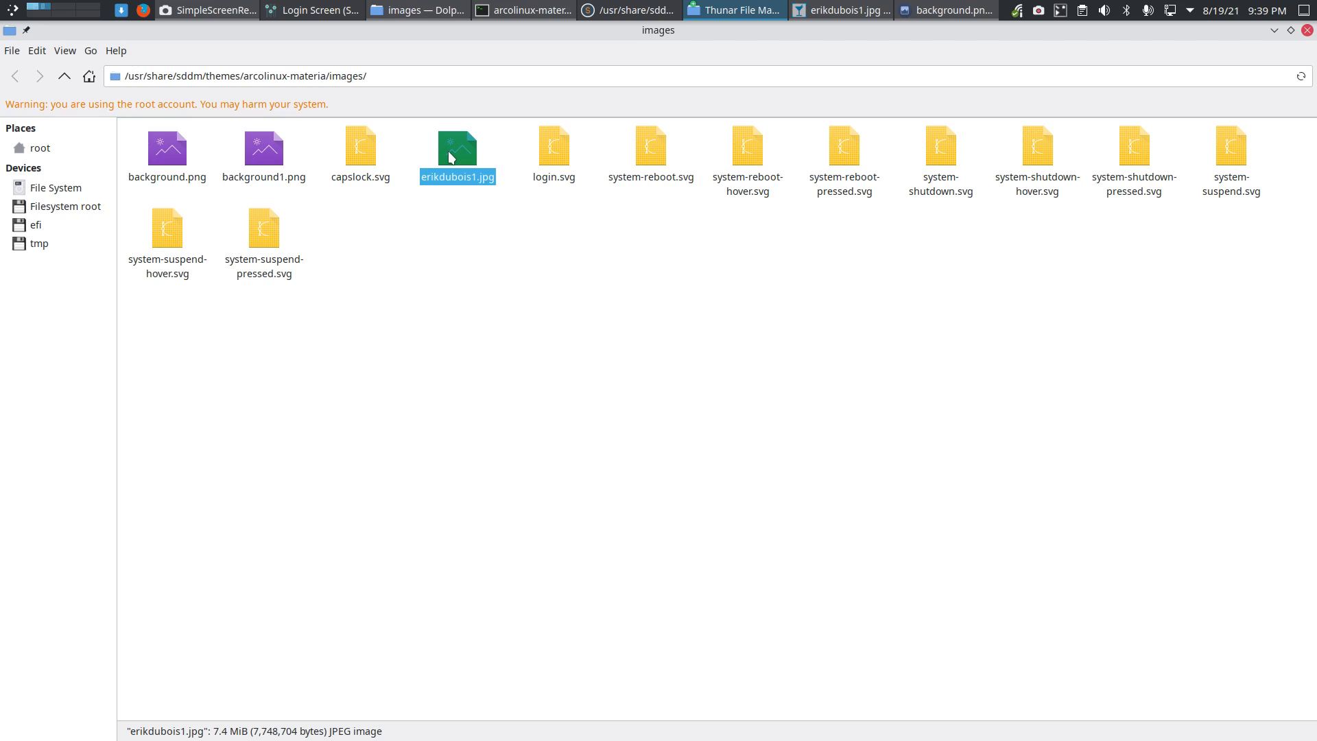
Replace background1 with erikdubois1 on theme.conf's background line, save and close the editor.
click(63, 75)
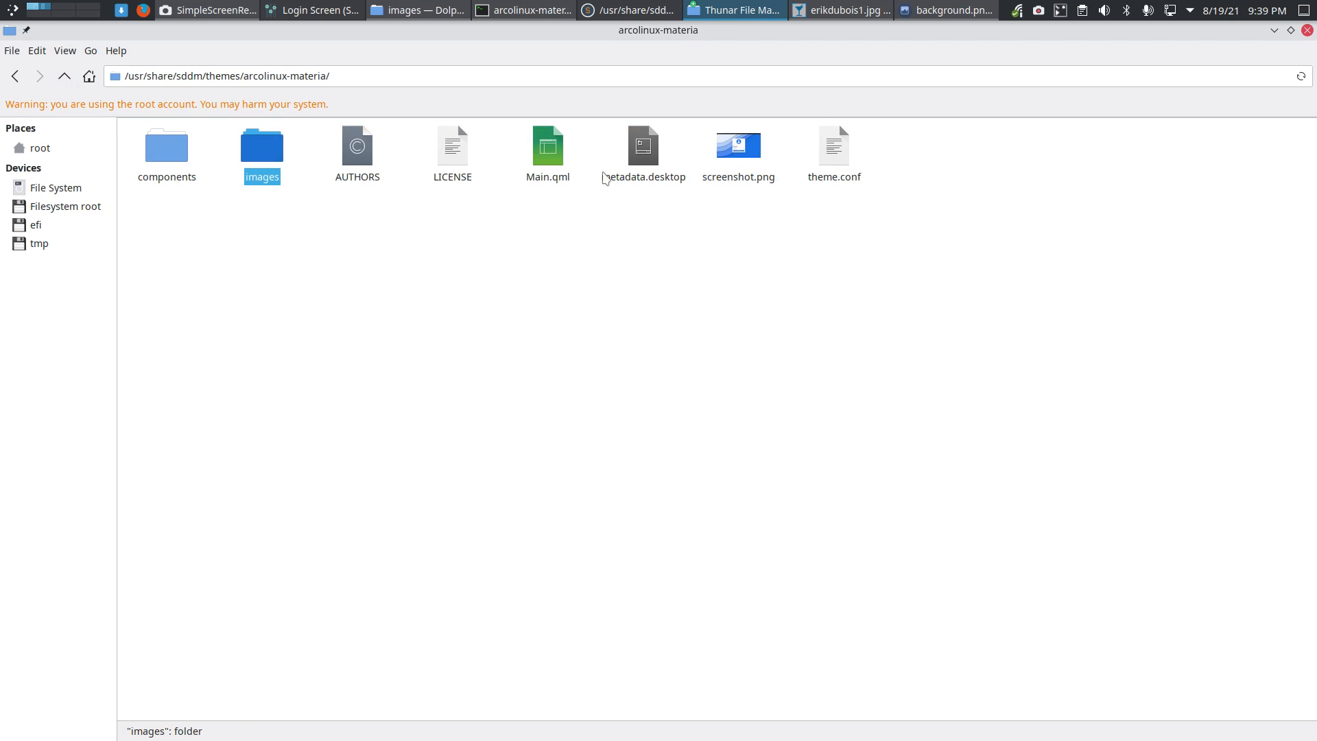
mouse_move(832, 151)
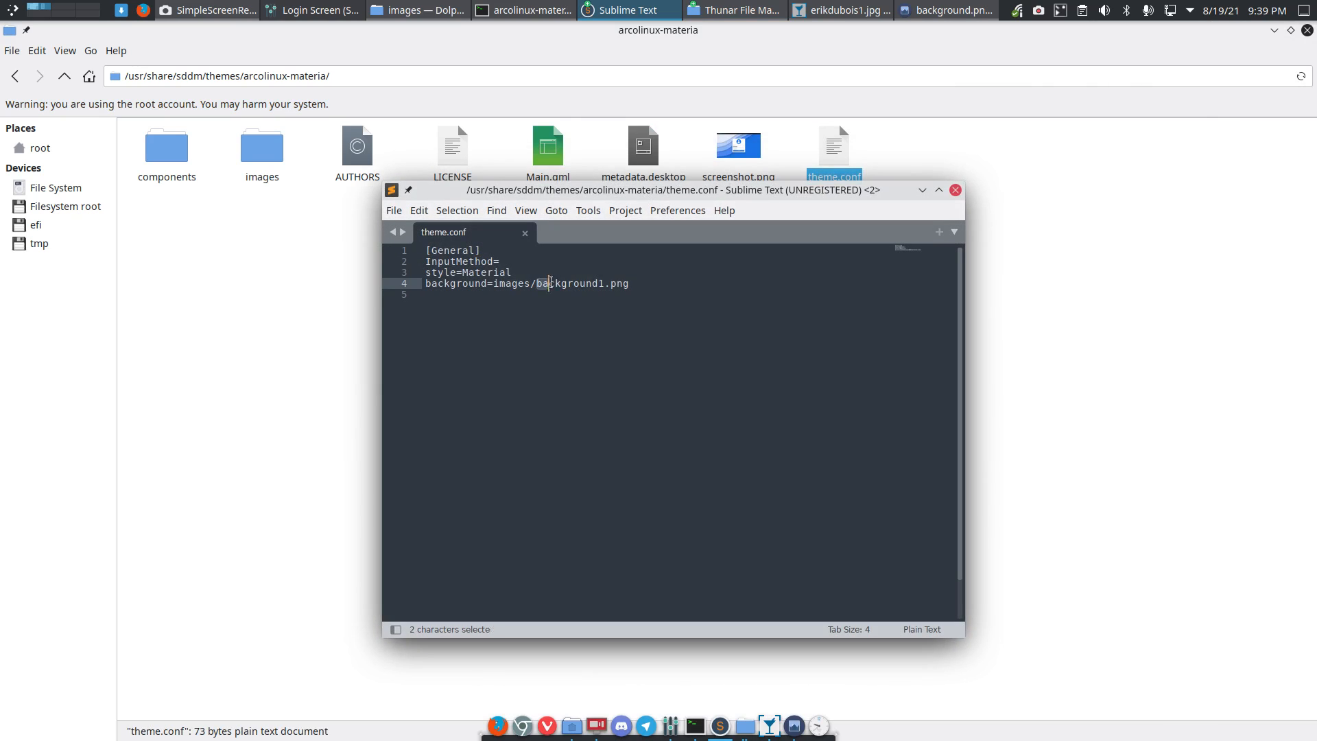
double_click(570, 283)
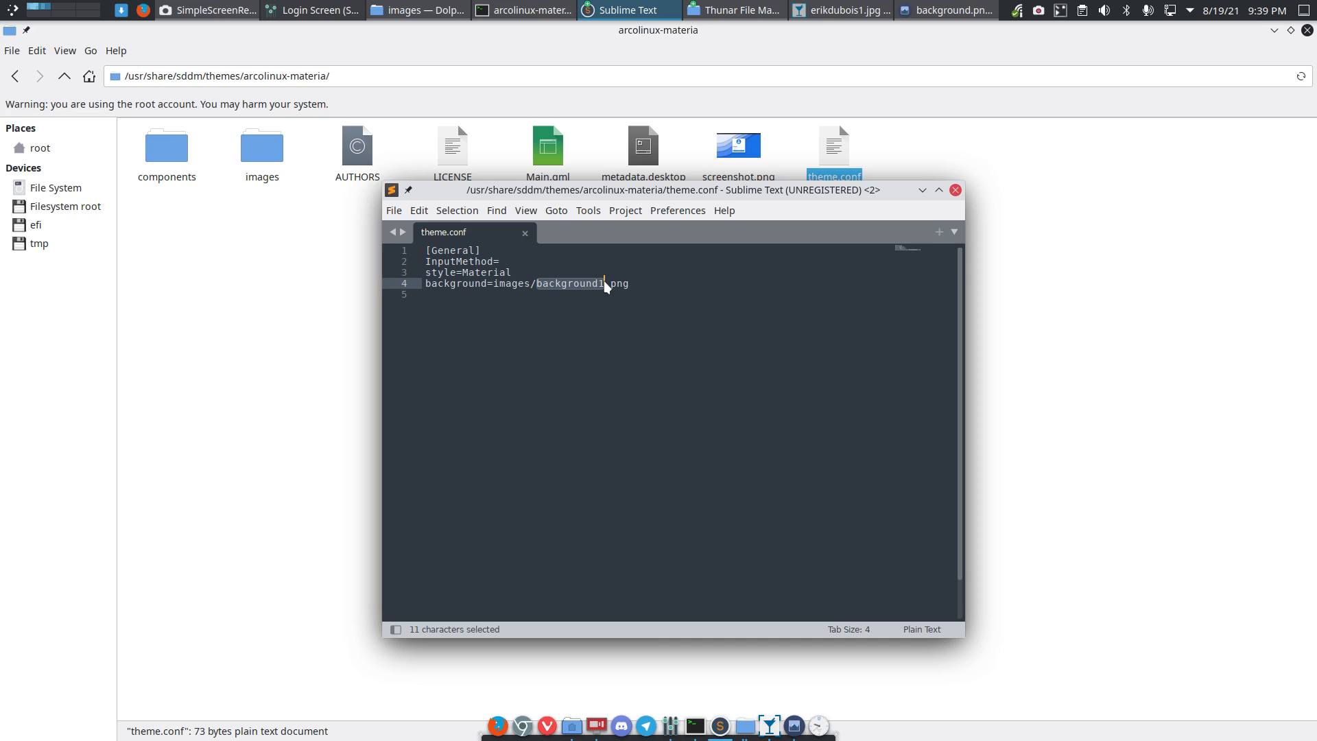
text(r)
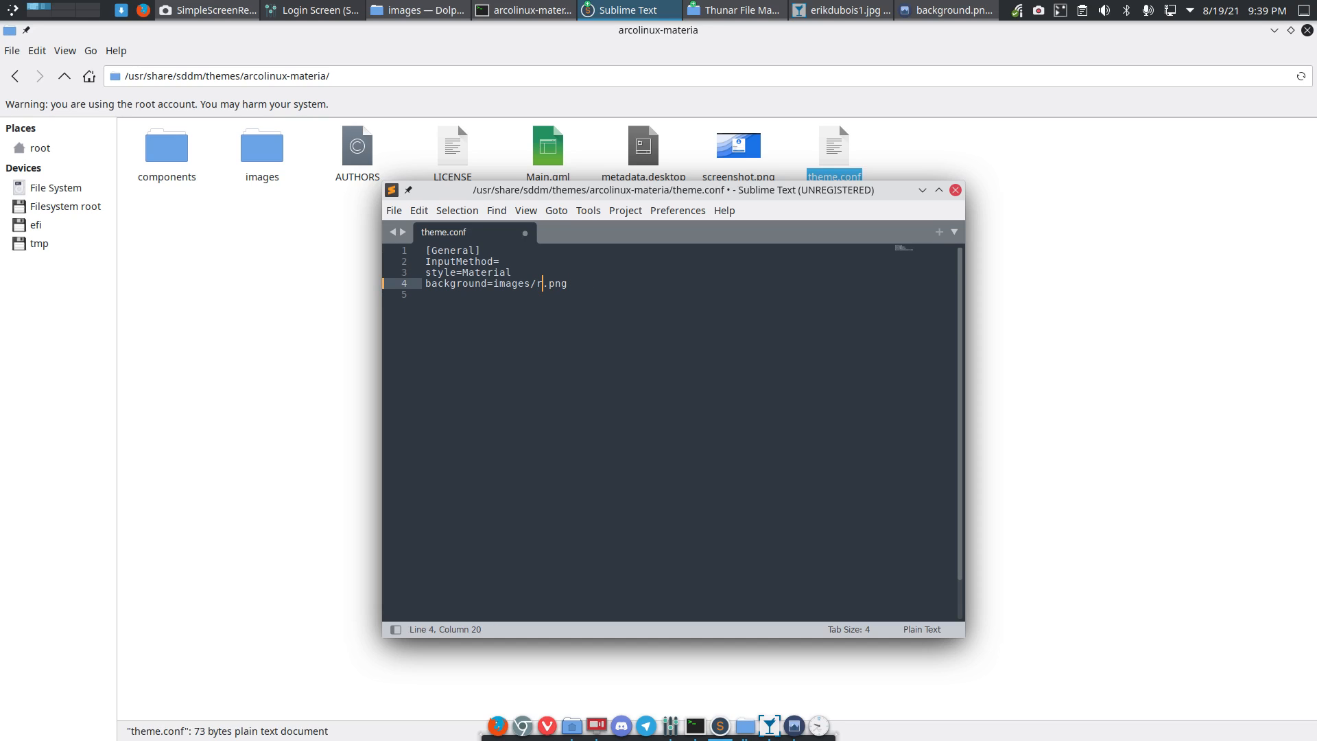
text(erikdubois)
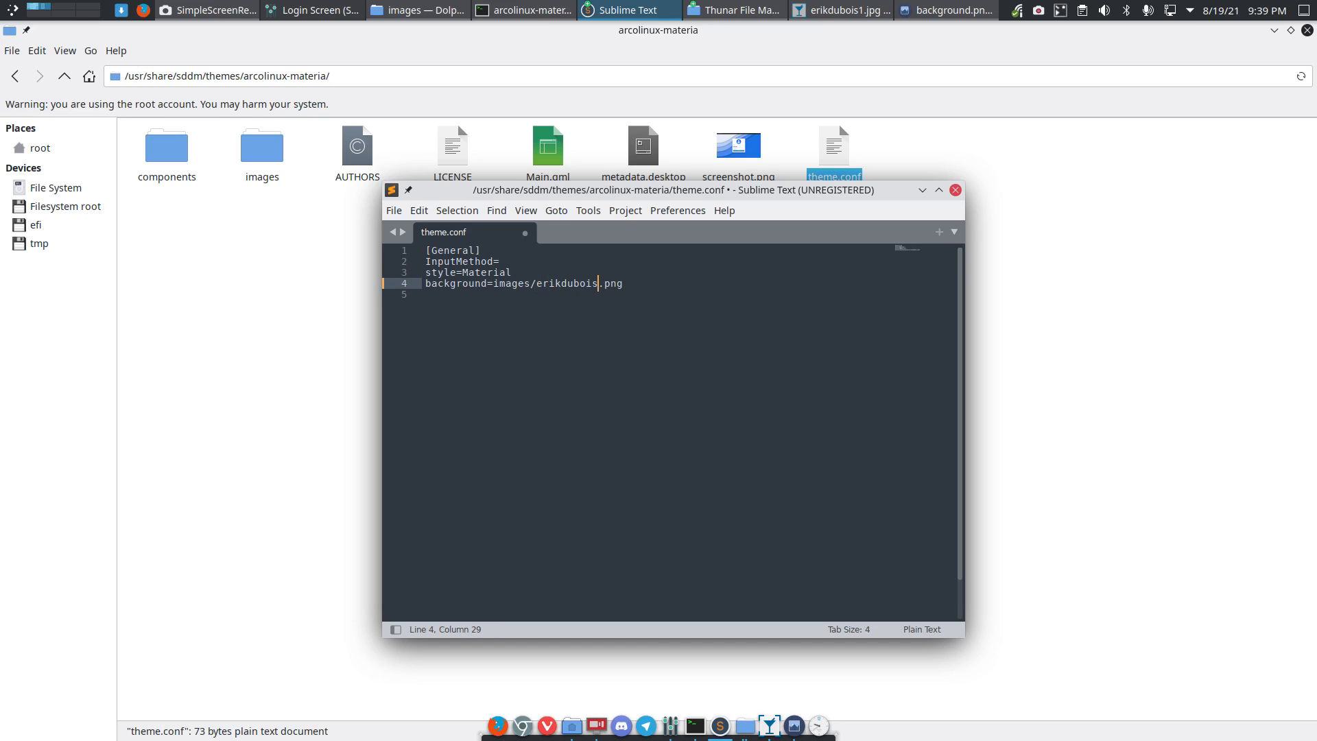
text(1)
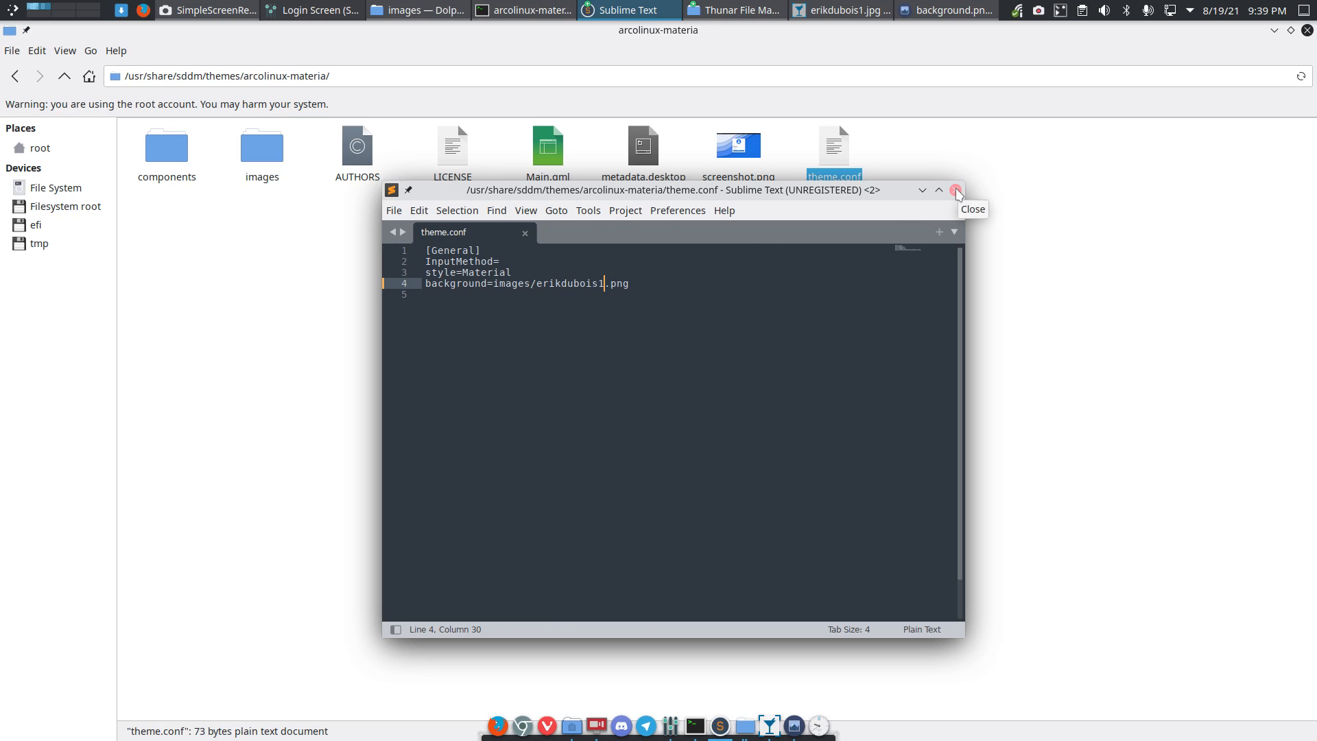
click(956, 191)
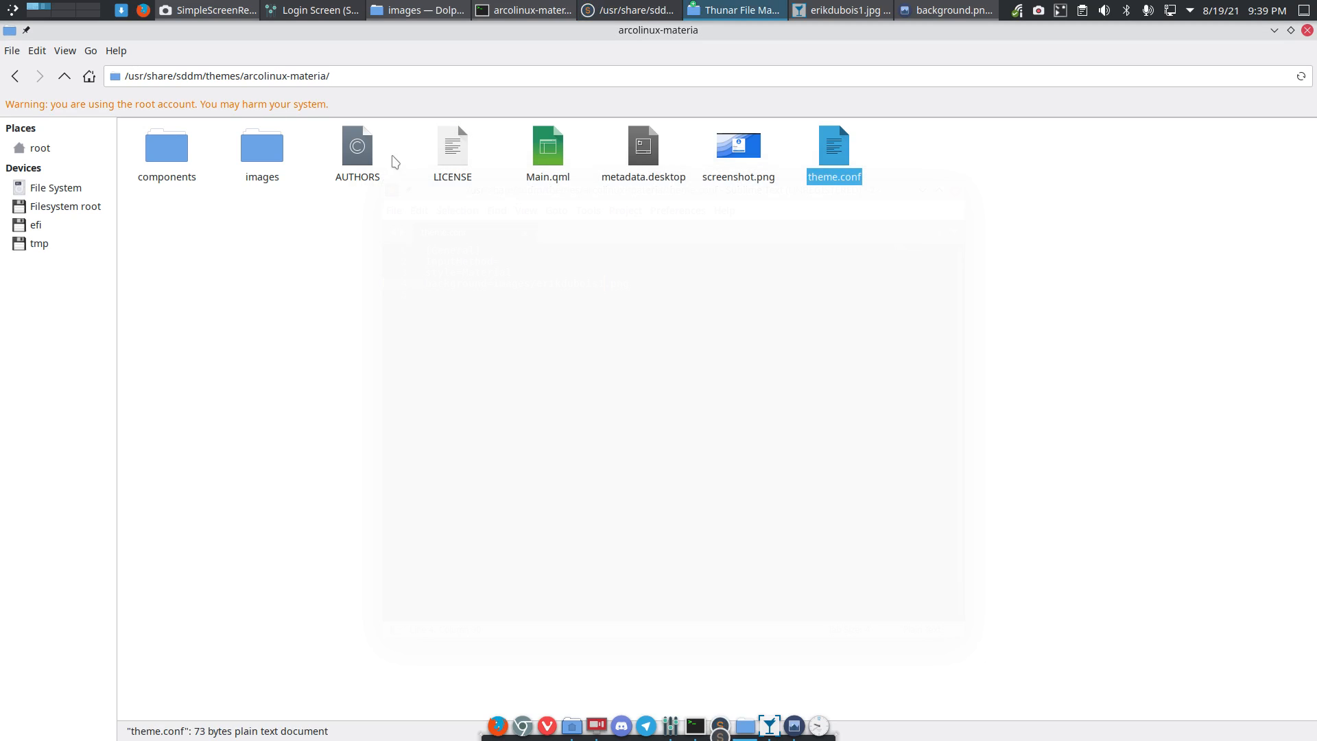
Correct the background extension to images/erikdubois1.jpg in theme.conf, save and close the editor.
double_click(261, 144)
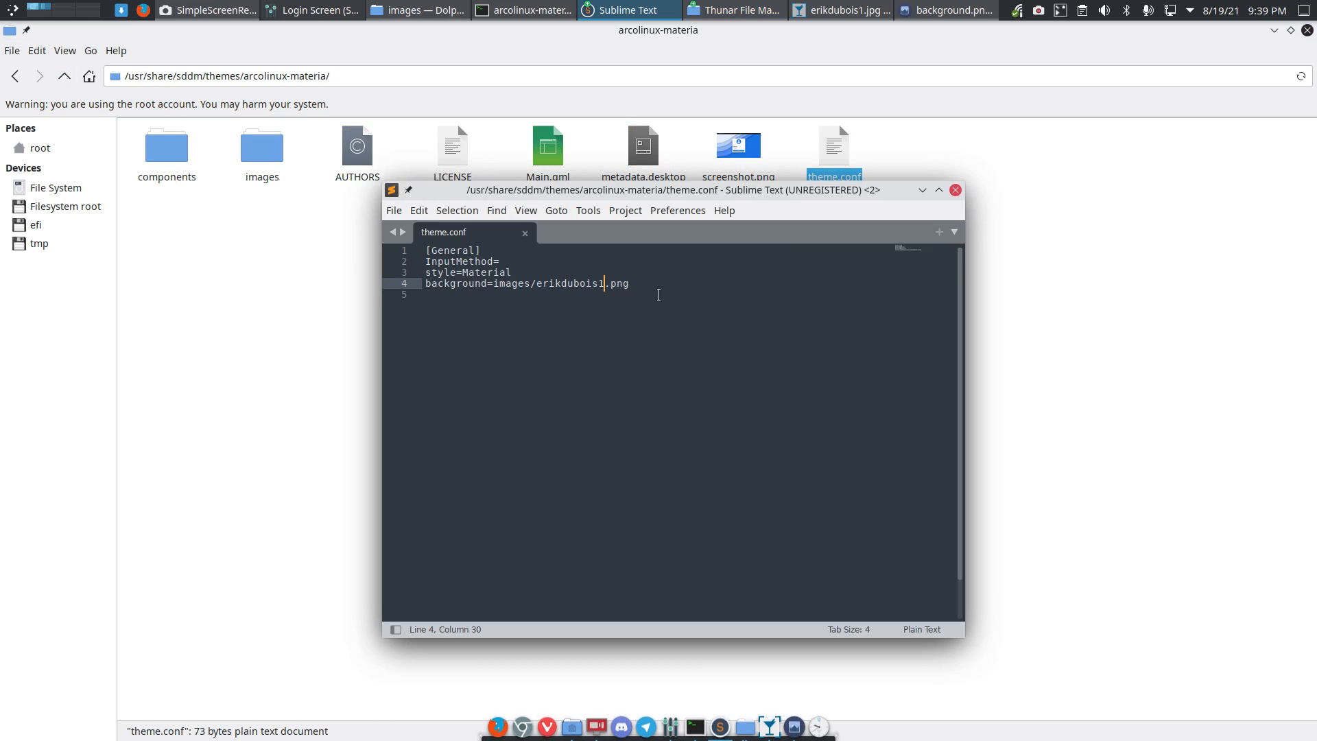
double_click(620, 283)
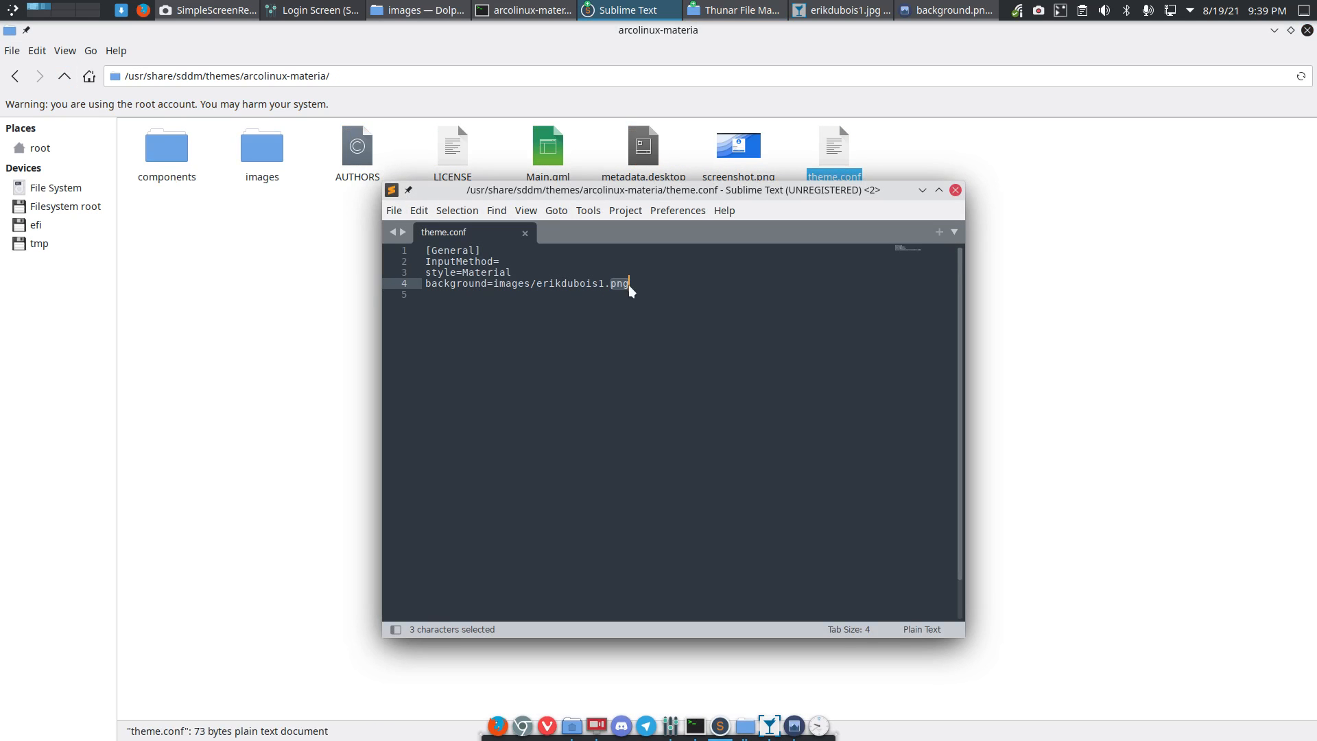
text(jpg)
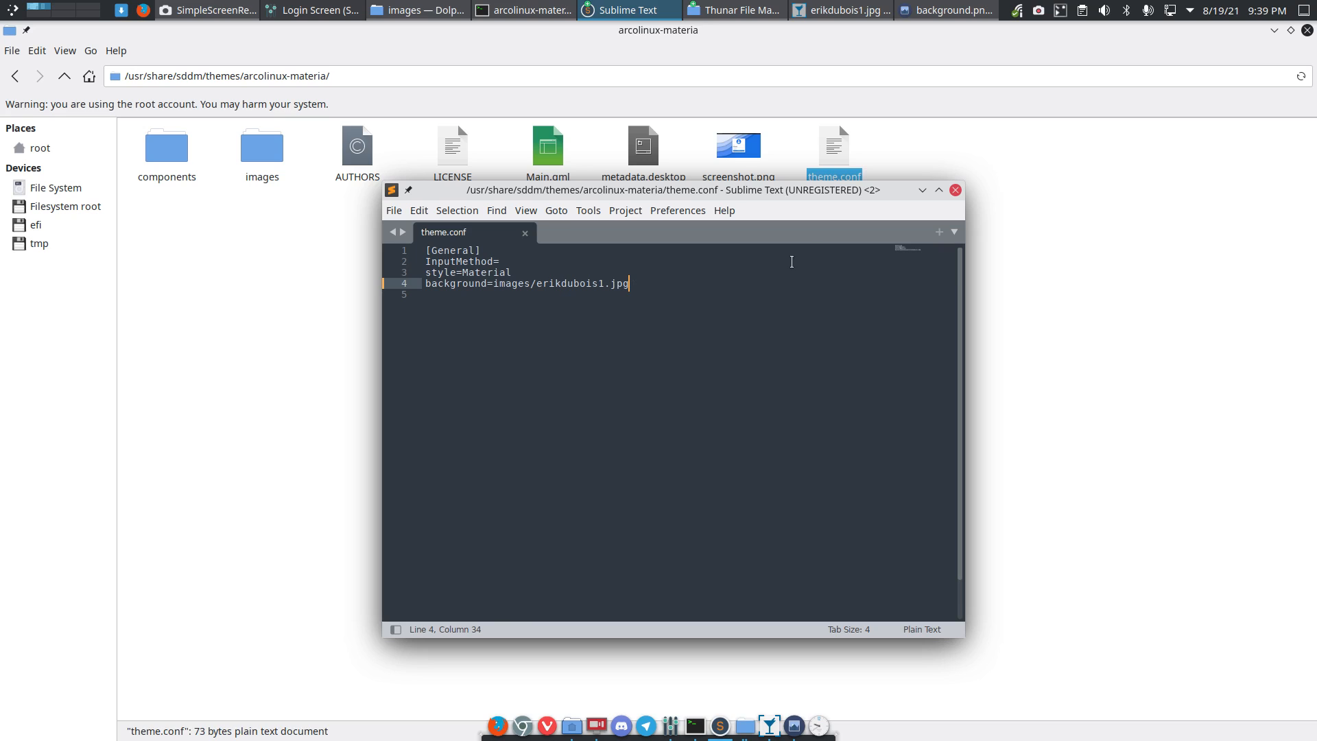
click(922, 190)
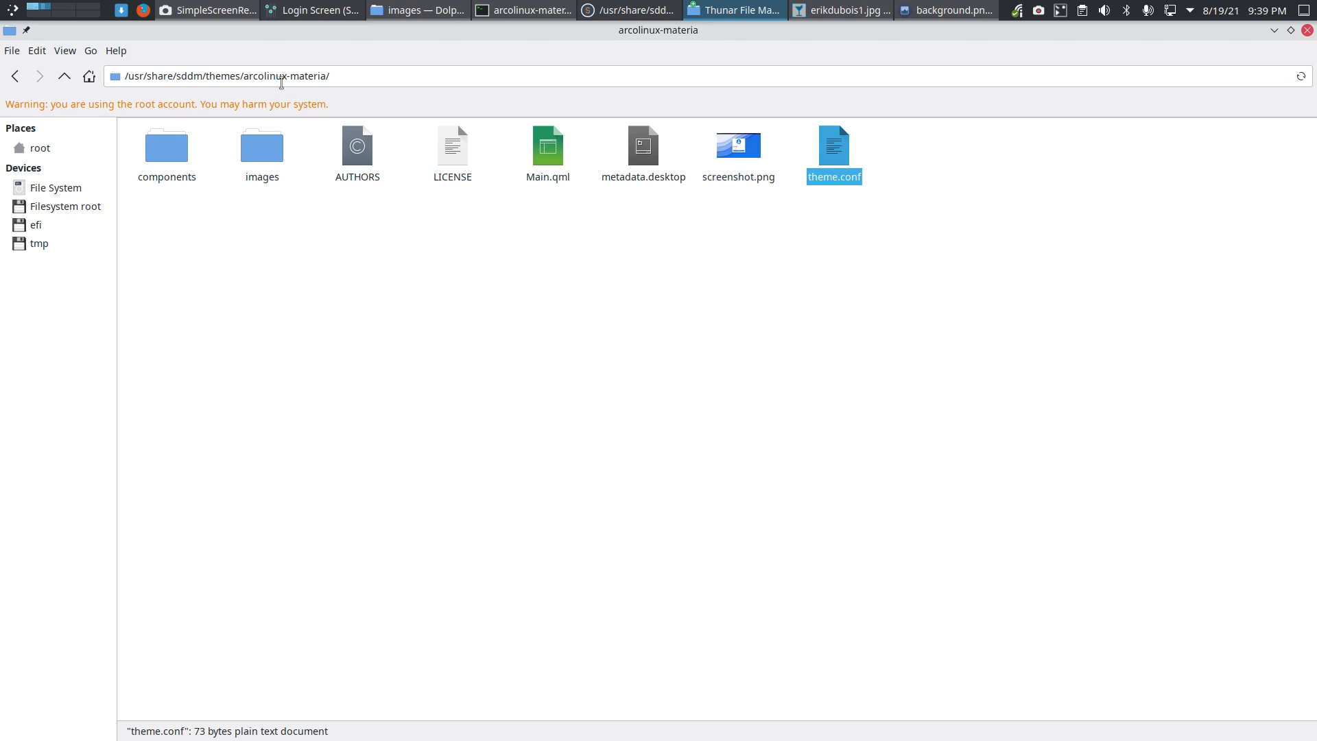
Open metadata.desktop to review Name=ArcoLinux Materia, typing and removing a stray E after Materia.
double_click(281, 75)
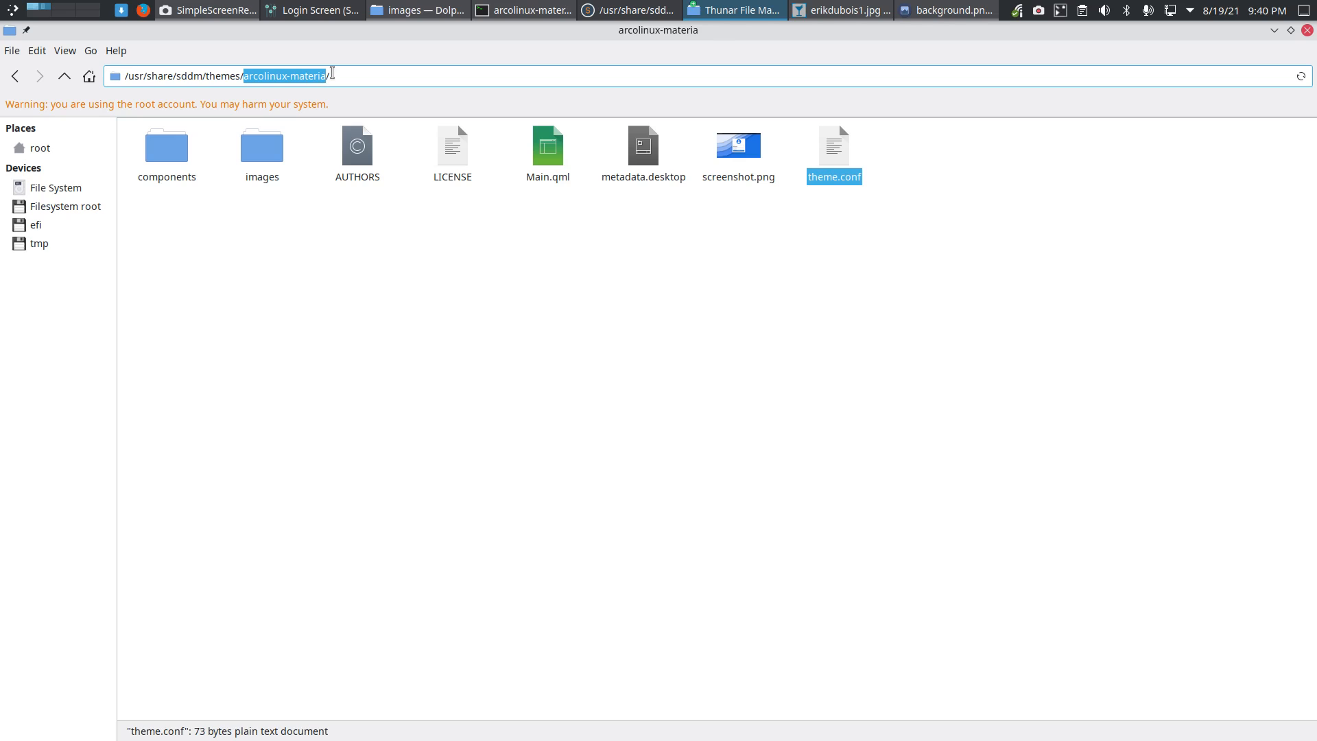
mouse_move(807, 156)
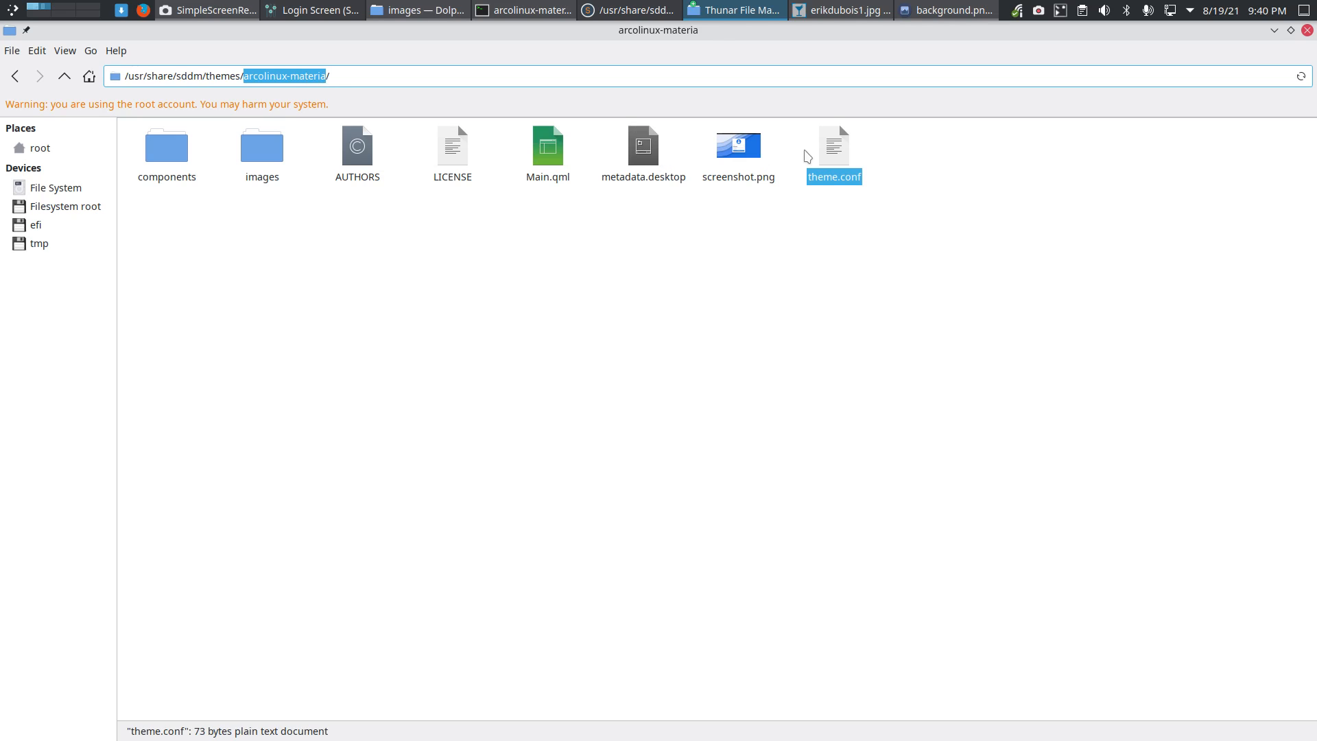
double_click(833, 143)
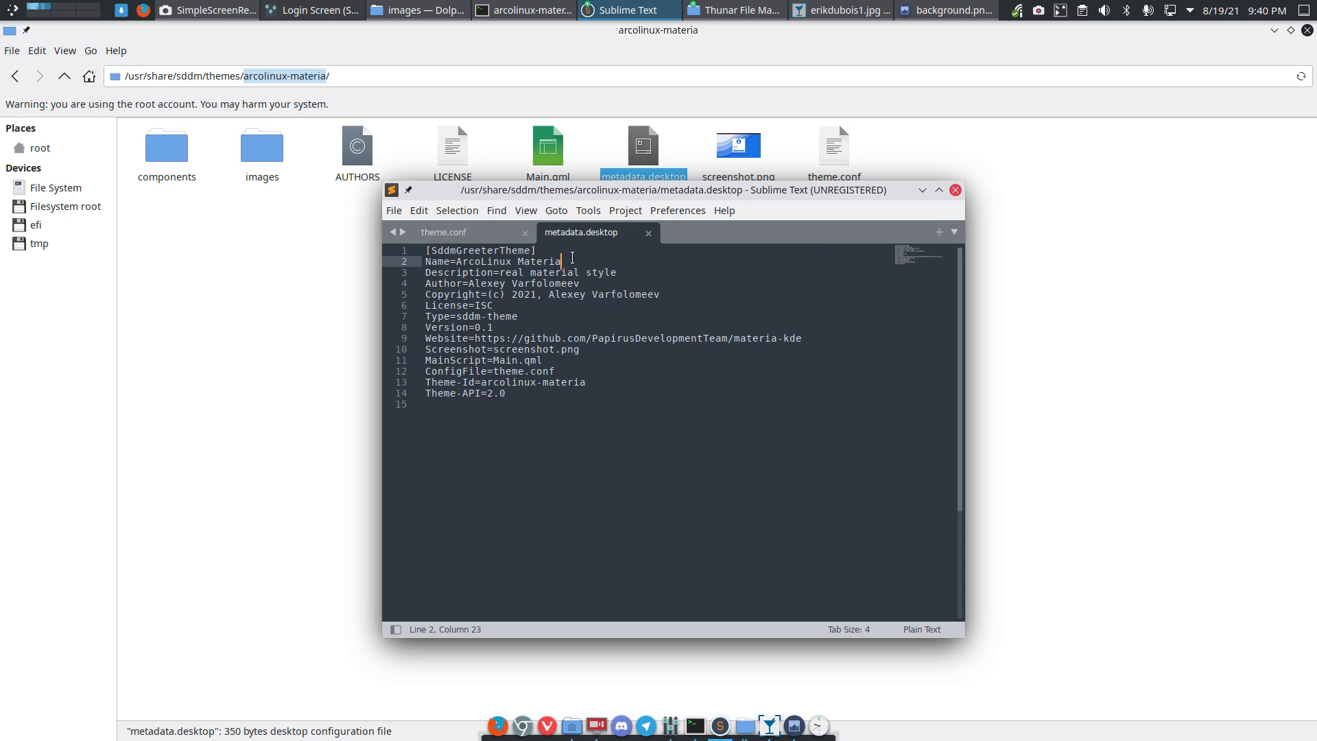
text(E)
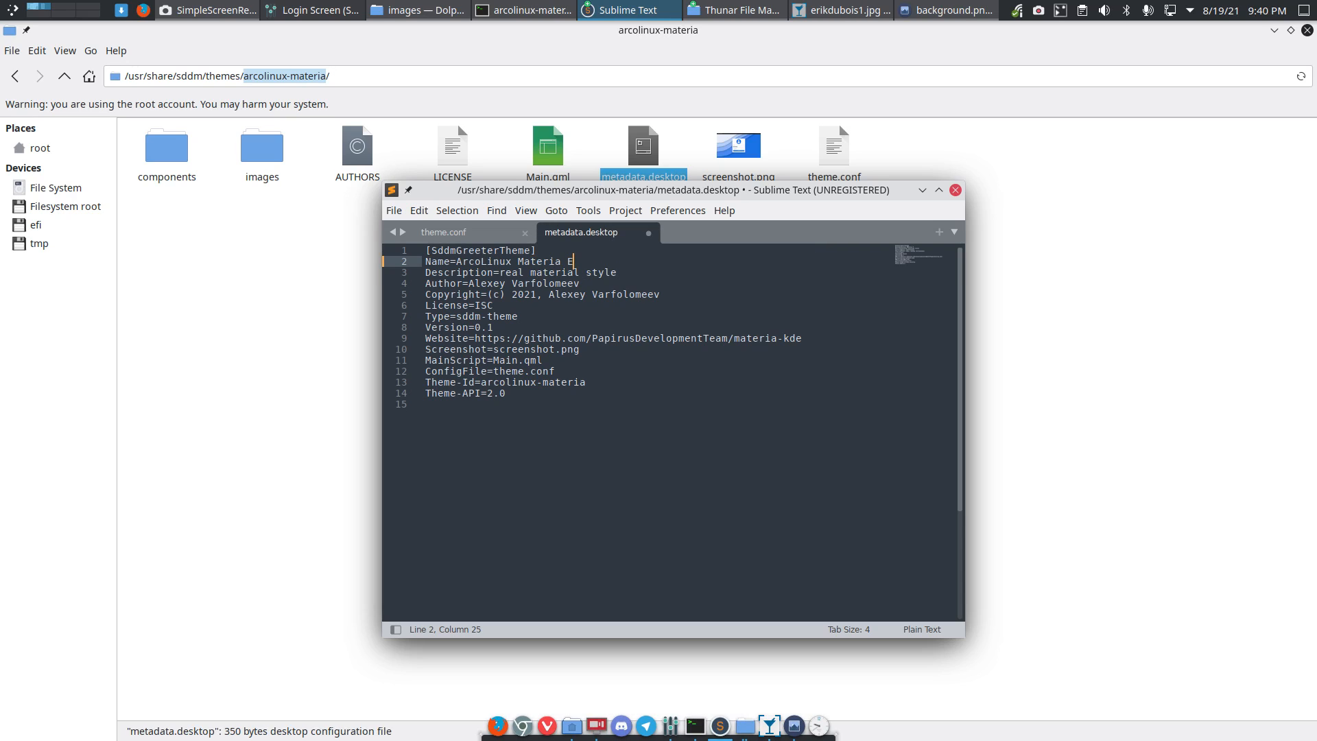
key(BackSpace)
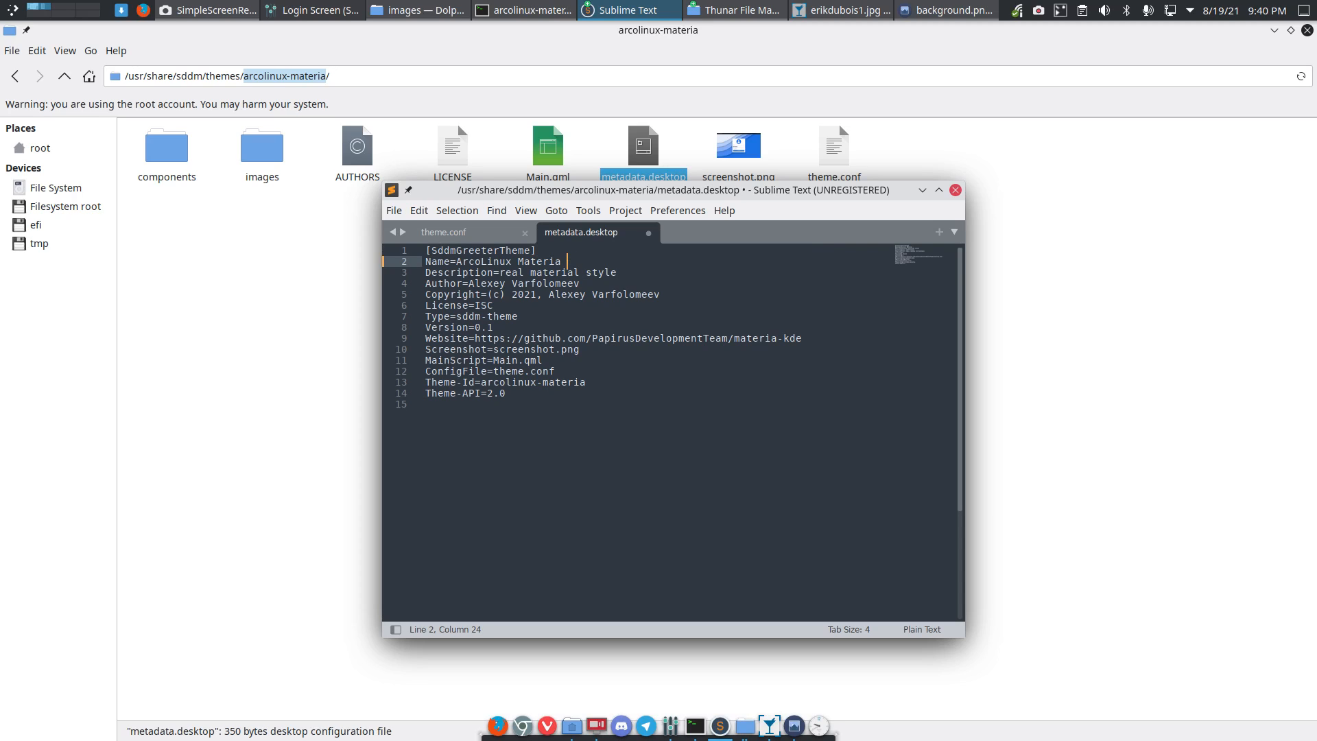
key(BackSpace)
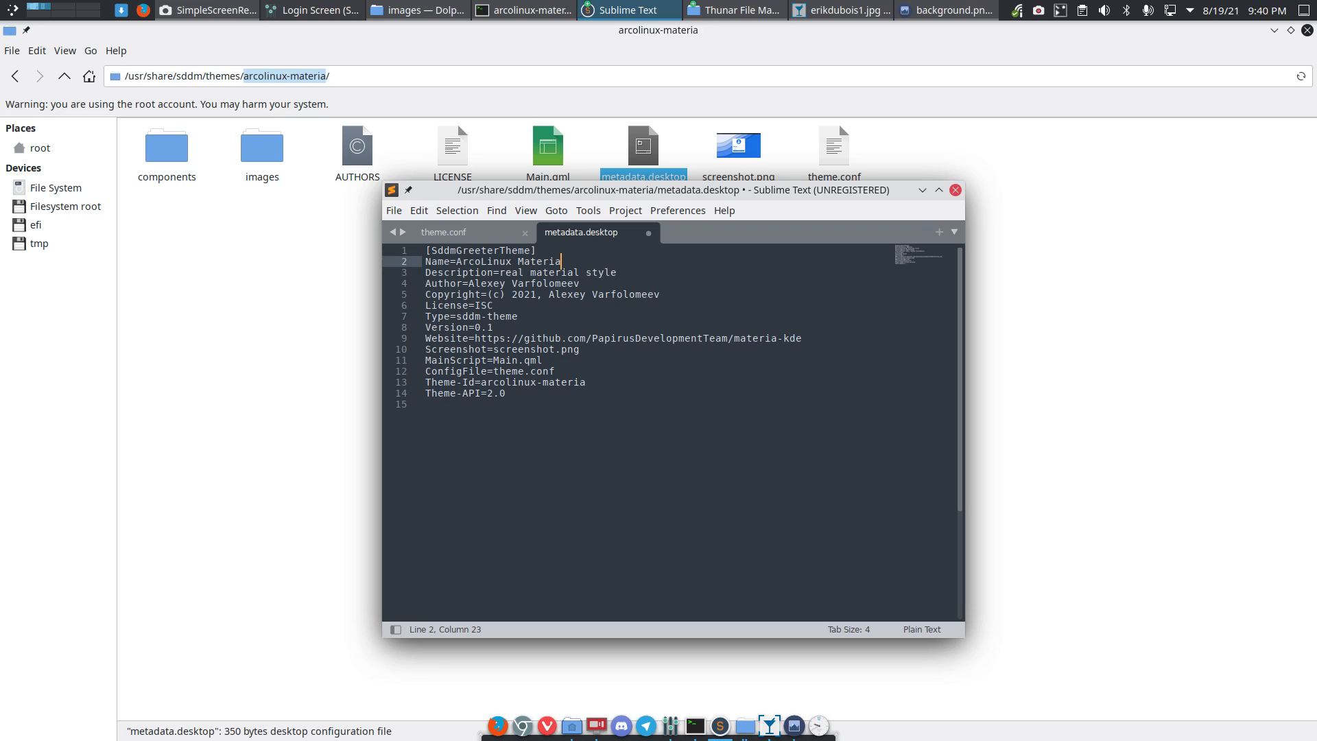
mouse_move(584, 264)
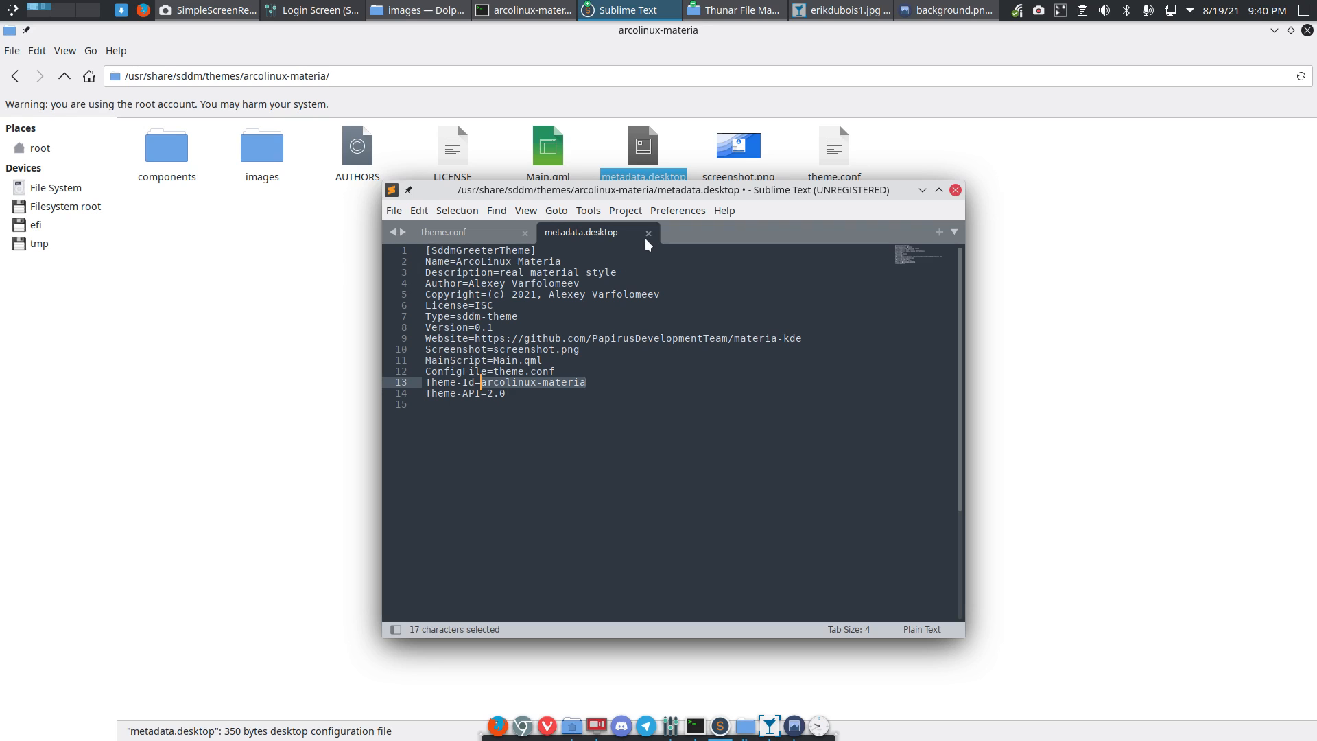
Close metadata.desktop without saving and close the Sublime Text window.
click(646, 232)
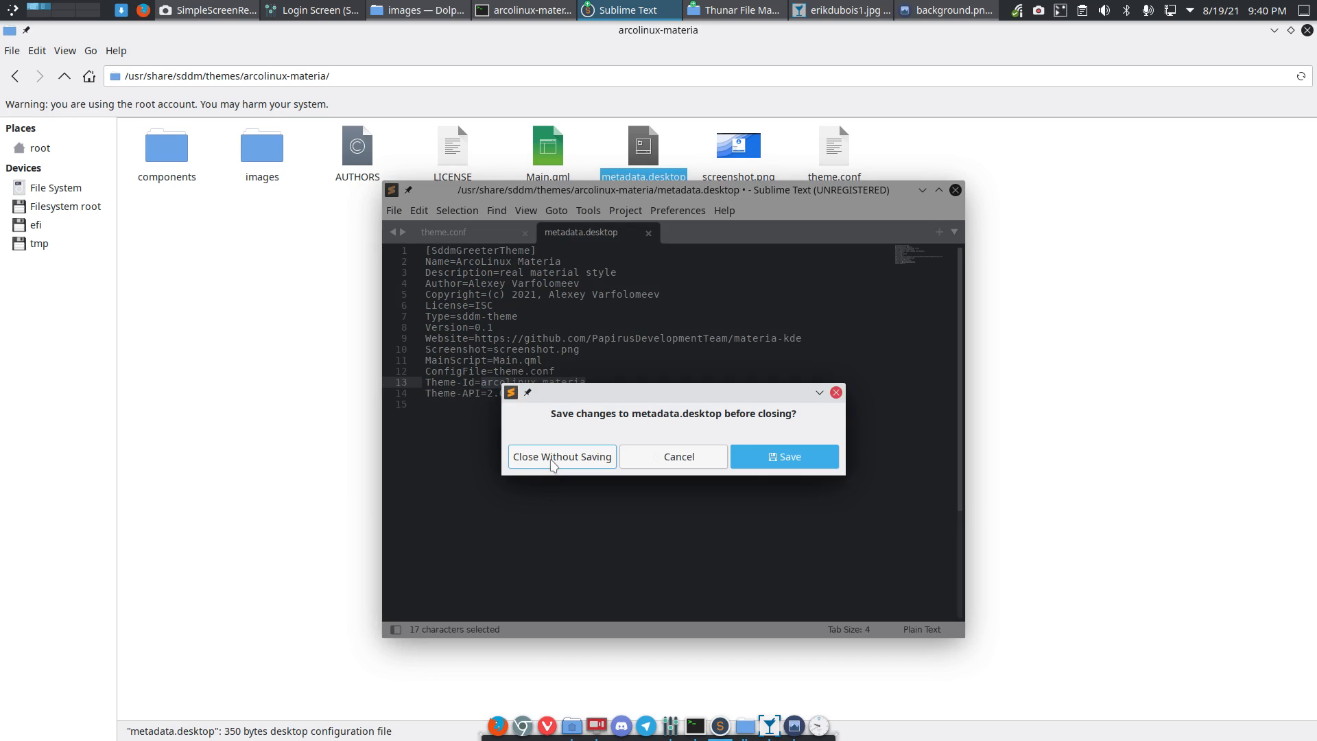
click(561, 456)
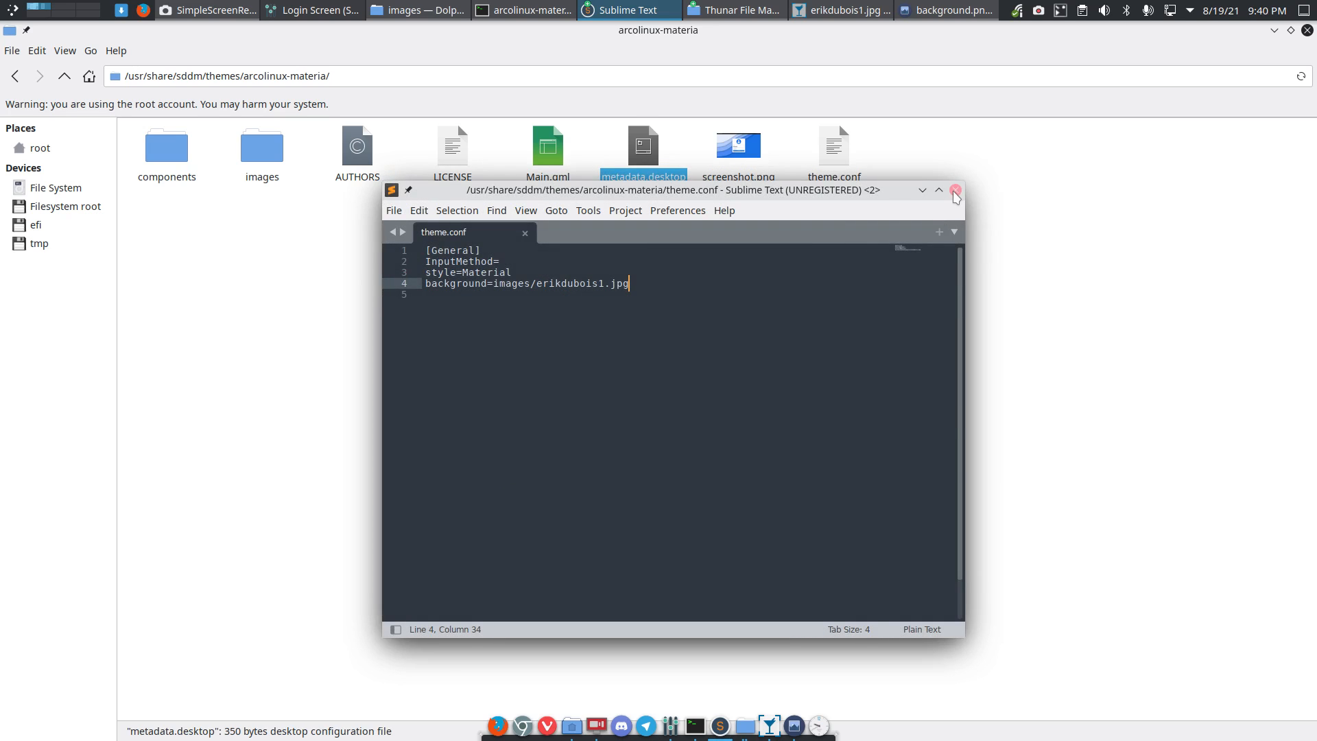
click(954, 189)
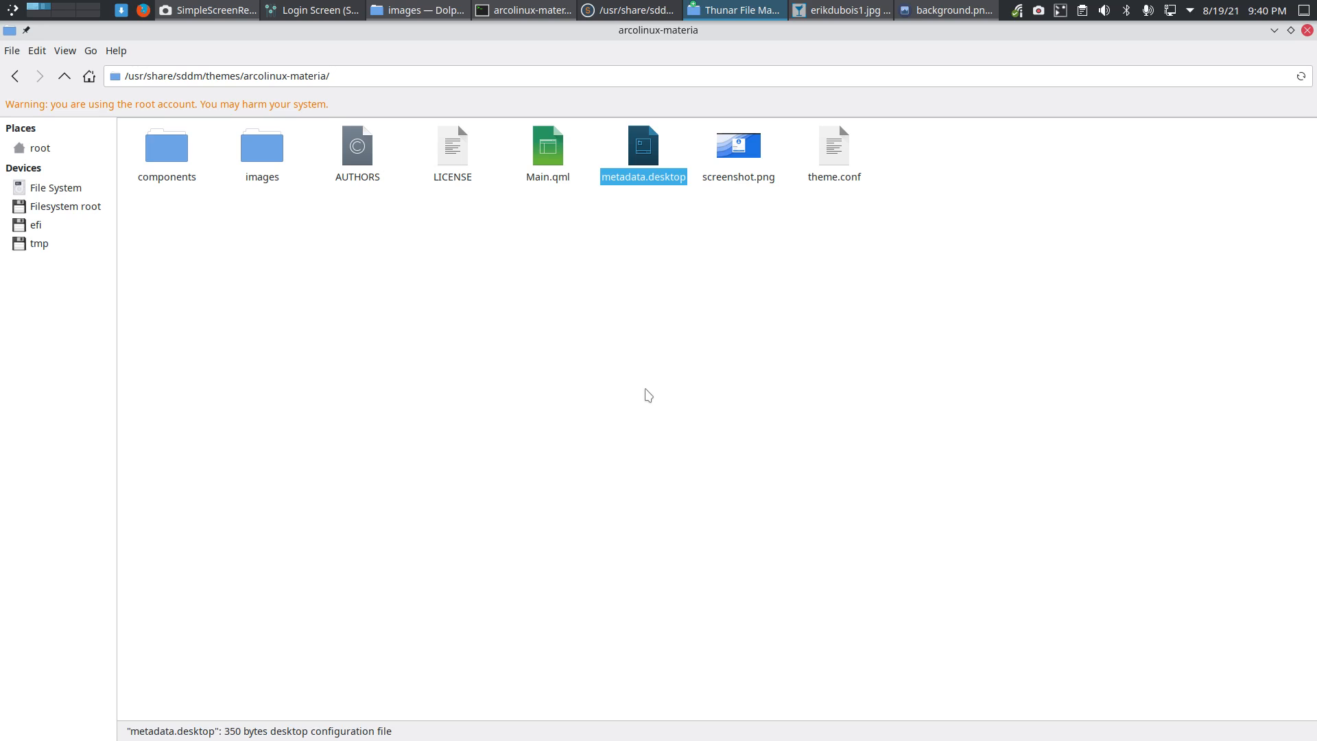
mouse_move(1121, 421)
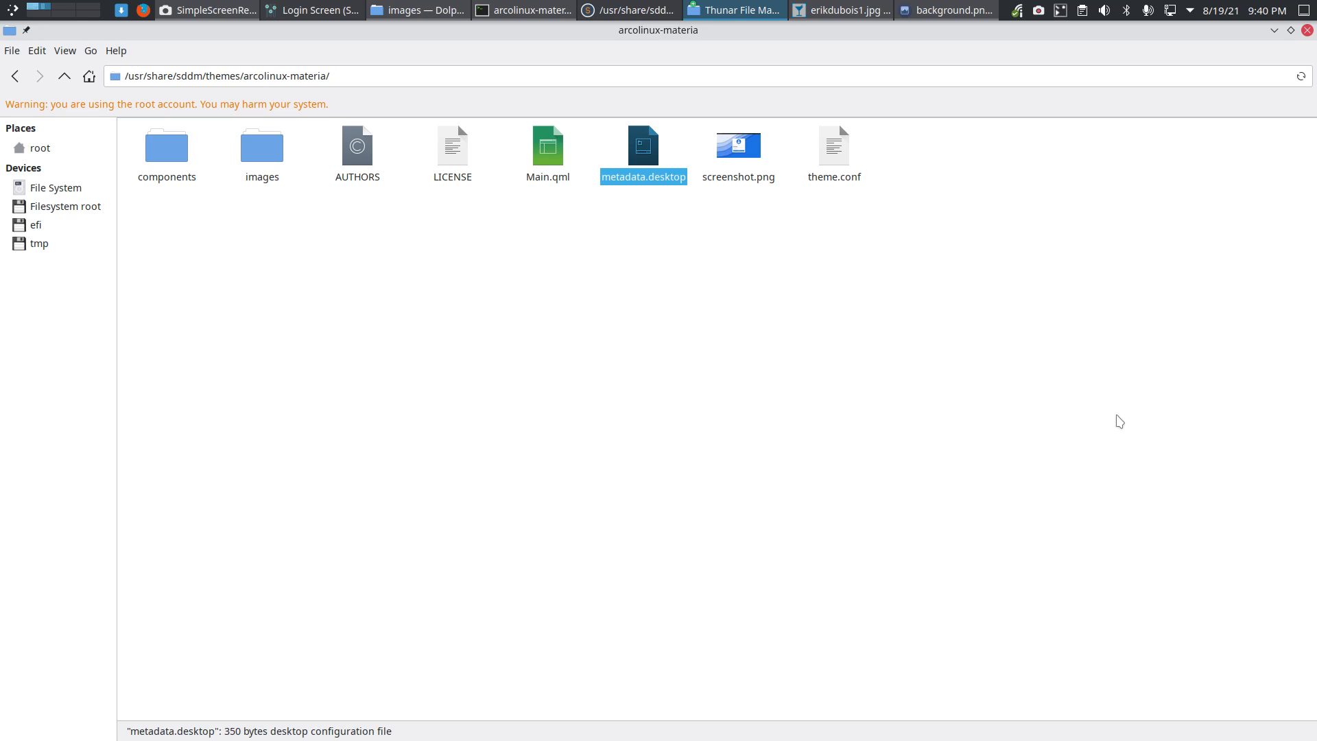